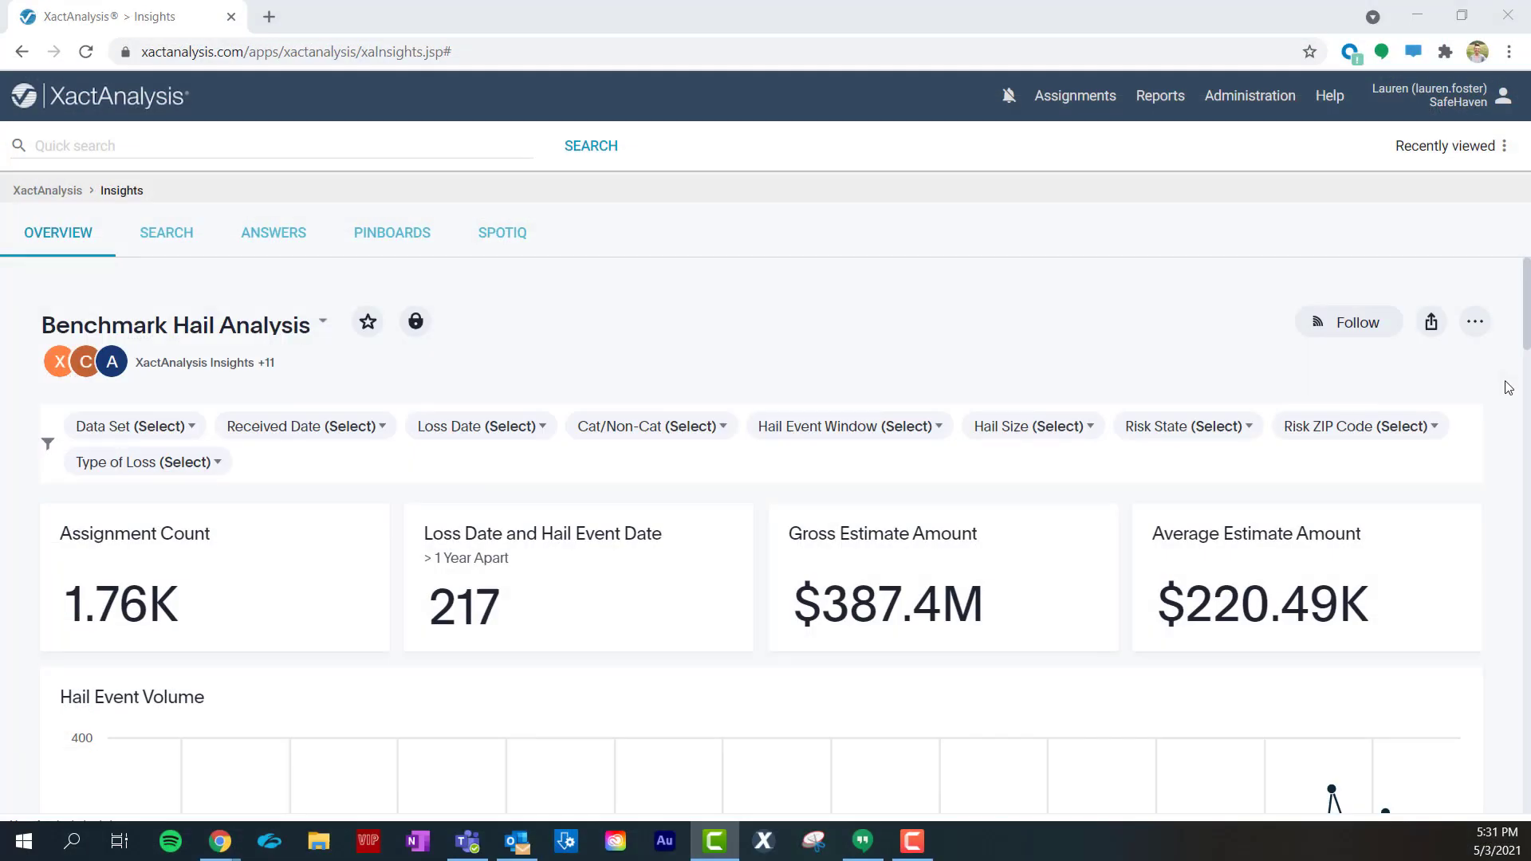
# Scroll down through the current page before switching to Insights
pyautogui.scroll(-3)
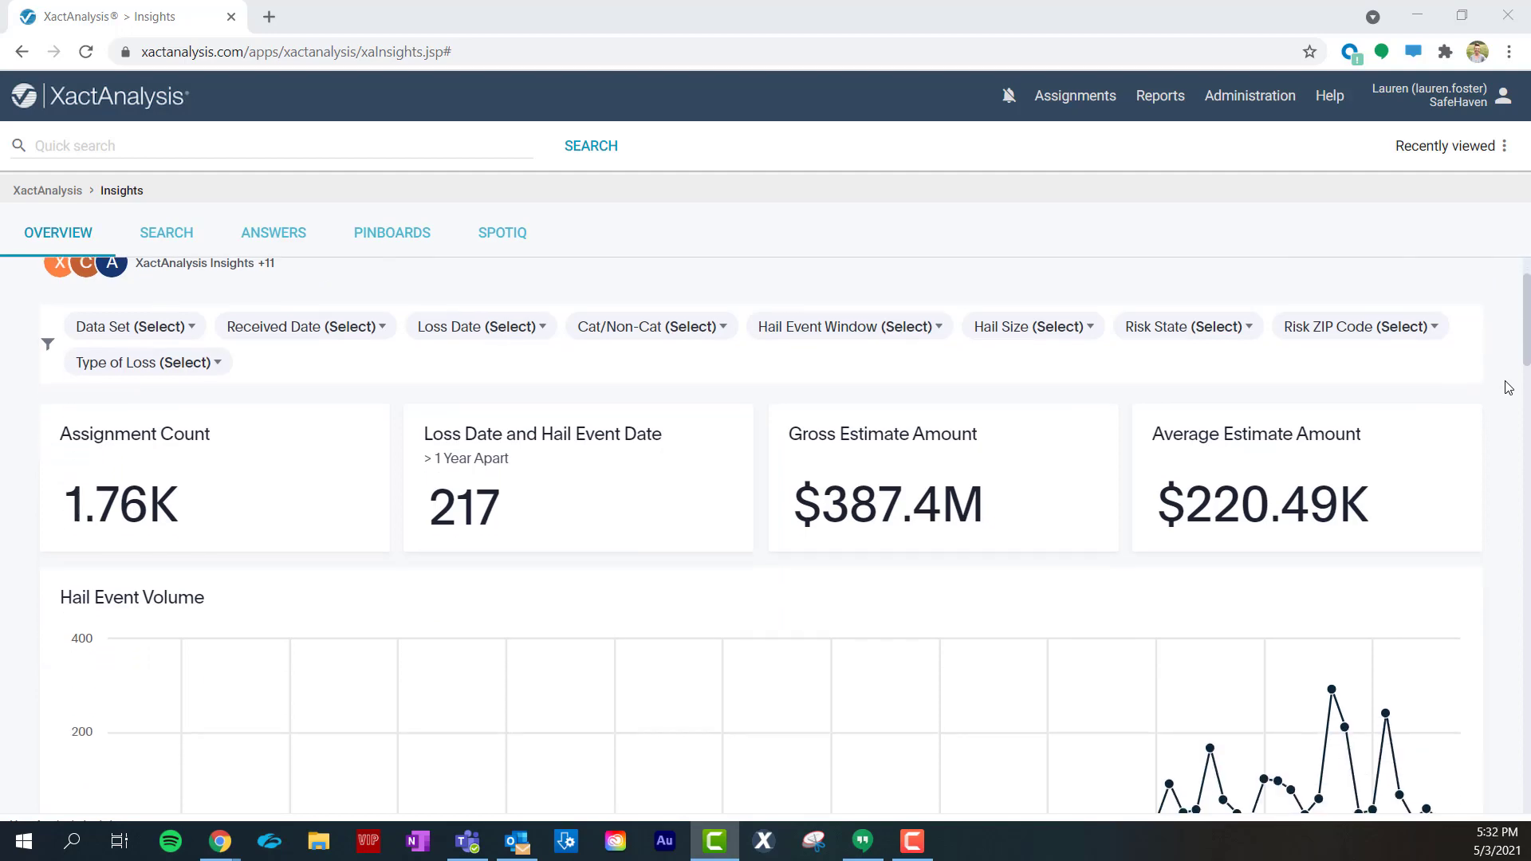
pyautogui.scroll(-3)
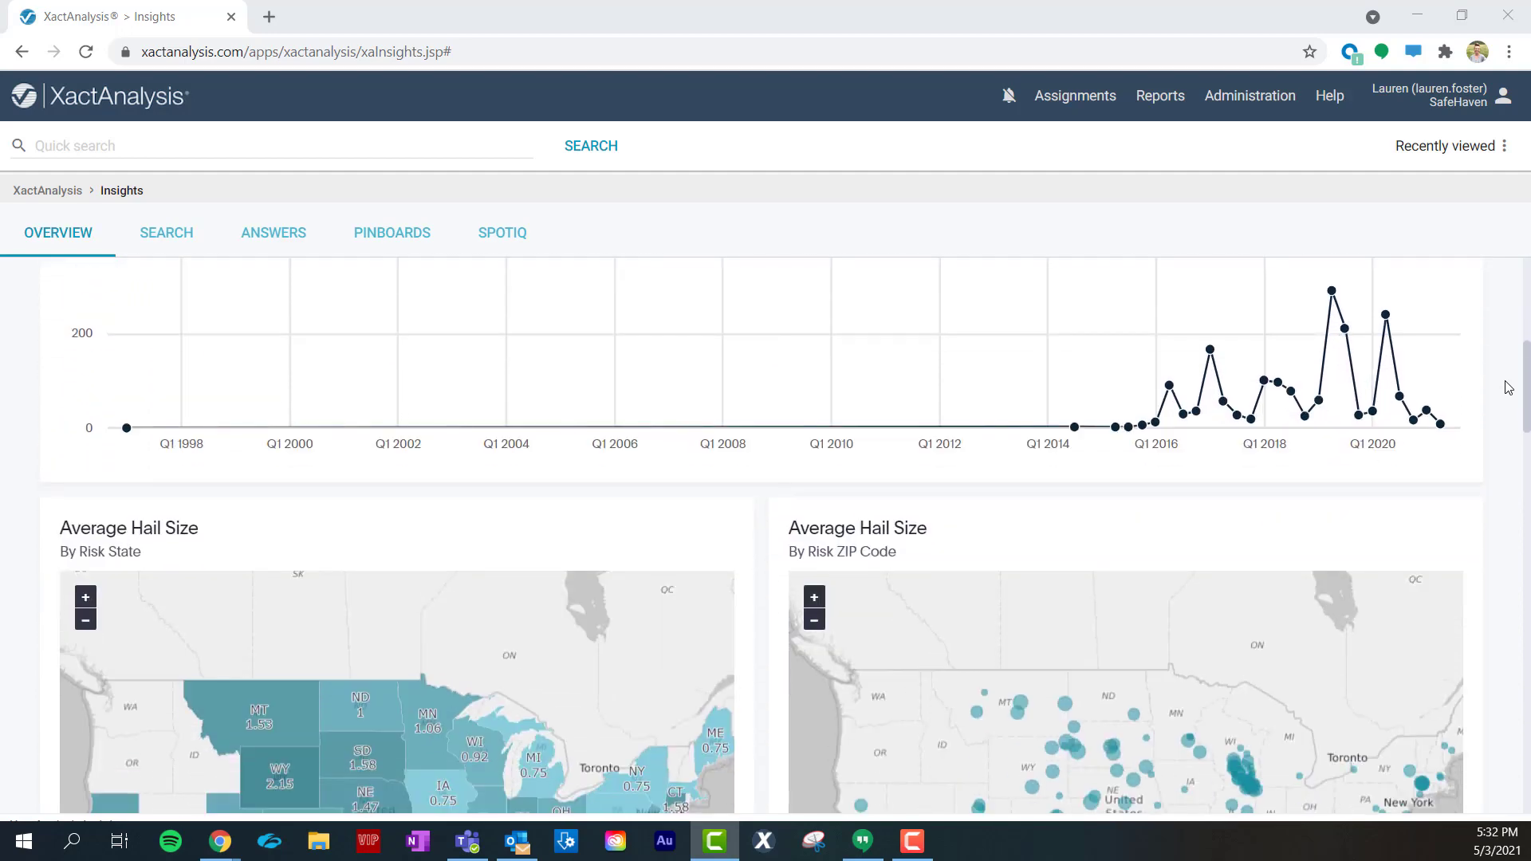
pyautogui.scroll(-3)
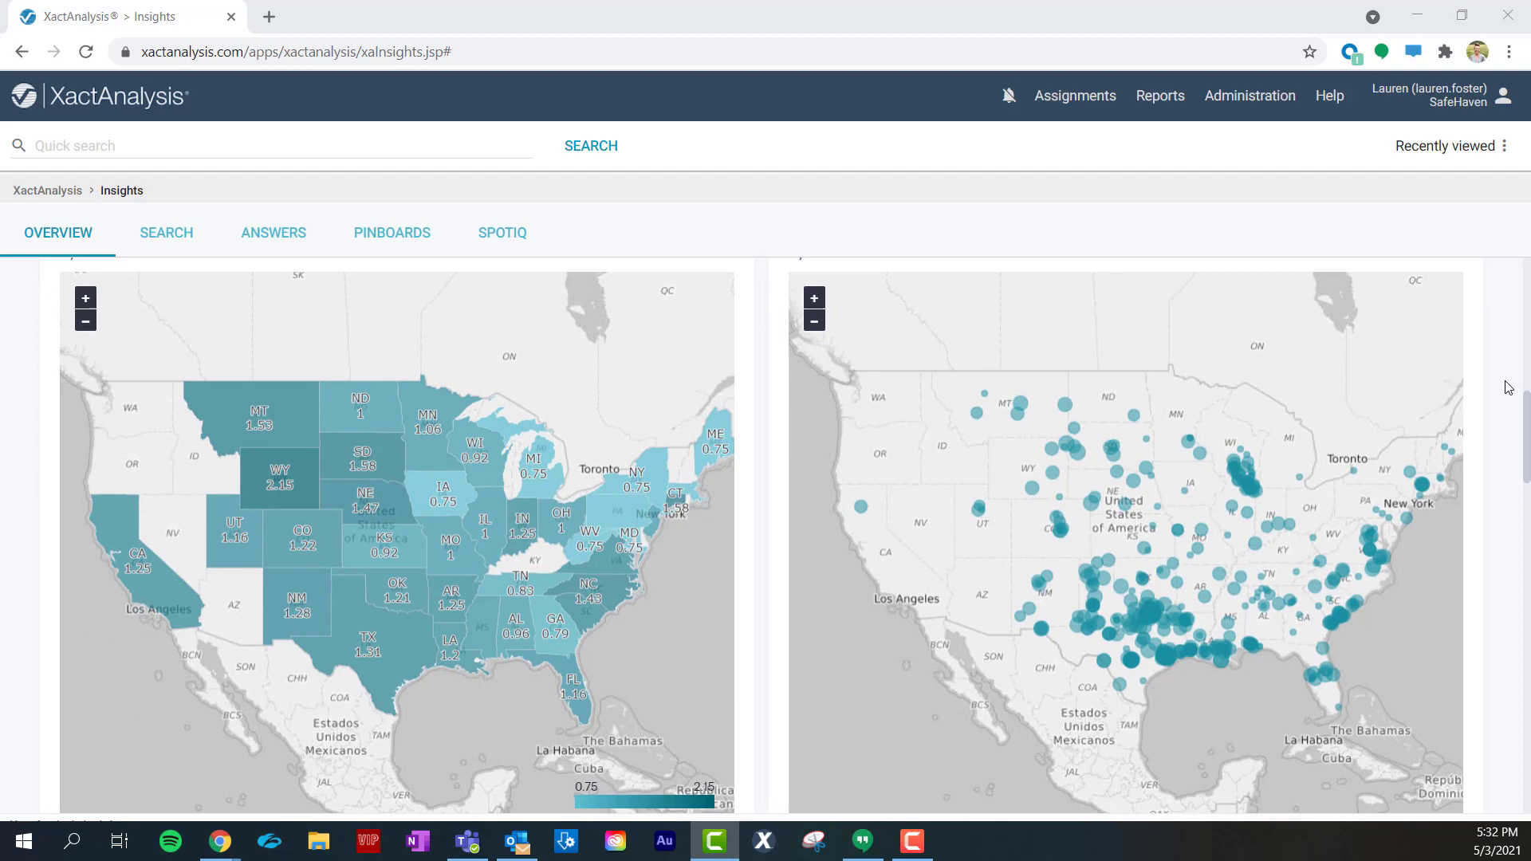
pyautogui.scroll(-3)
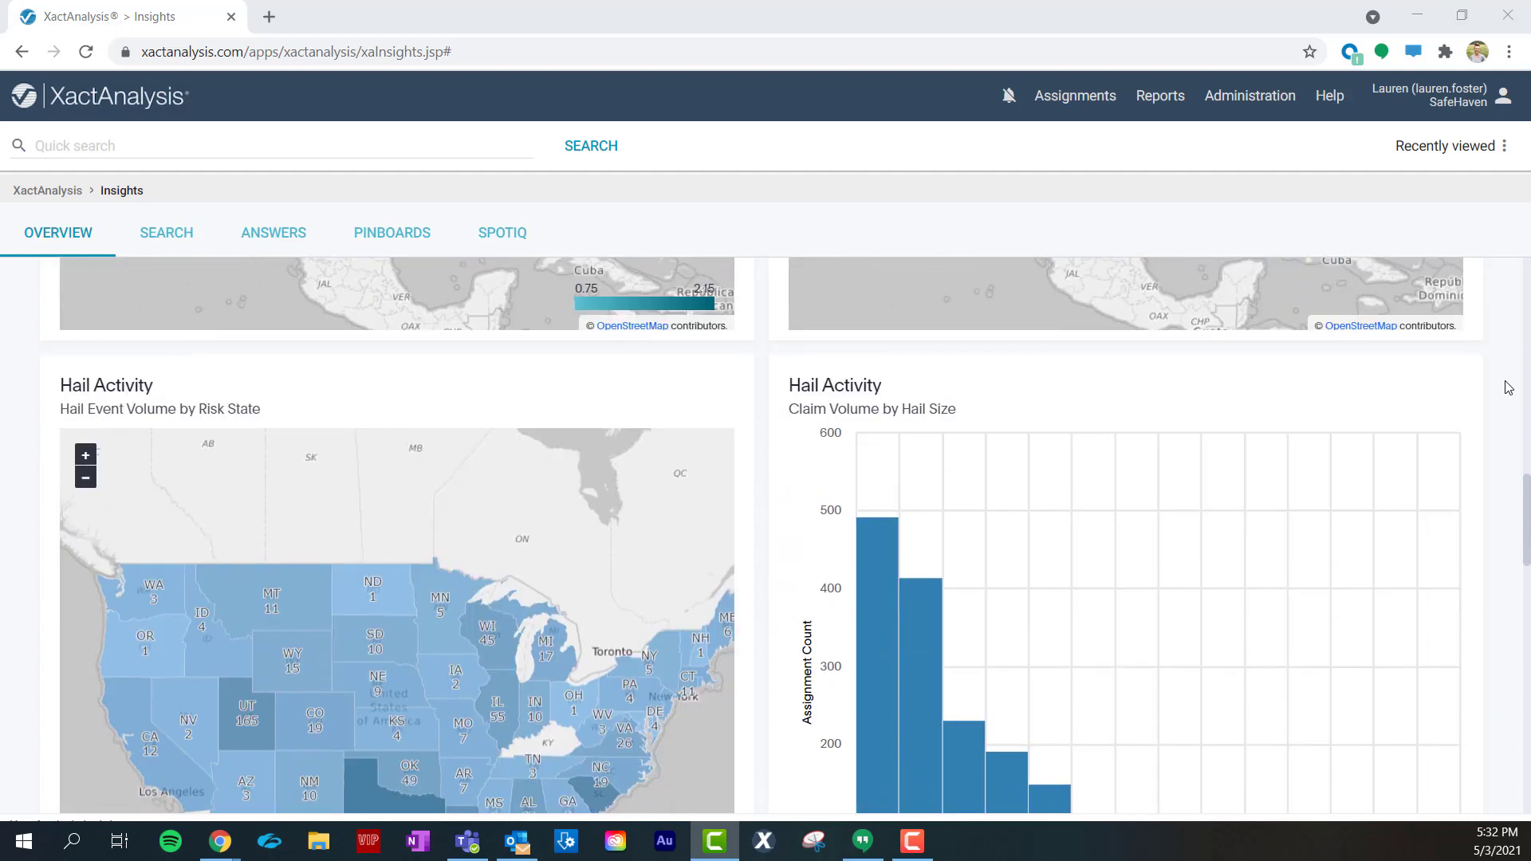
pyautogui.scroll(-3)
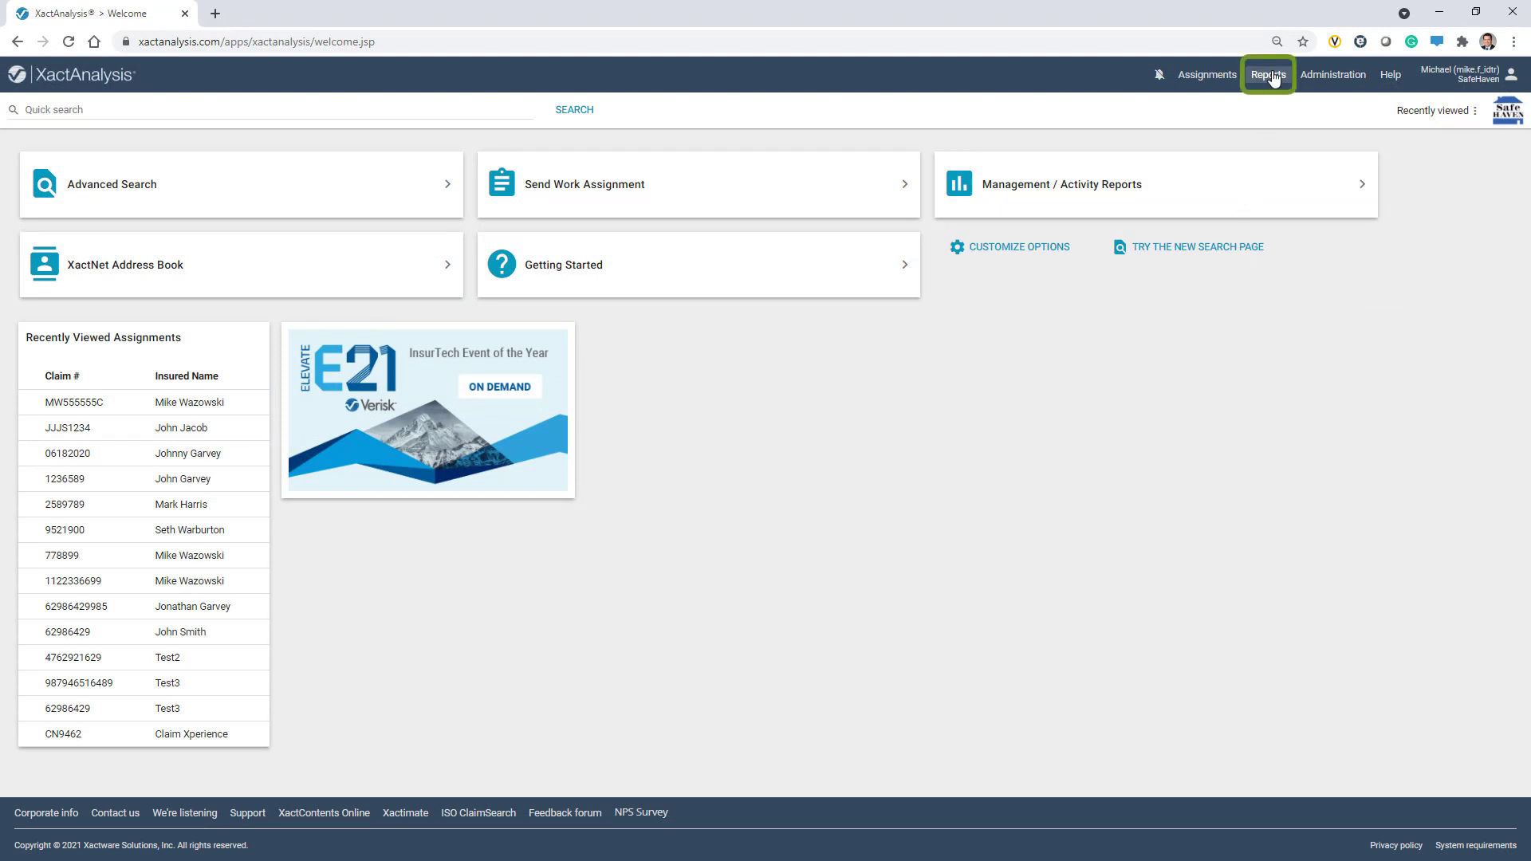
# Go to Insights from Reports and scroll the Overview to the Recently trending pinboards
pyautogui.click(1268, 75)
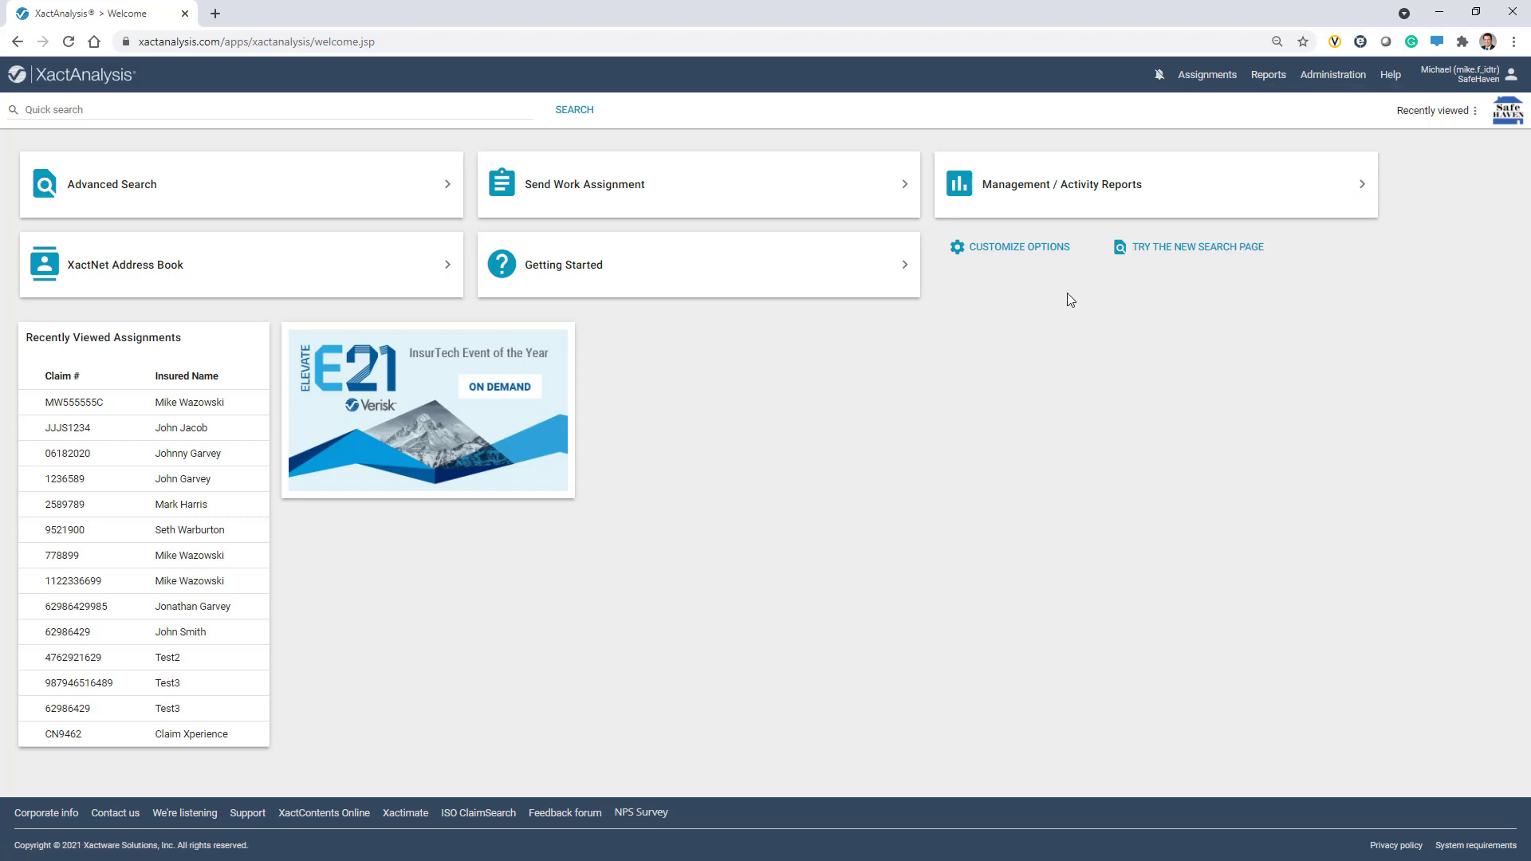
pyautogui.click(1019, 245)
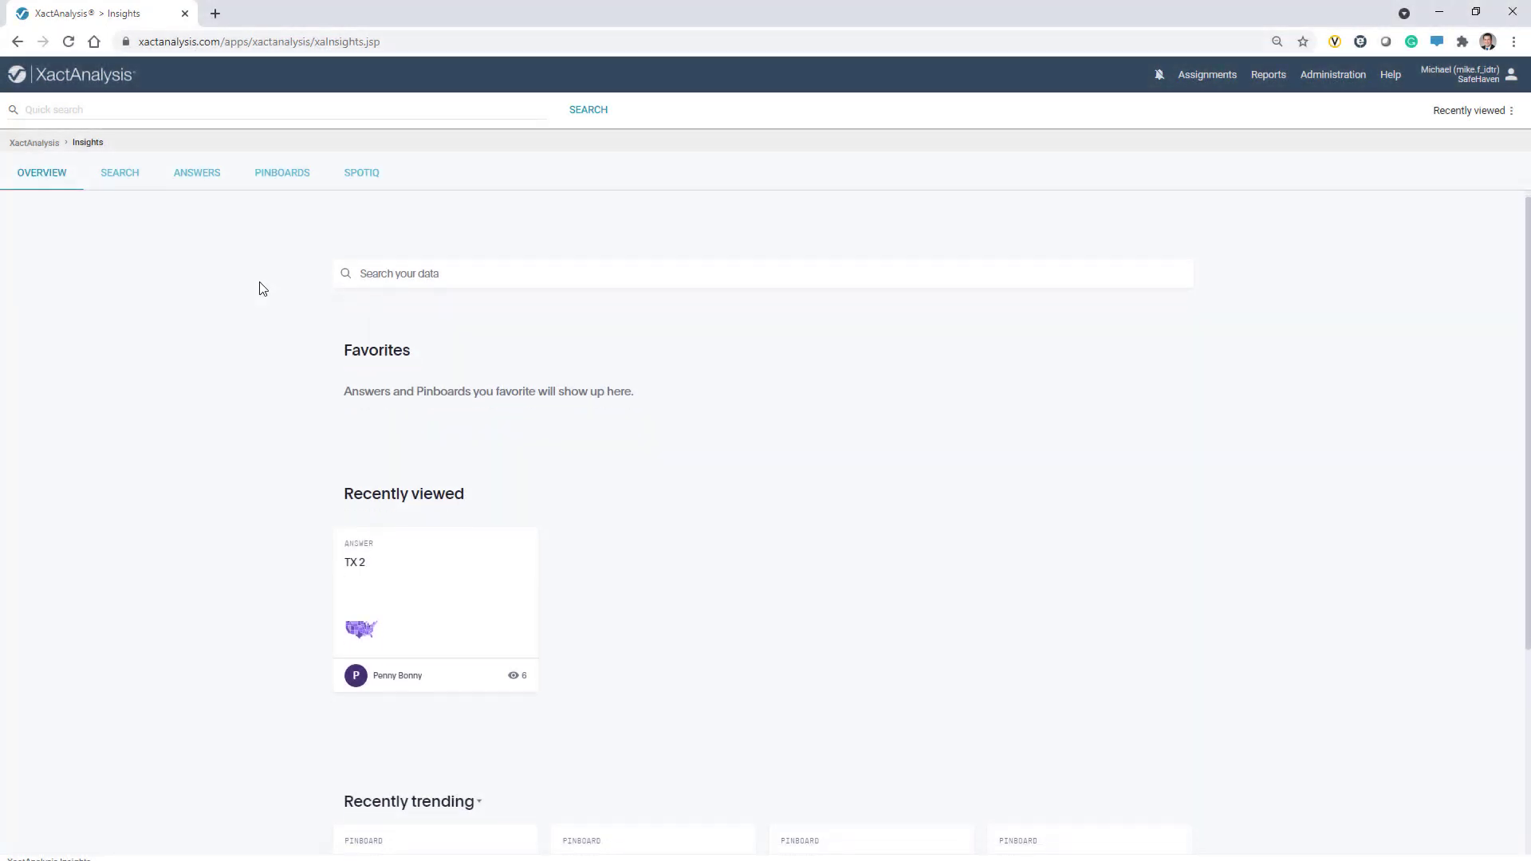
pyautogui.scroll(-3)
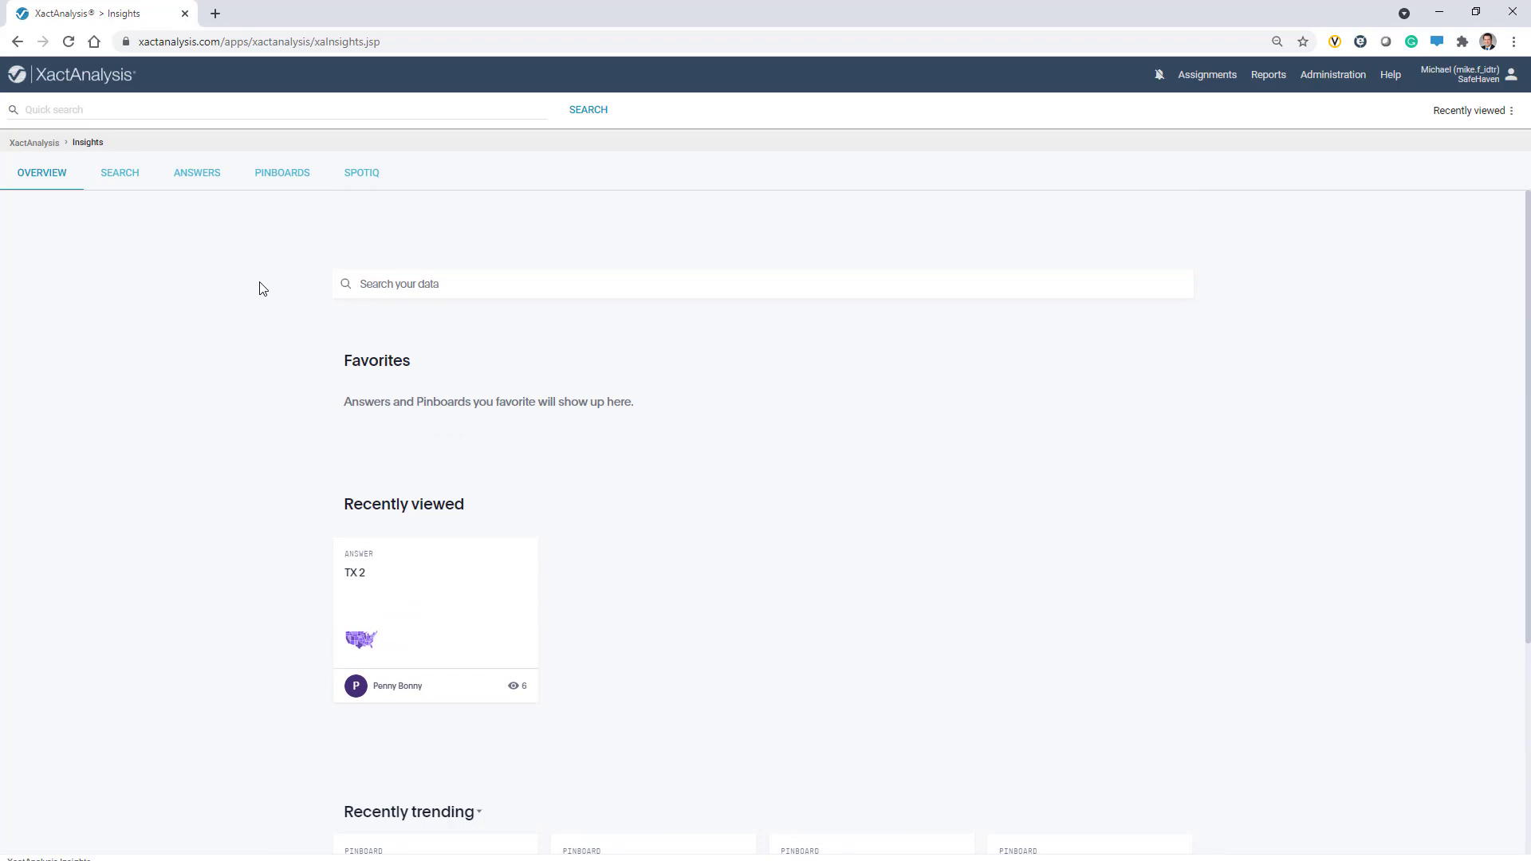
pyautogui.scroll(-3)
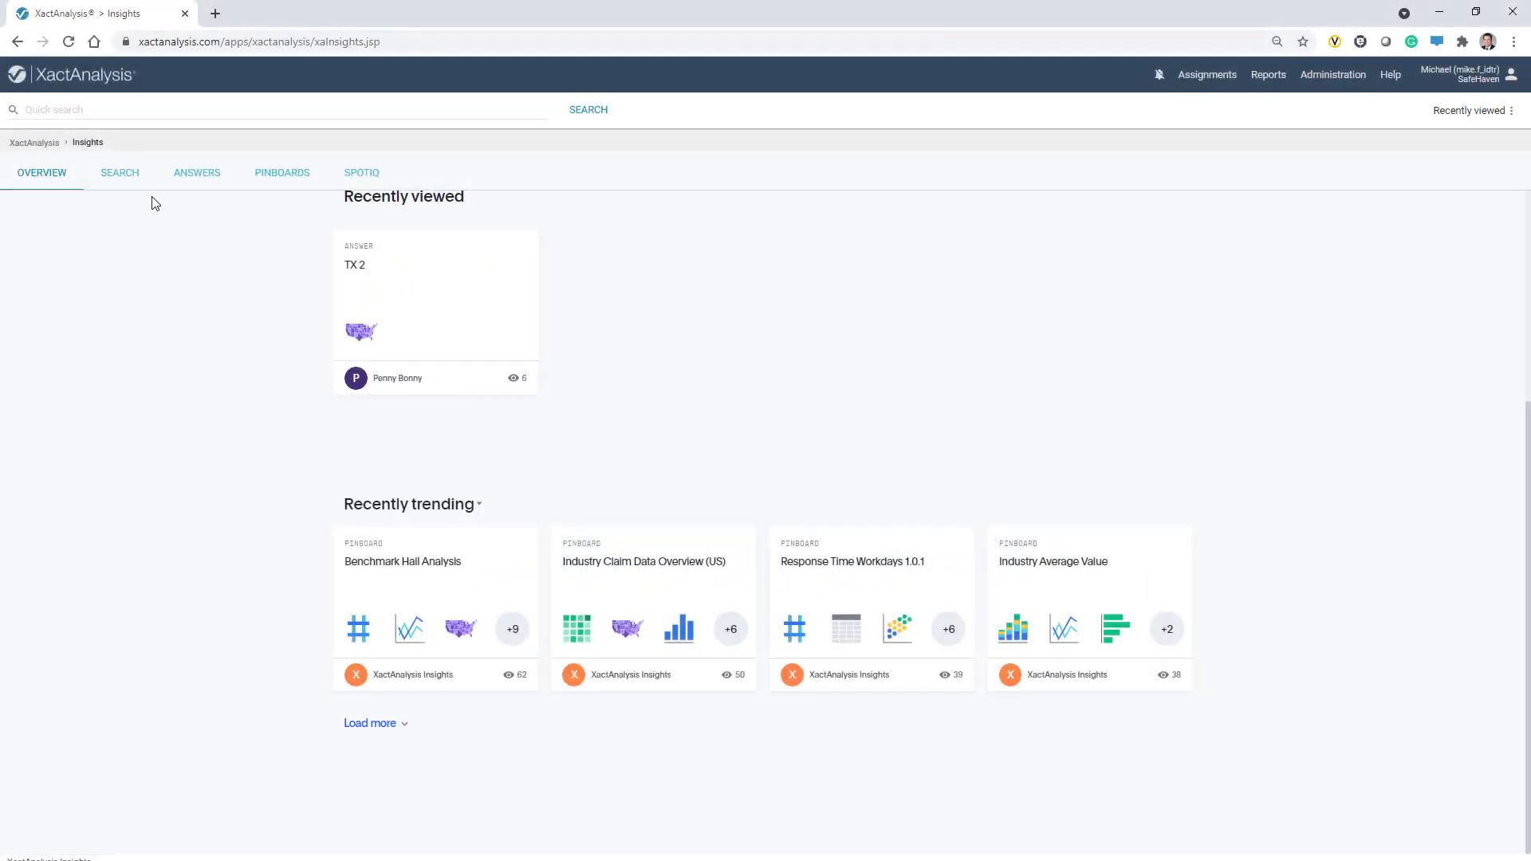
# Start a data search with All worksheets checked as the four data sources
pyautogui.click(119, 172)
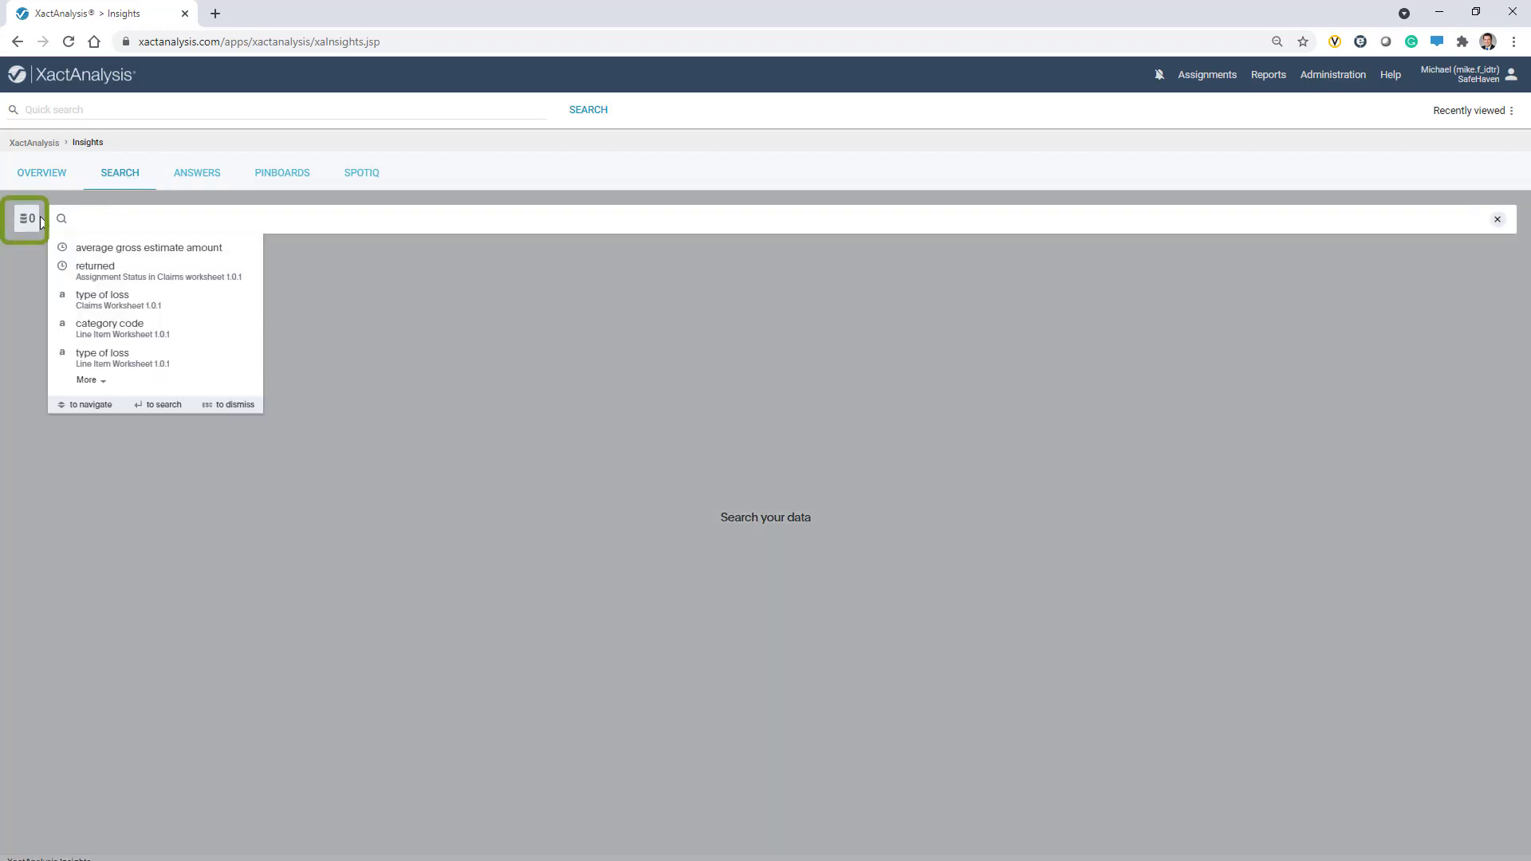
pyautogui.click(27, 218)
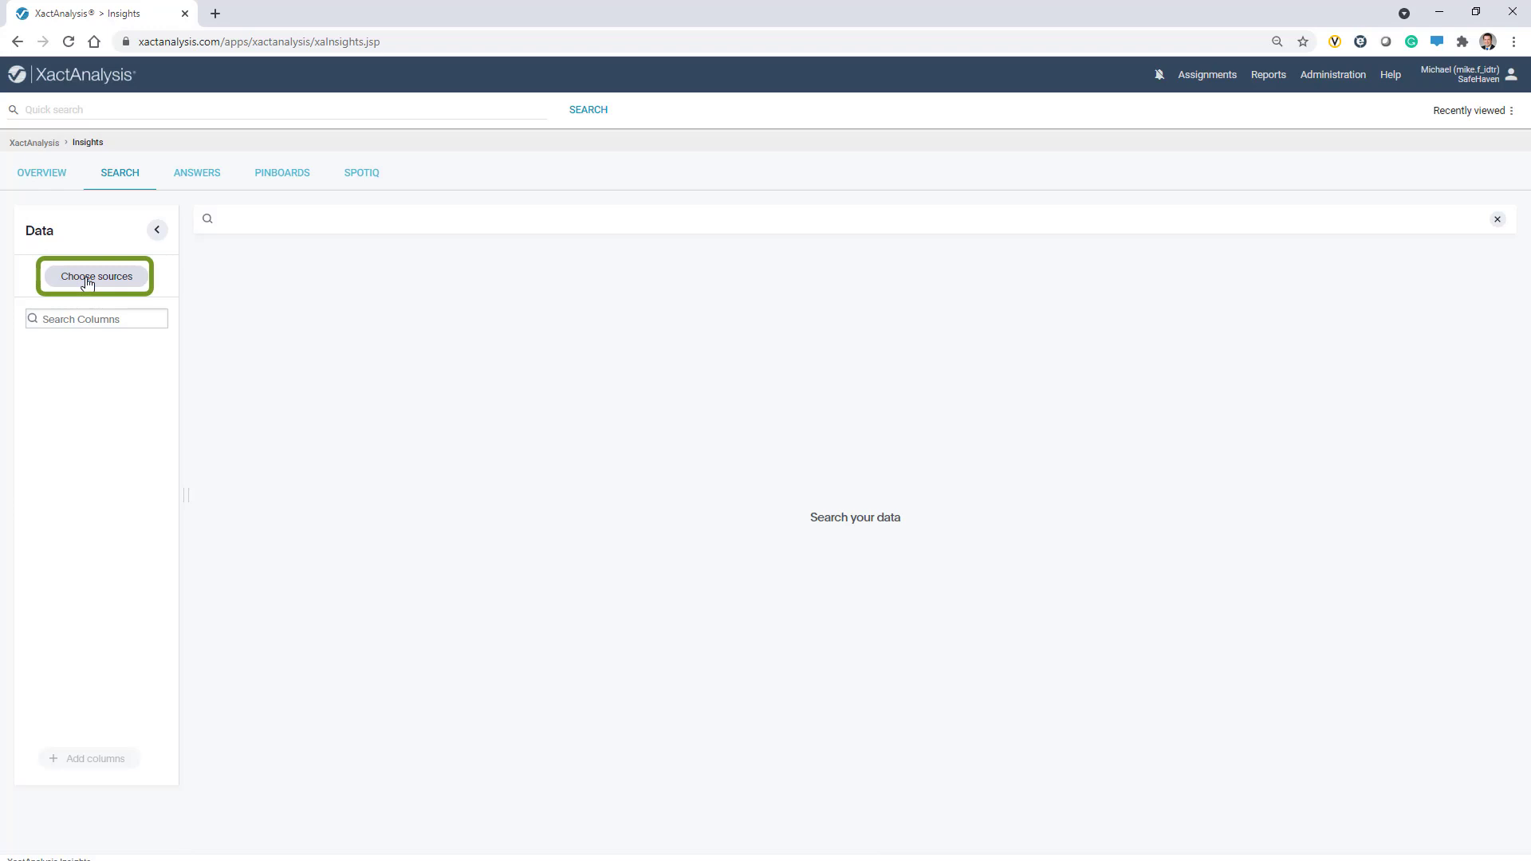
pyautogui.click(96, 276)
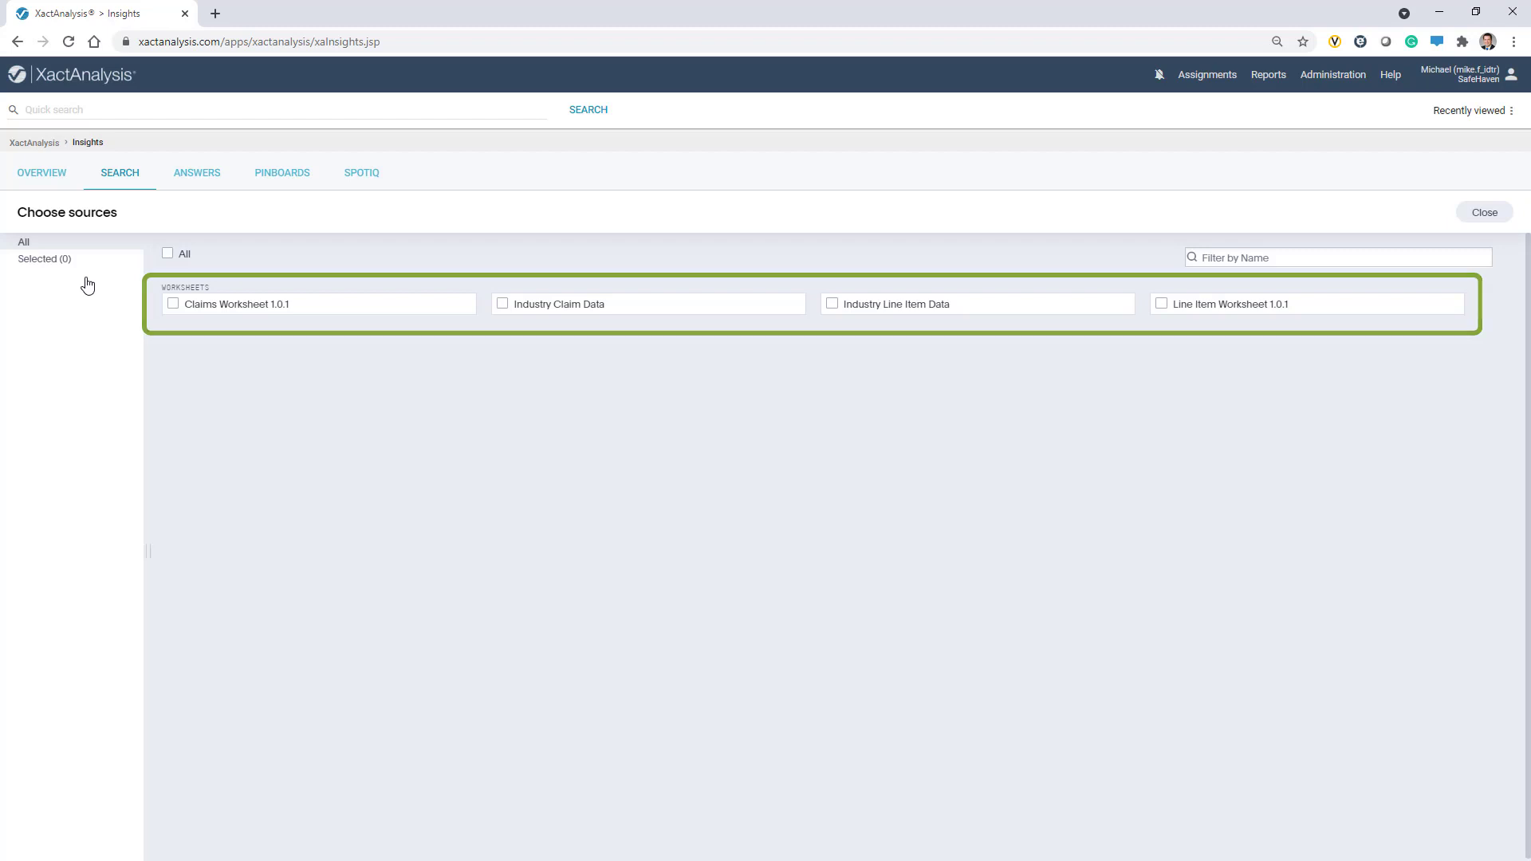
pyautogui.click(168, 254)
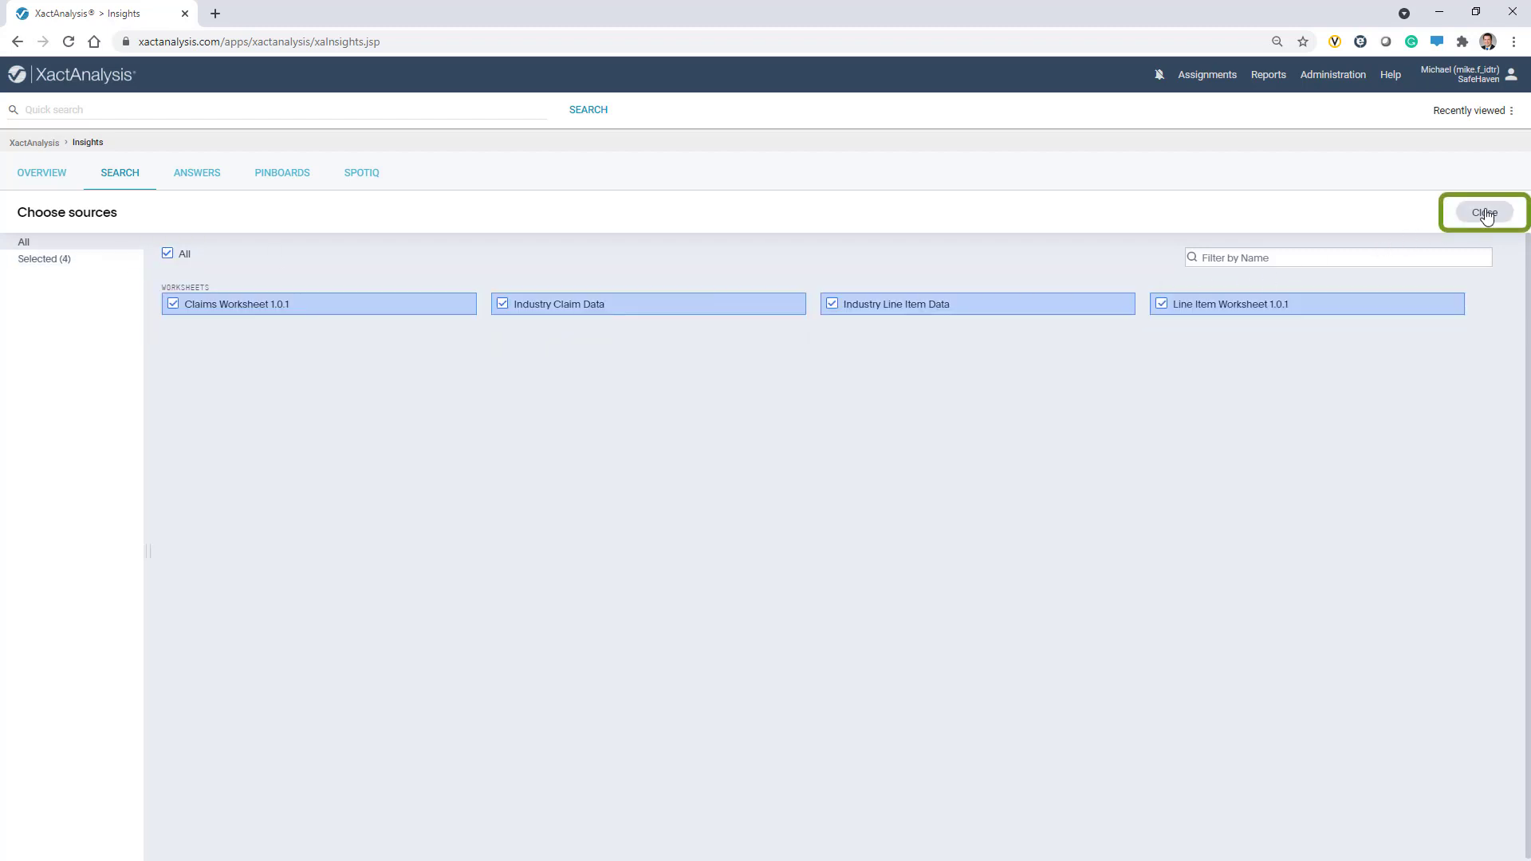
pyautogui.click(1484, 212)
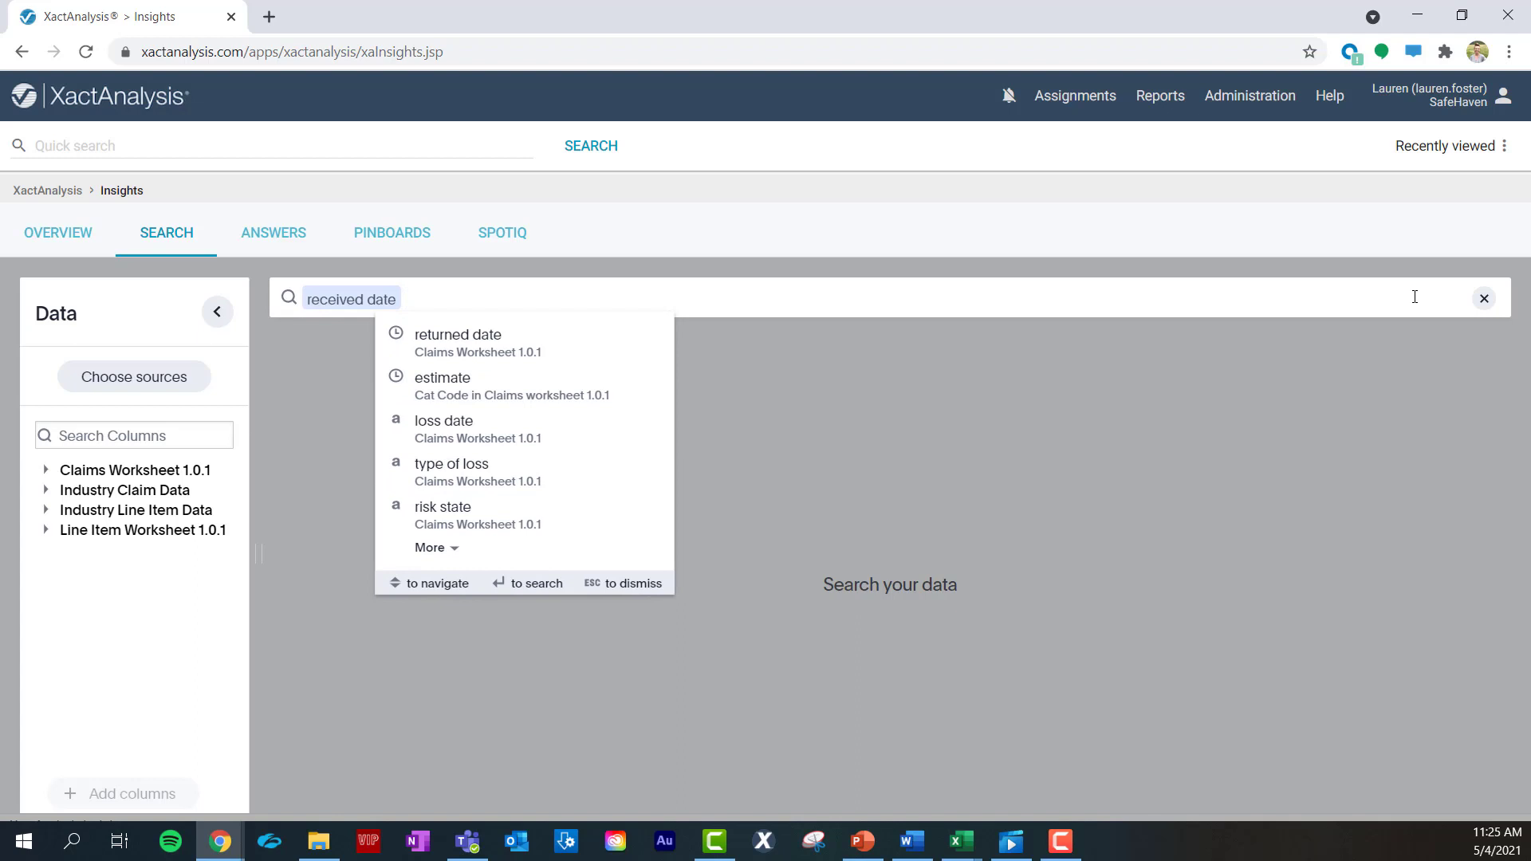
# Combine received date, estimate and risk zip code in the search, then clear it
pyautogui.press('Enter')
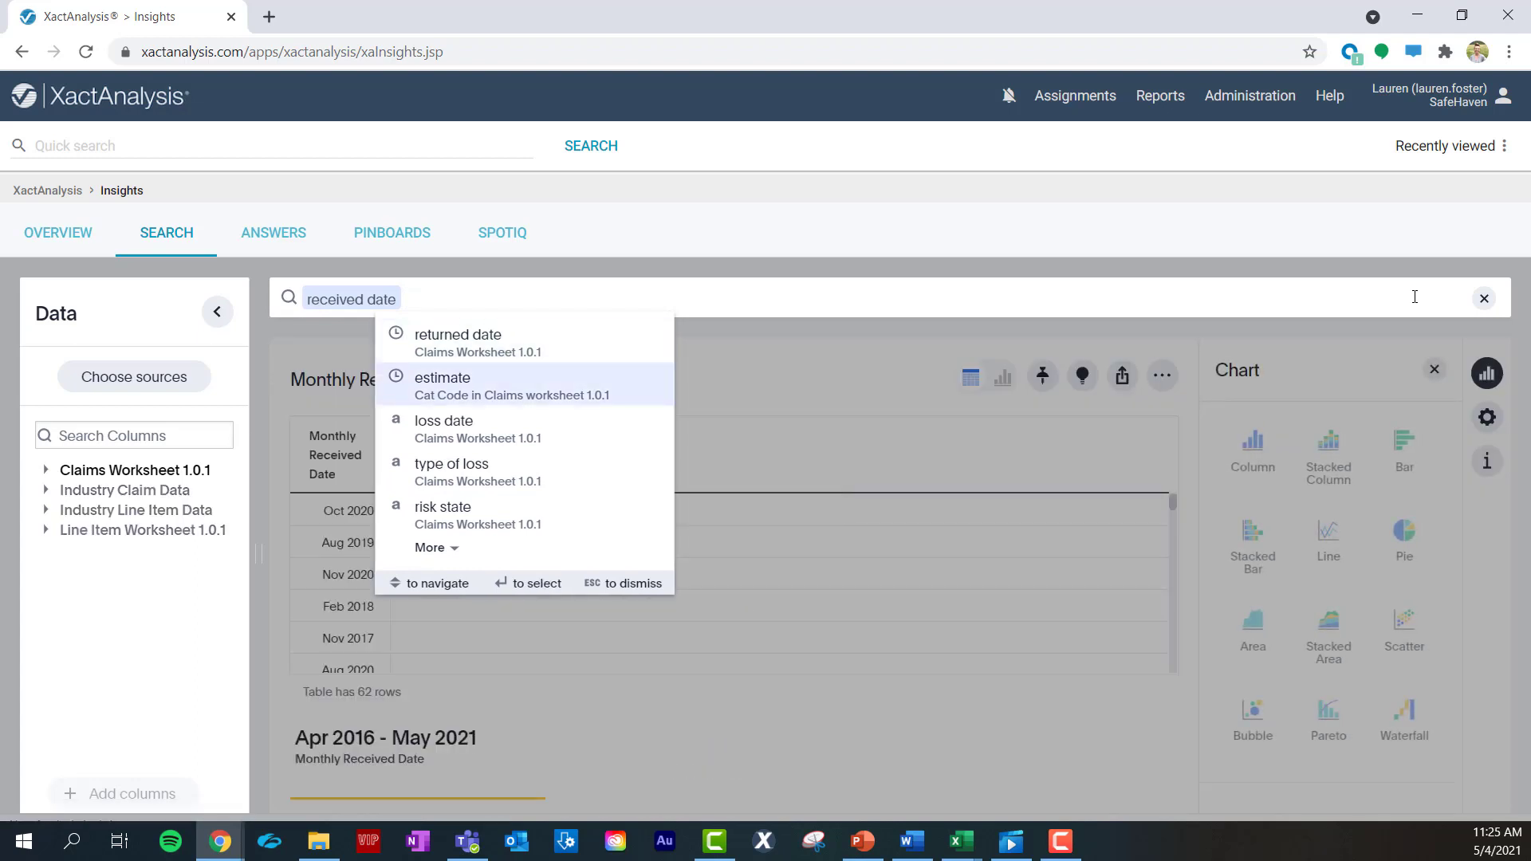
pyautogui.click(442, 384)
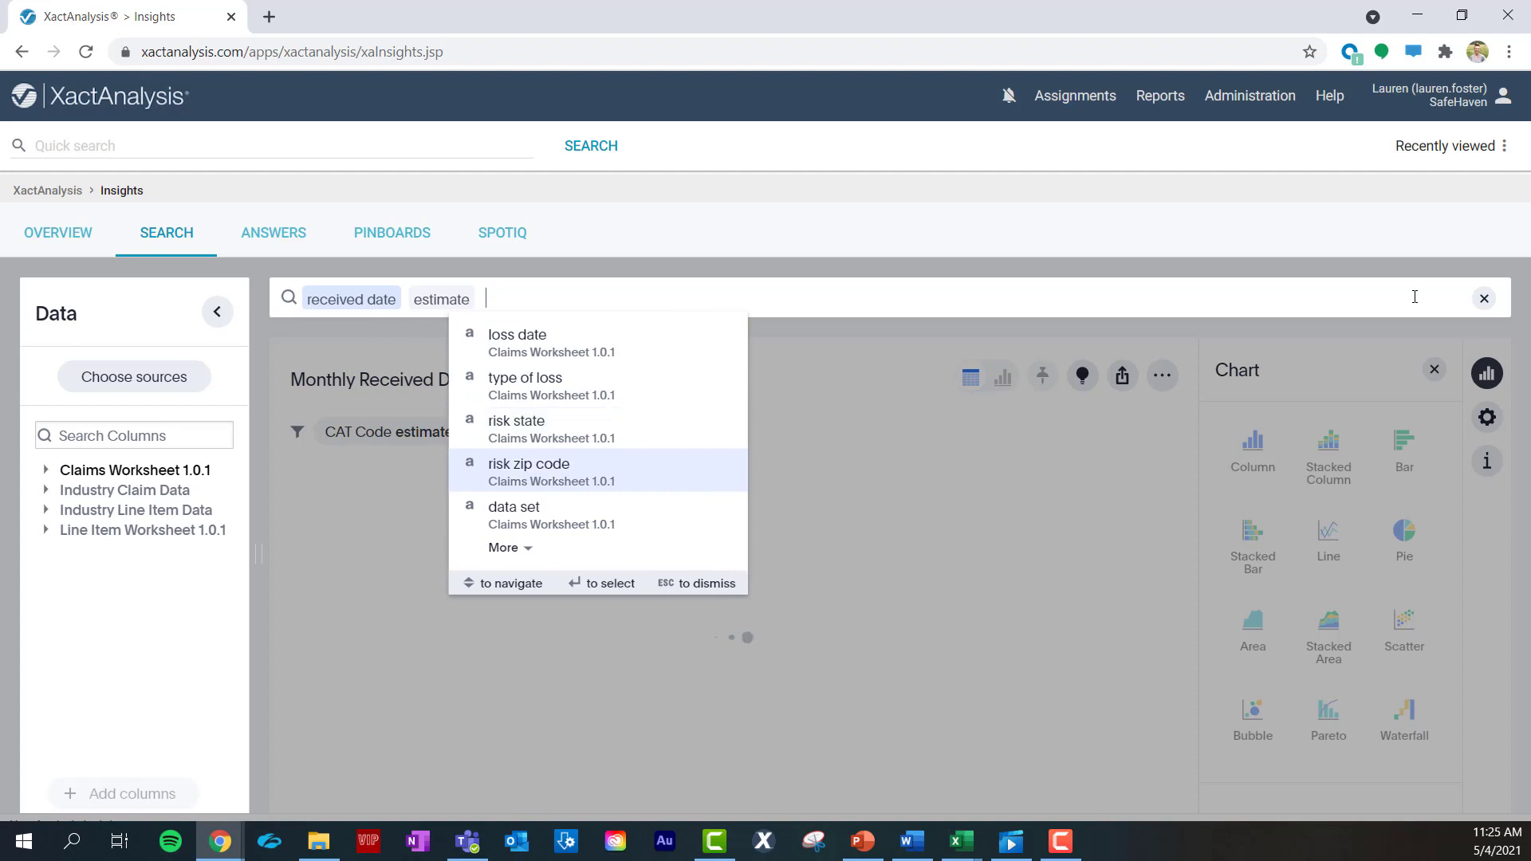
pyautogui.click(528, 469)
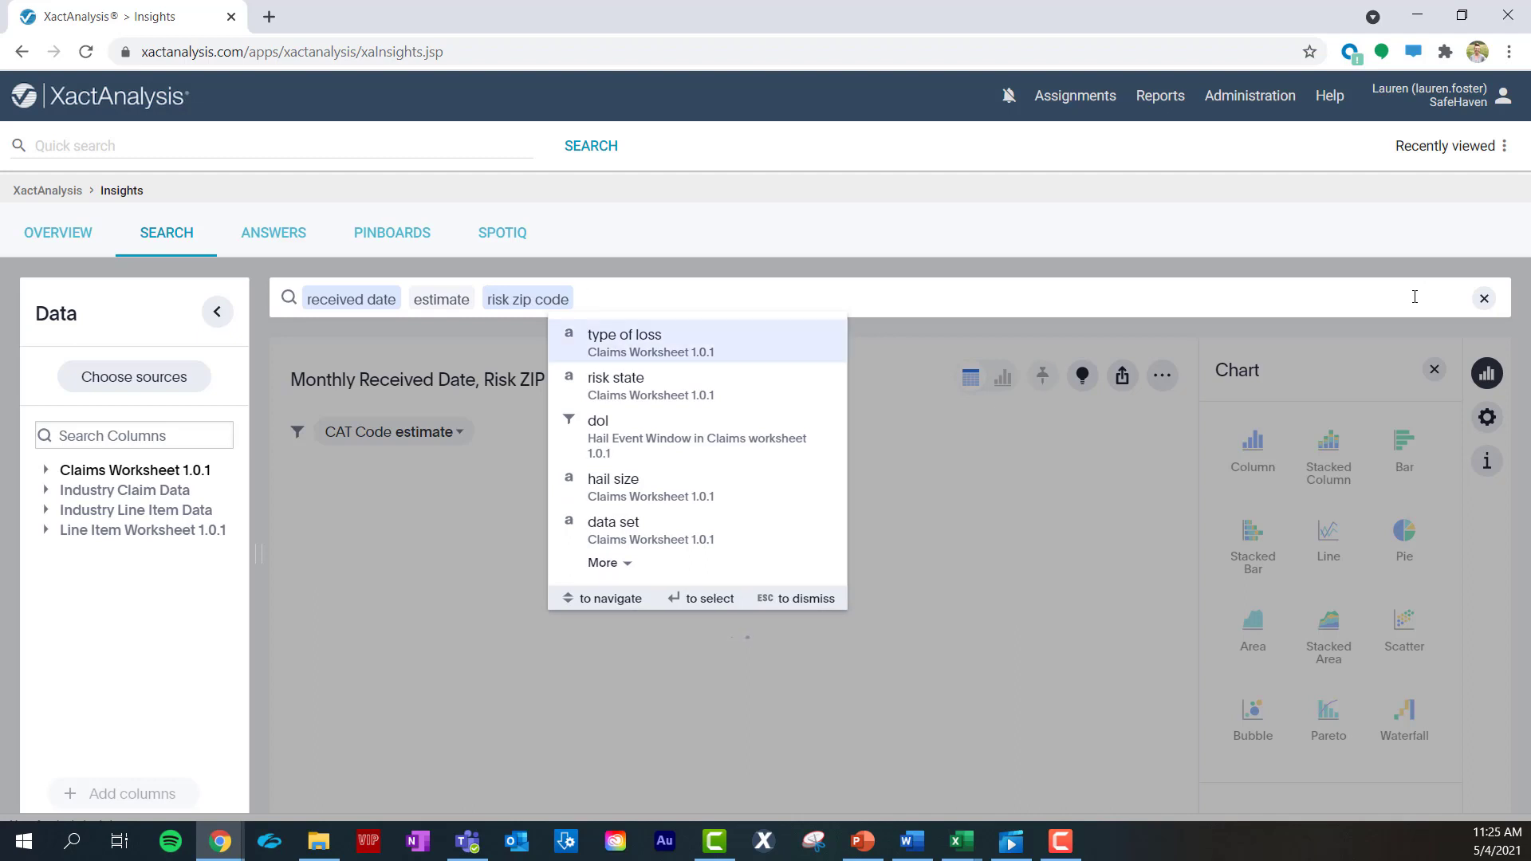
pyautogui.click(623, 334)
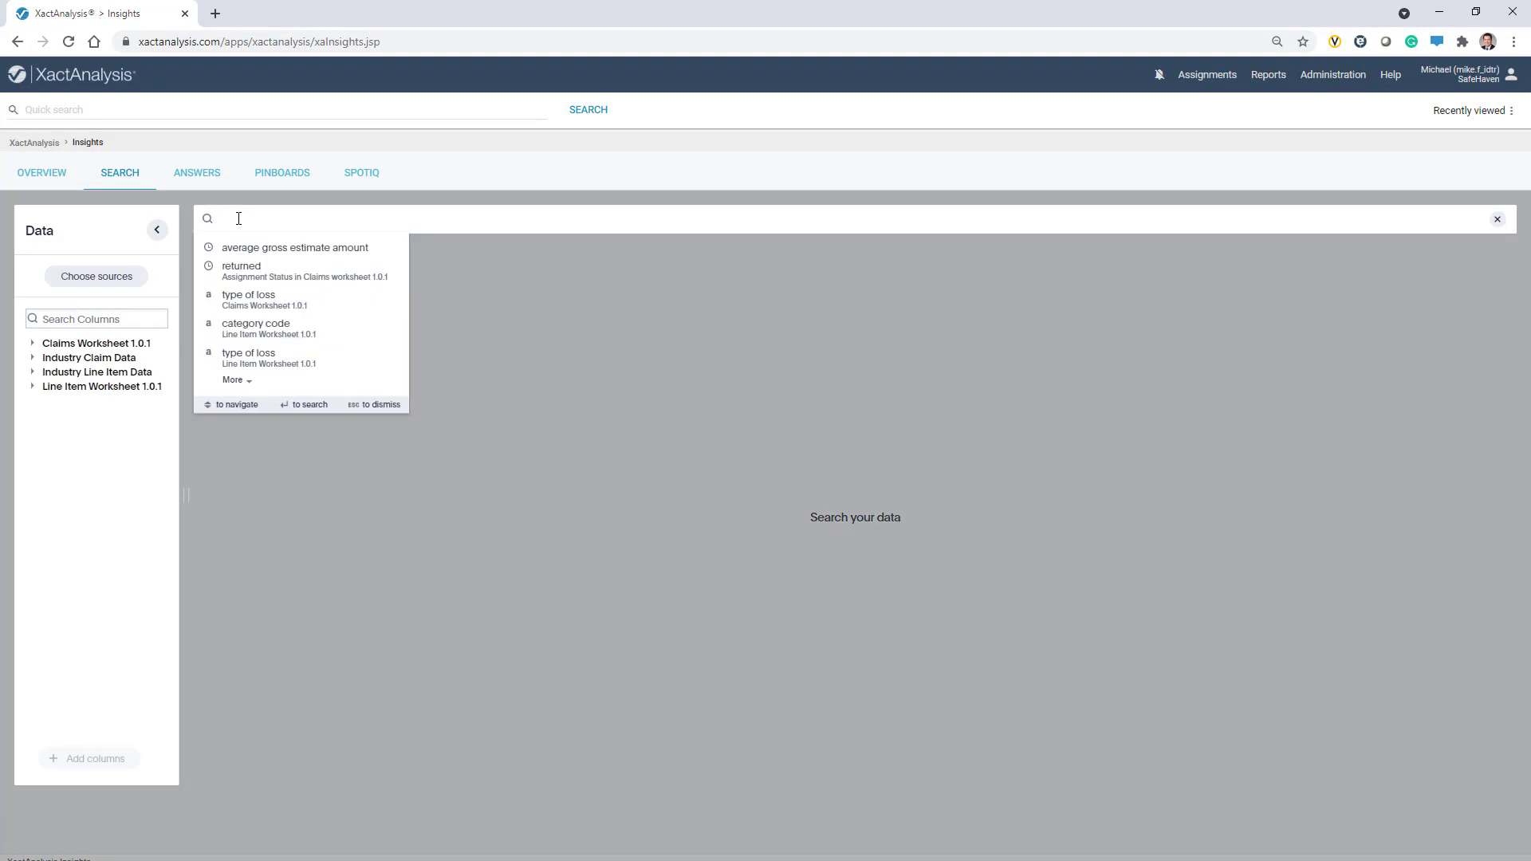
# Begin the average gross estimate amount search in the search bar
pyautogui.write('av')
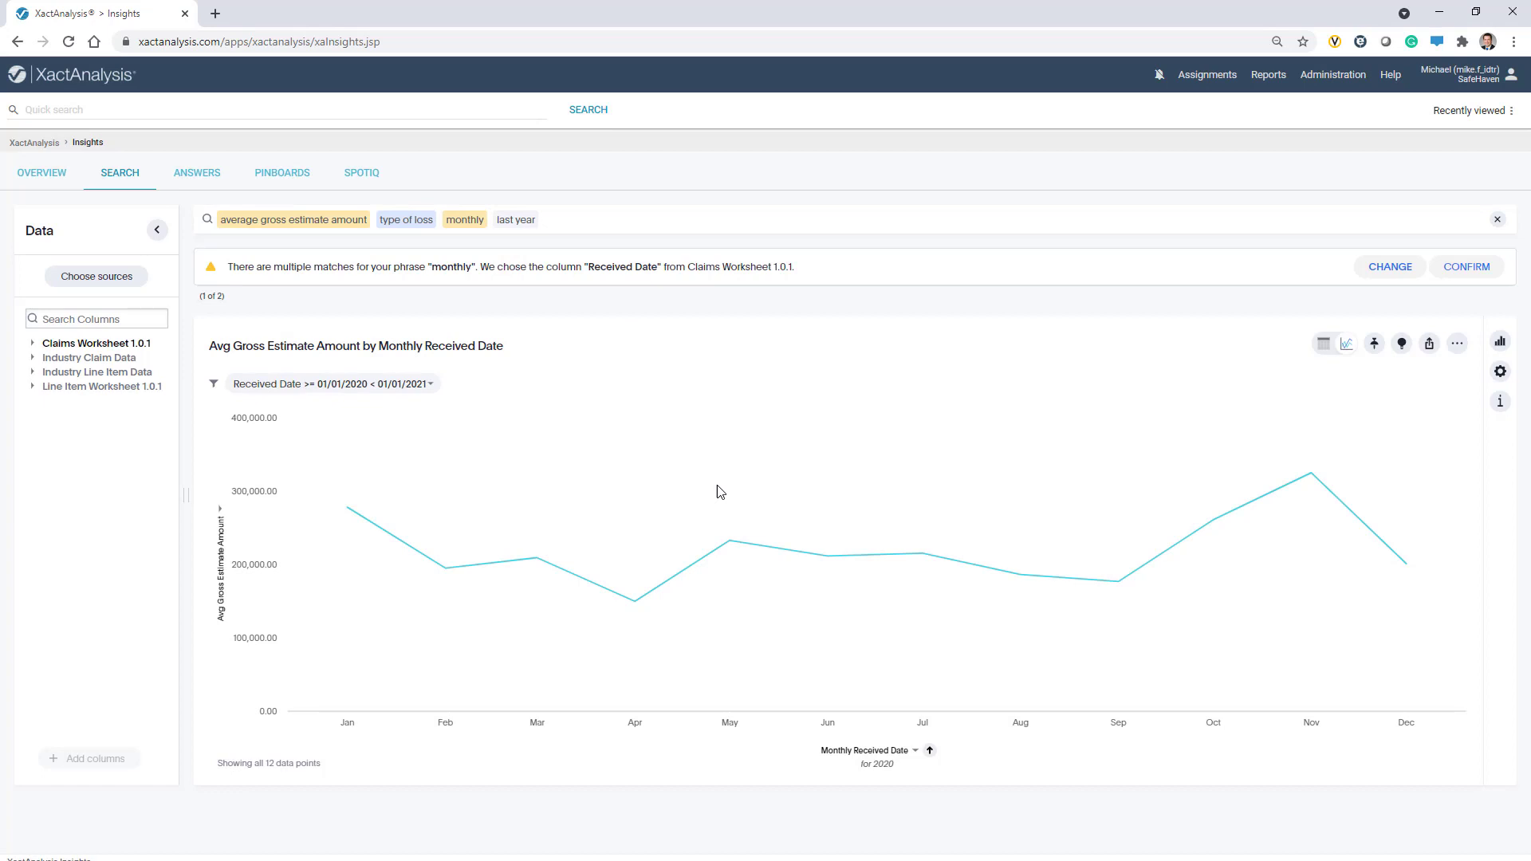
pyautogui.moveTo(725, 492)
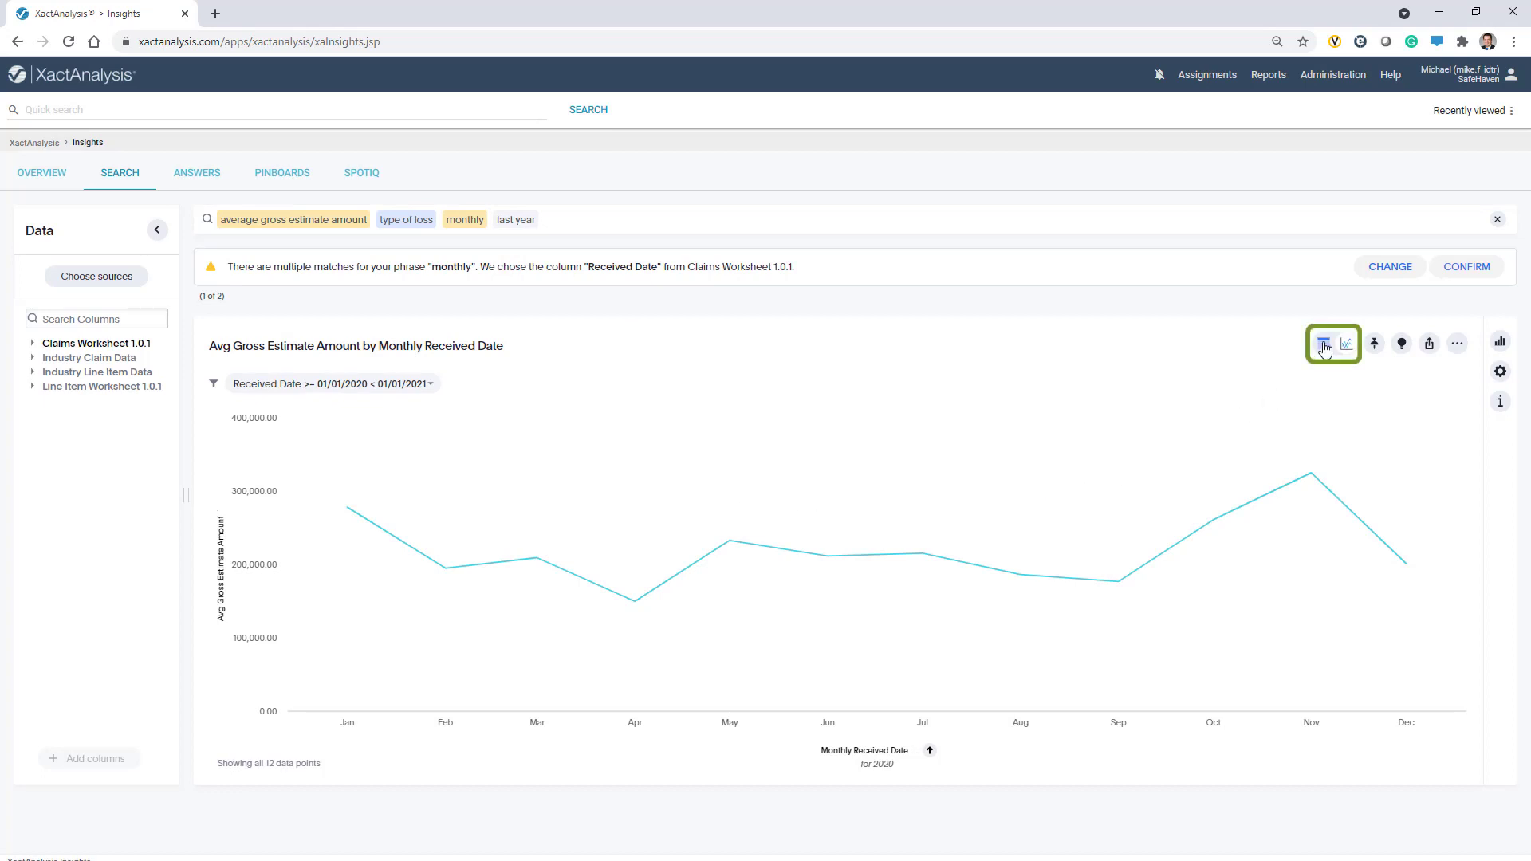
pyautogui.click(1321, 342)
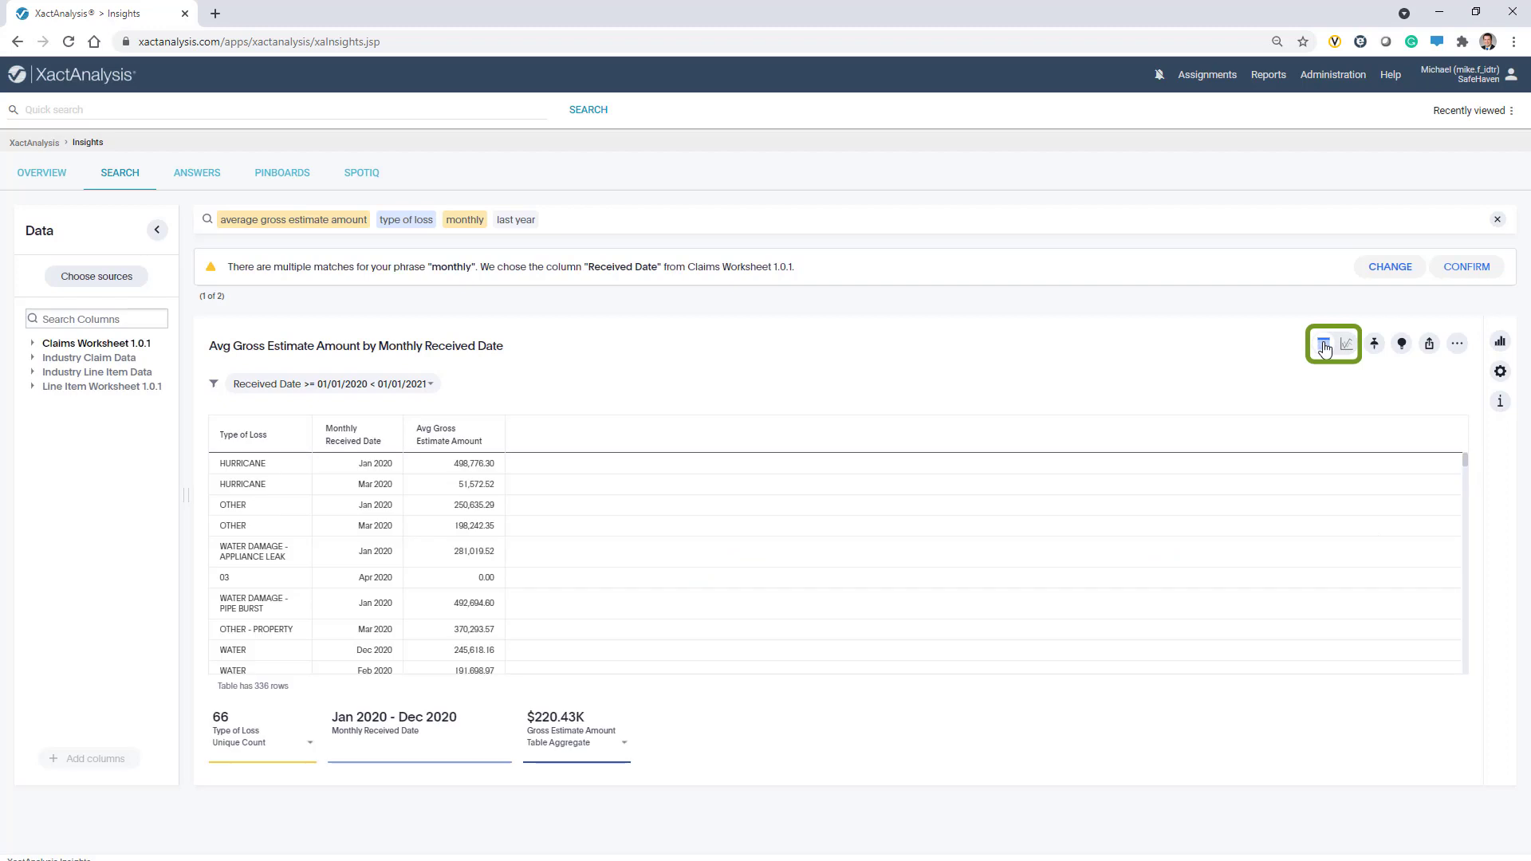
pyautogui.click(1348, 343)
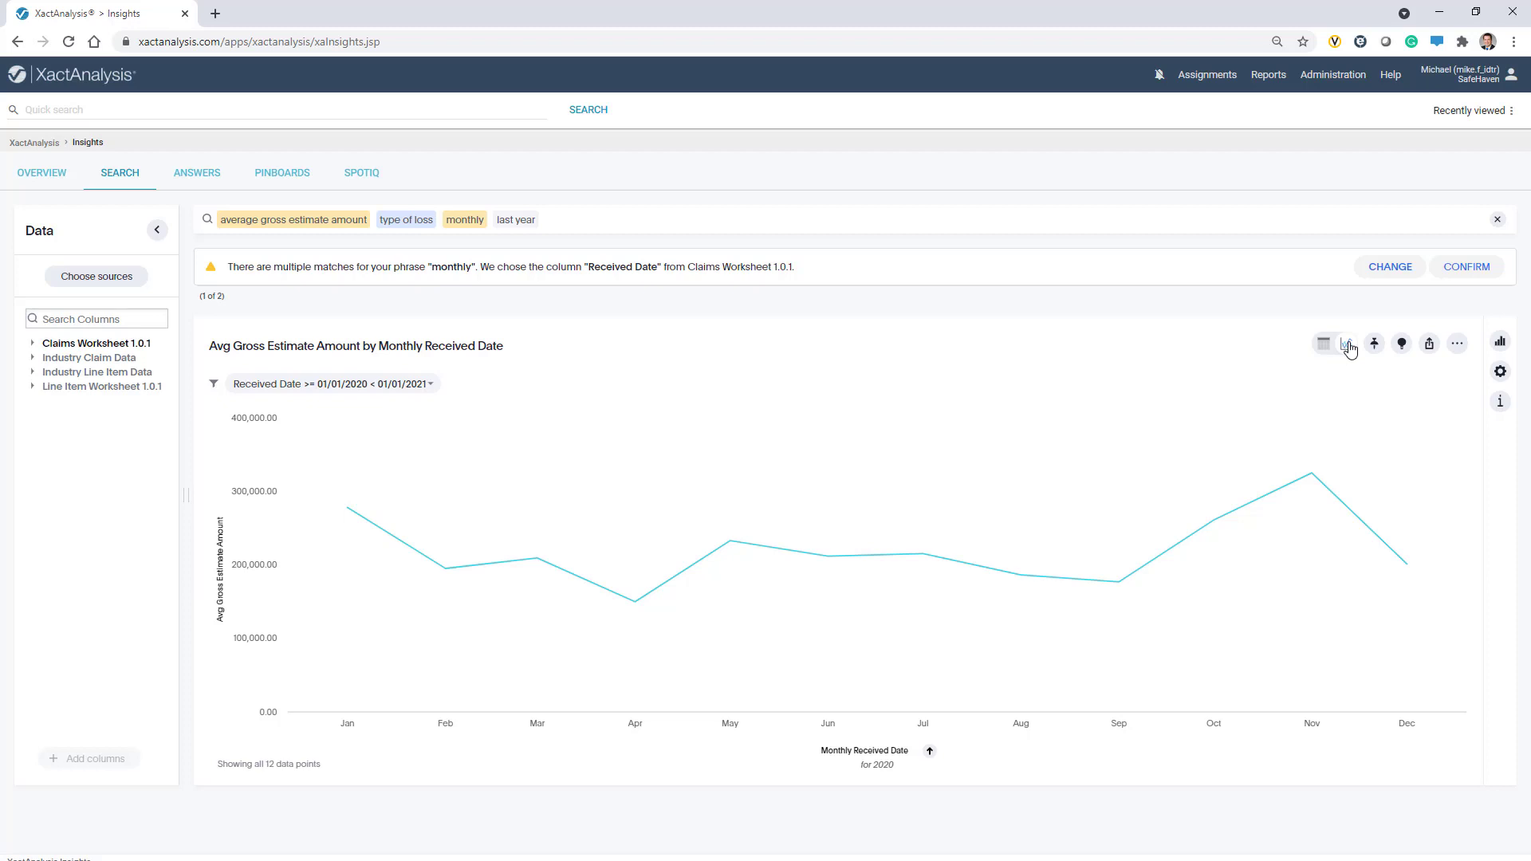
pyautogui.click(1500, 344)
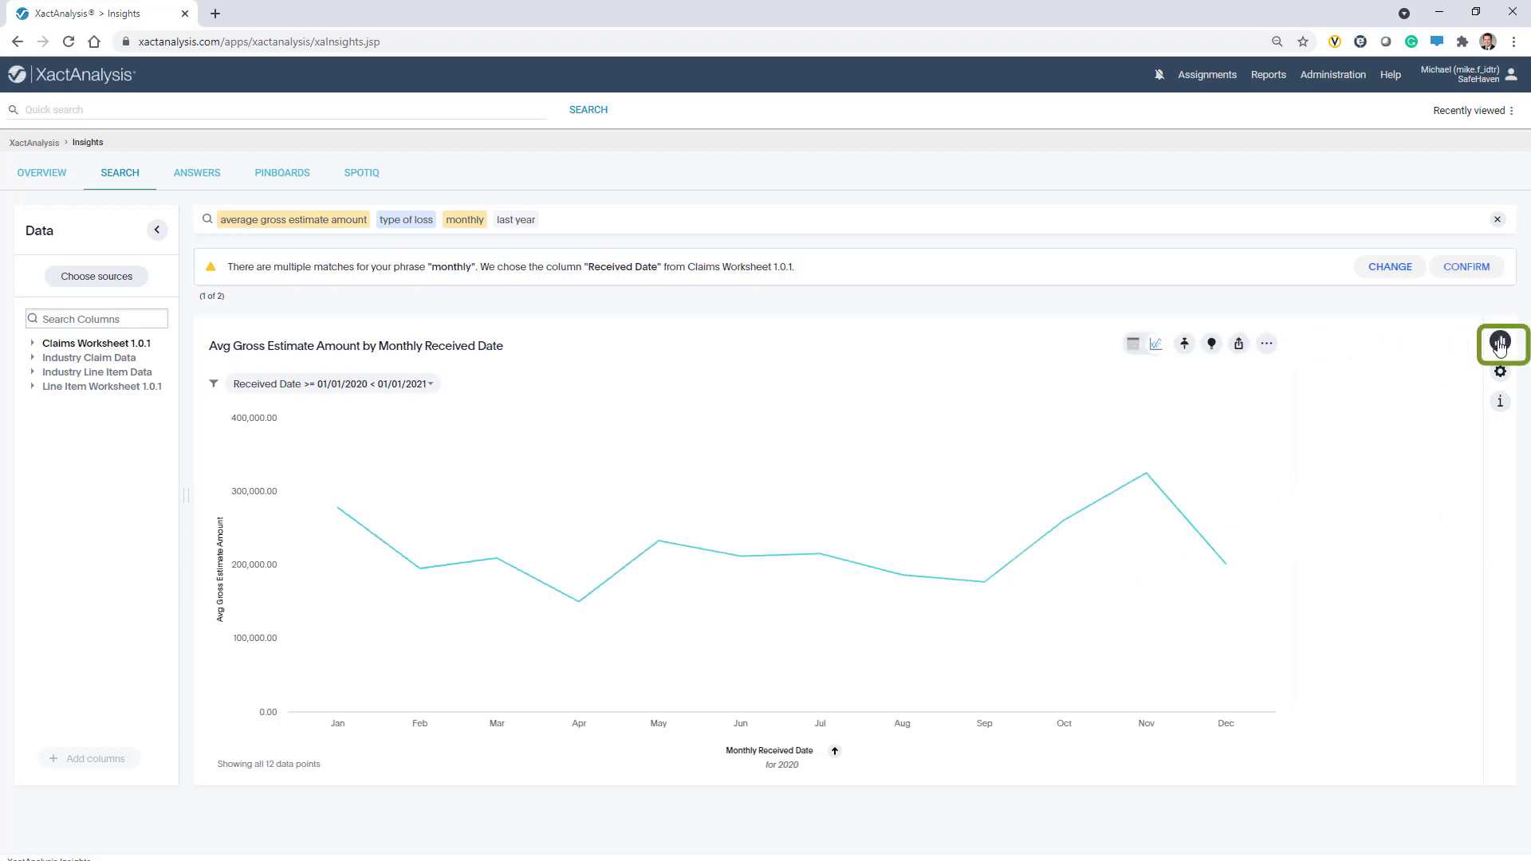
# Switch the monthly average gross estimate answer from a line chart to a Column chart
pyautogui.click(1501, 343)
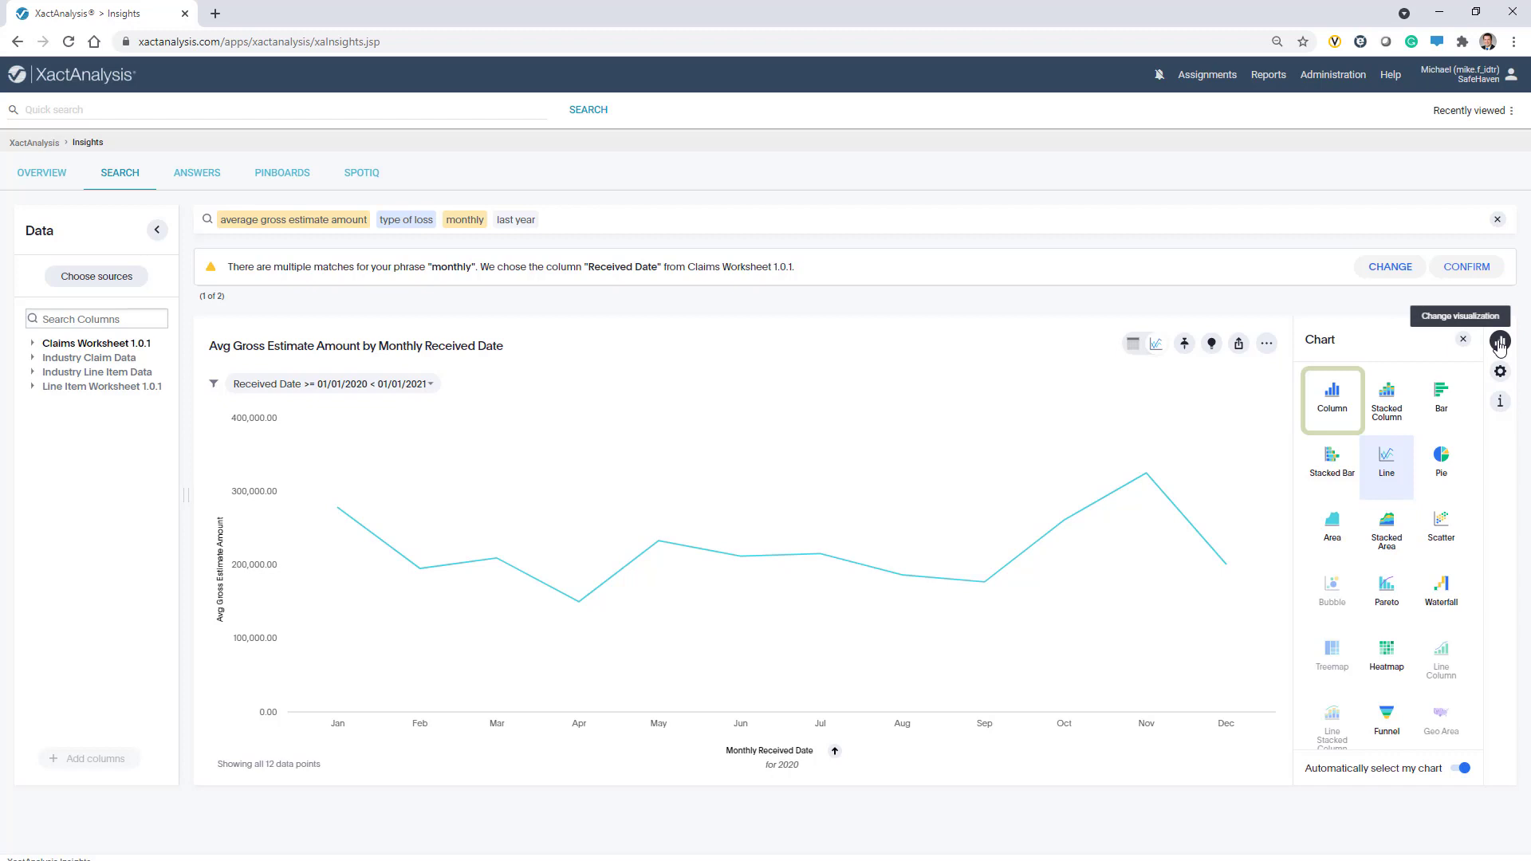
pyautogui.click(1331, 398)
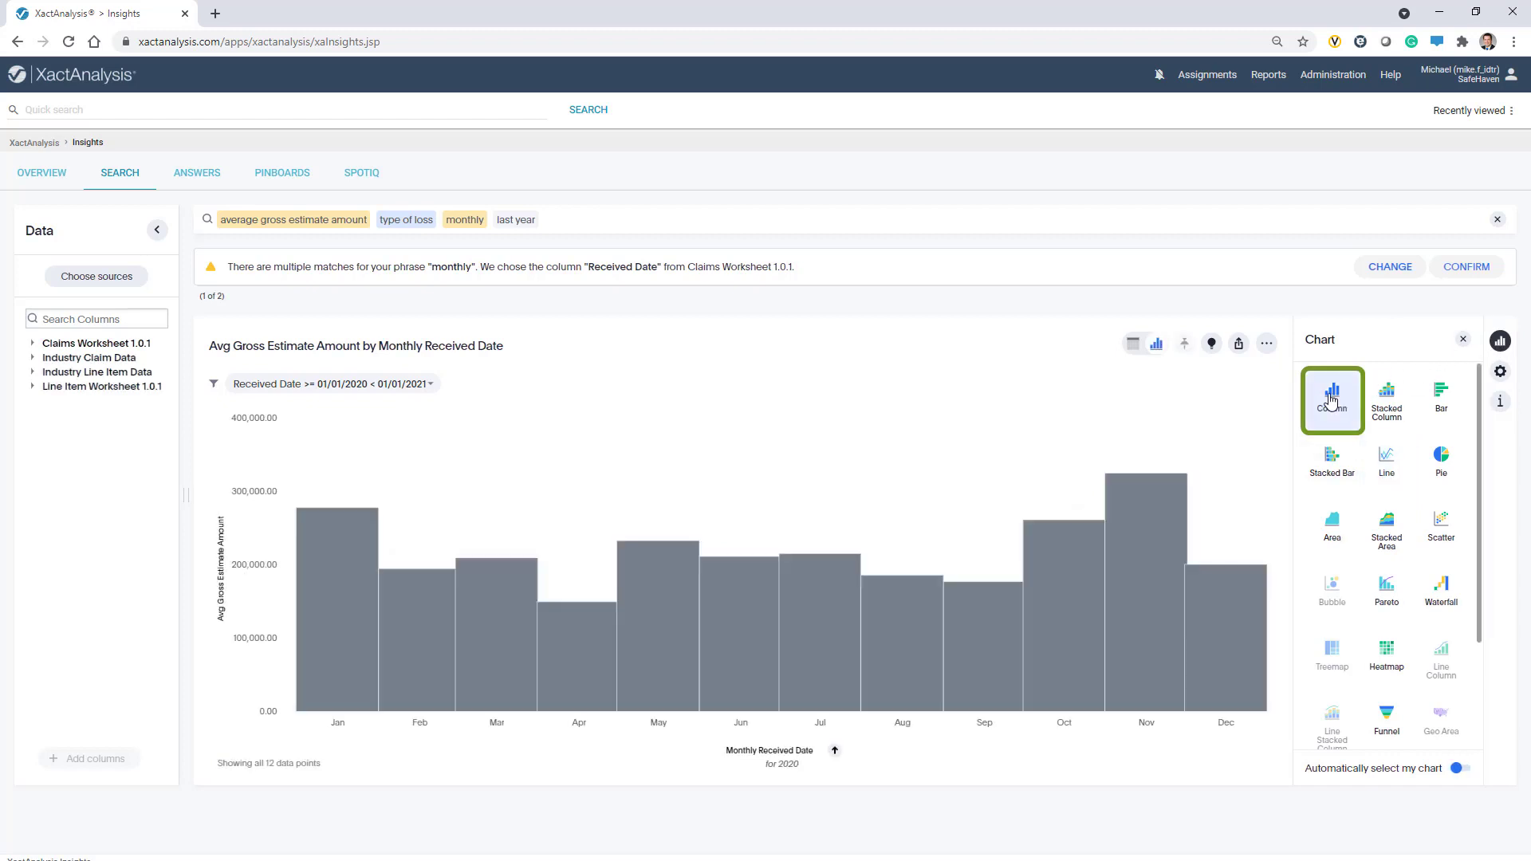
pyautogui.click(1458, 768)
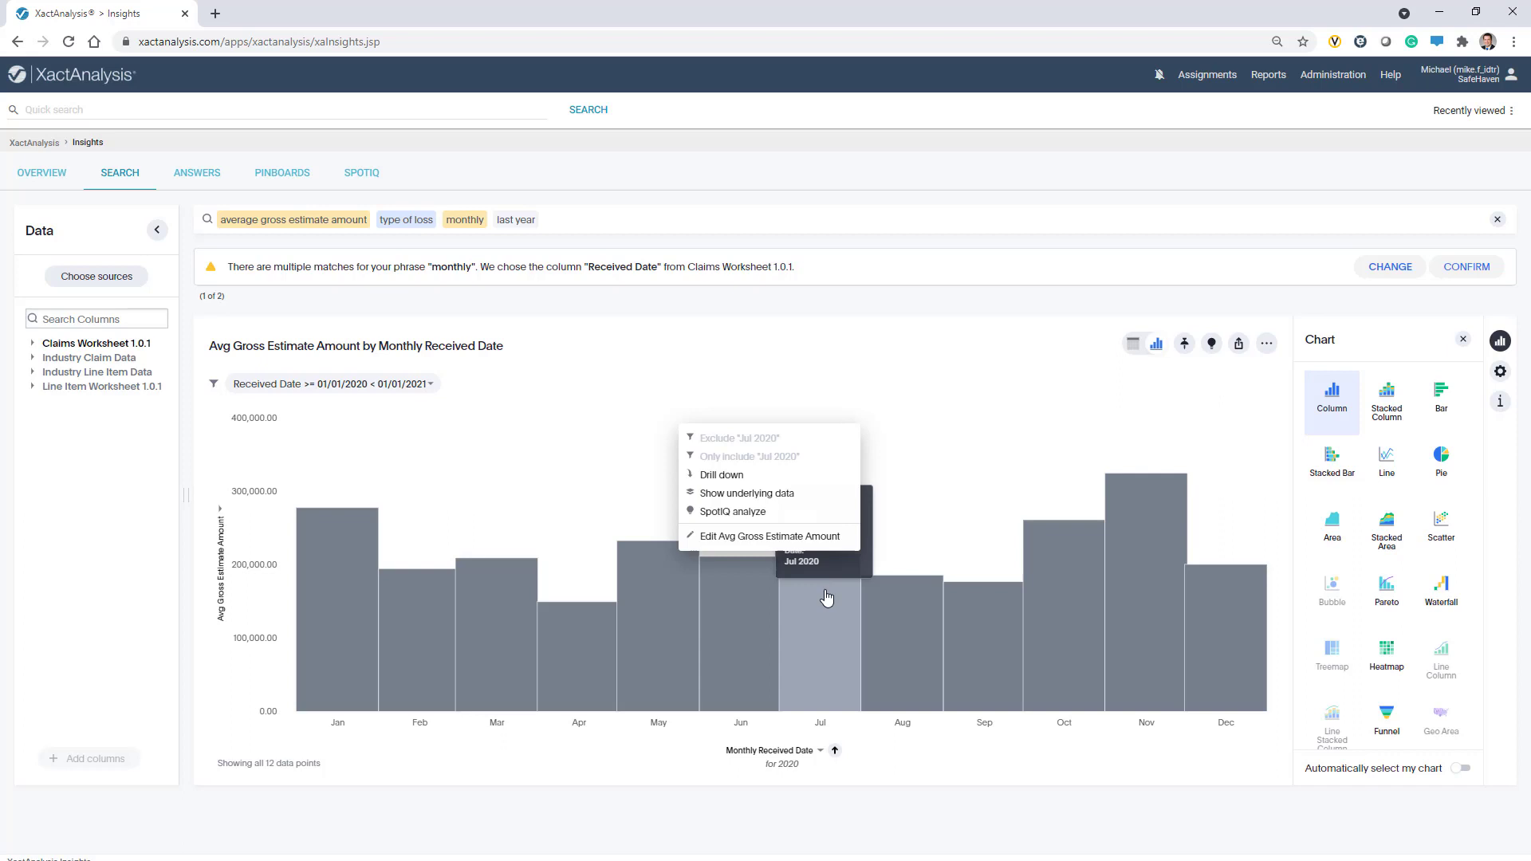
pyautogui.click(721, 475)
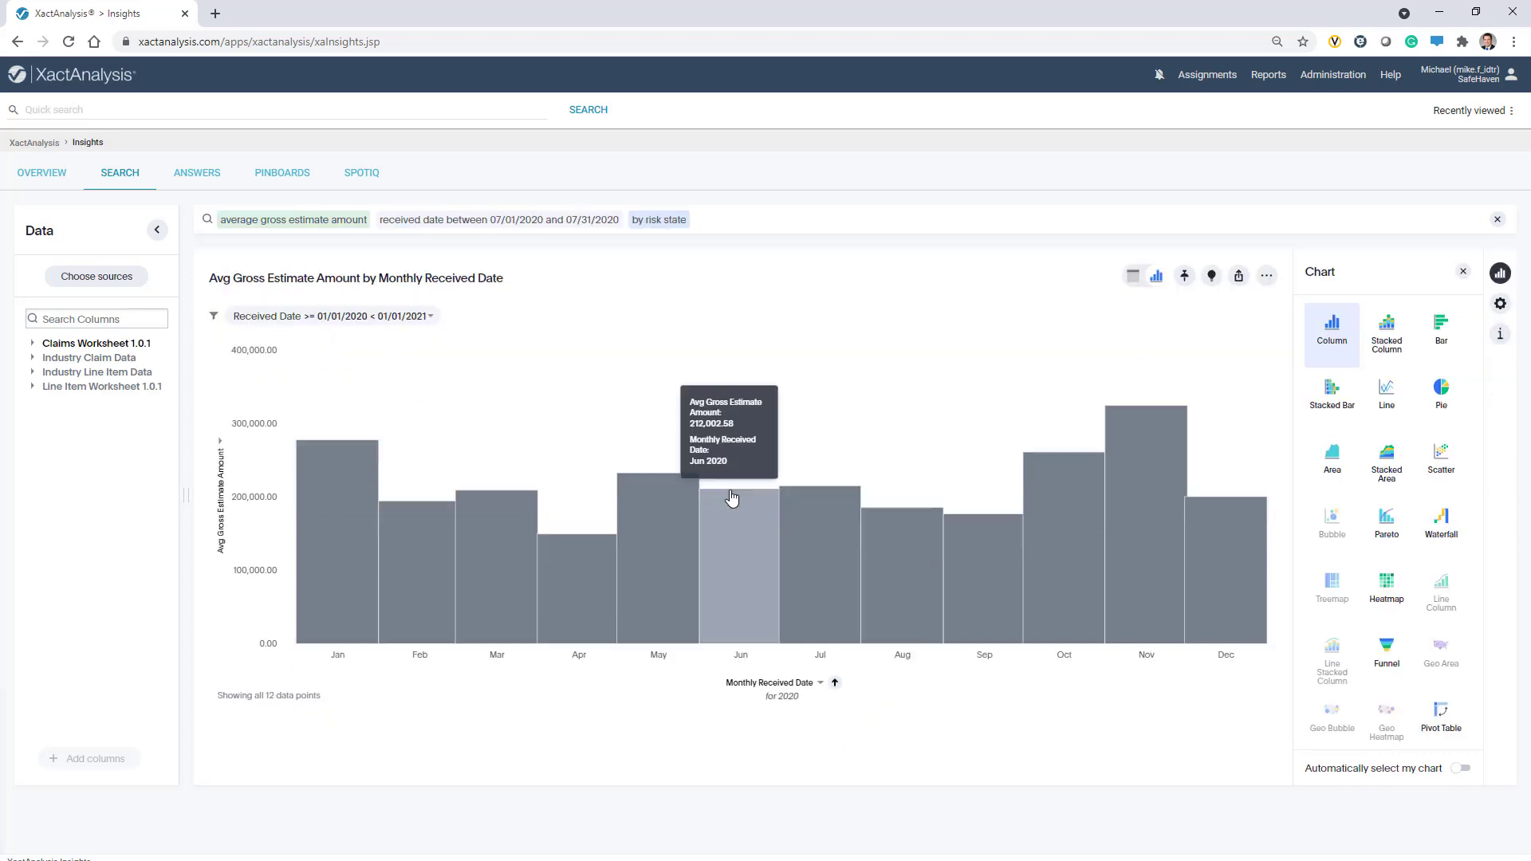
pyautogui.click(1440, 651)
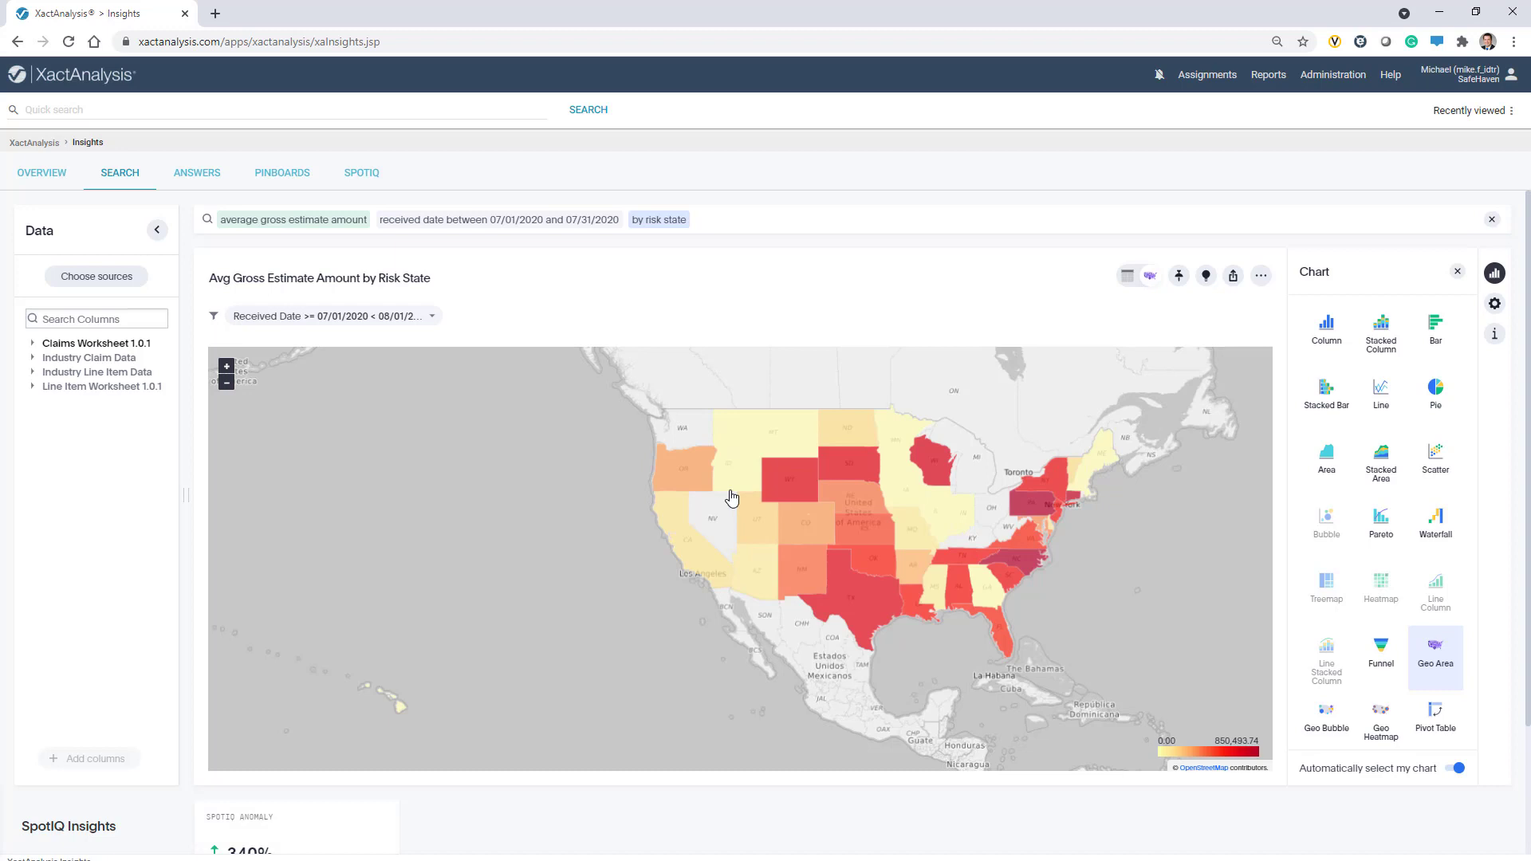
pyautogui.moveTo(577, 514)
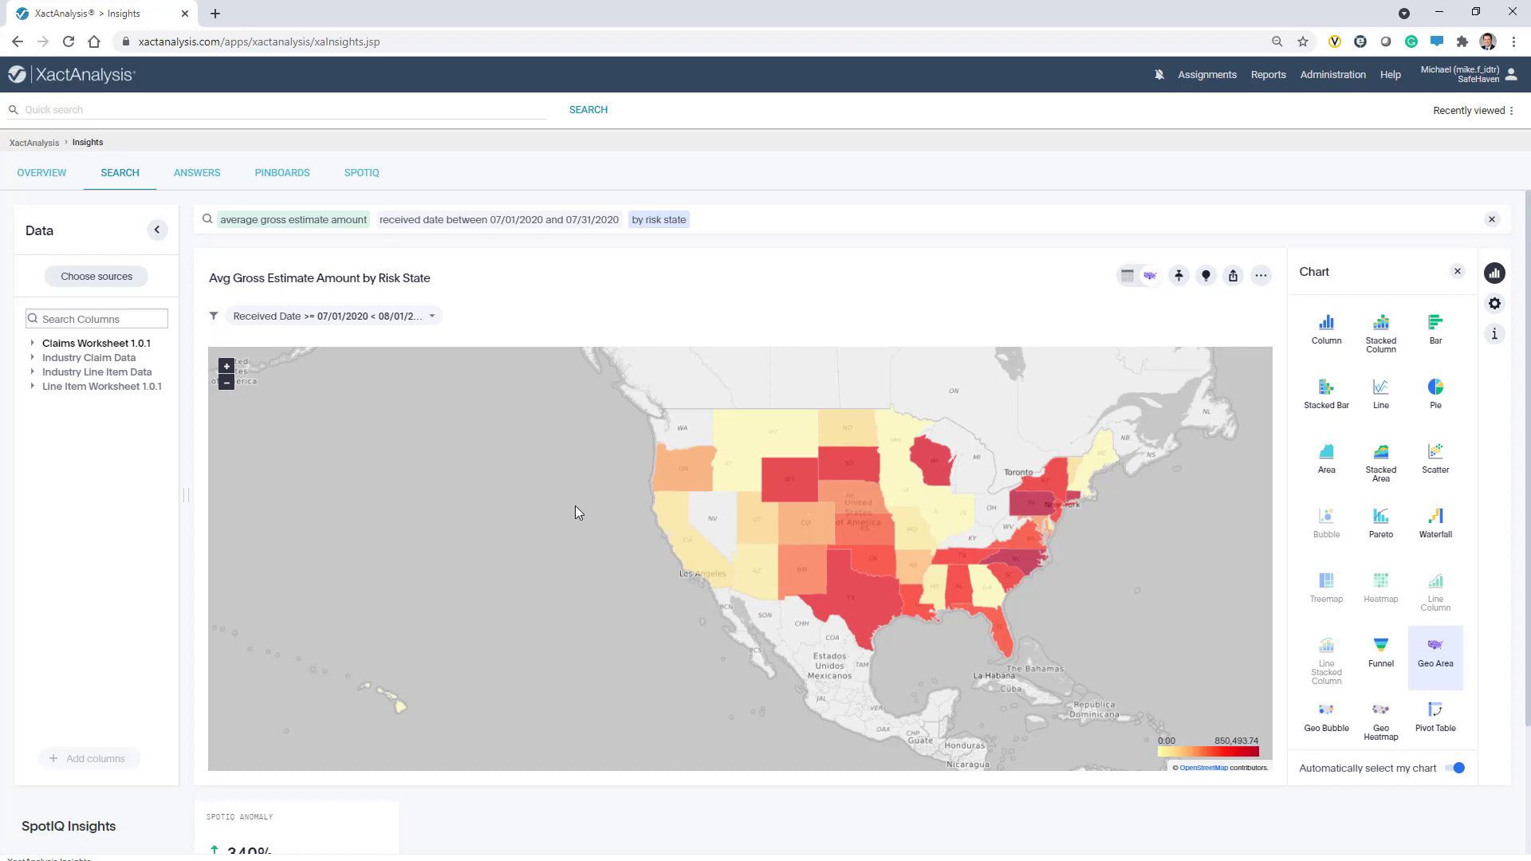
pyautogui.click(1260, 276)
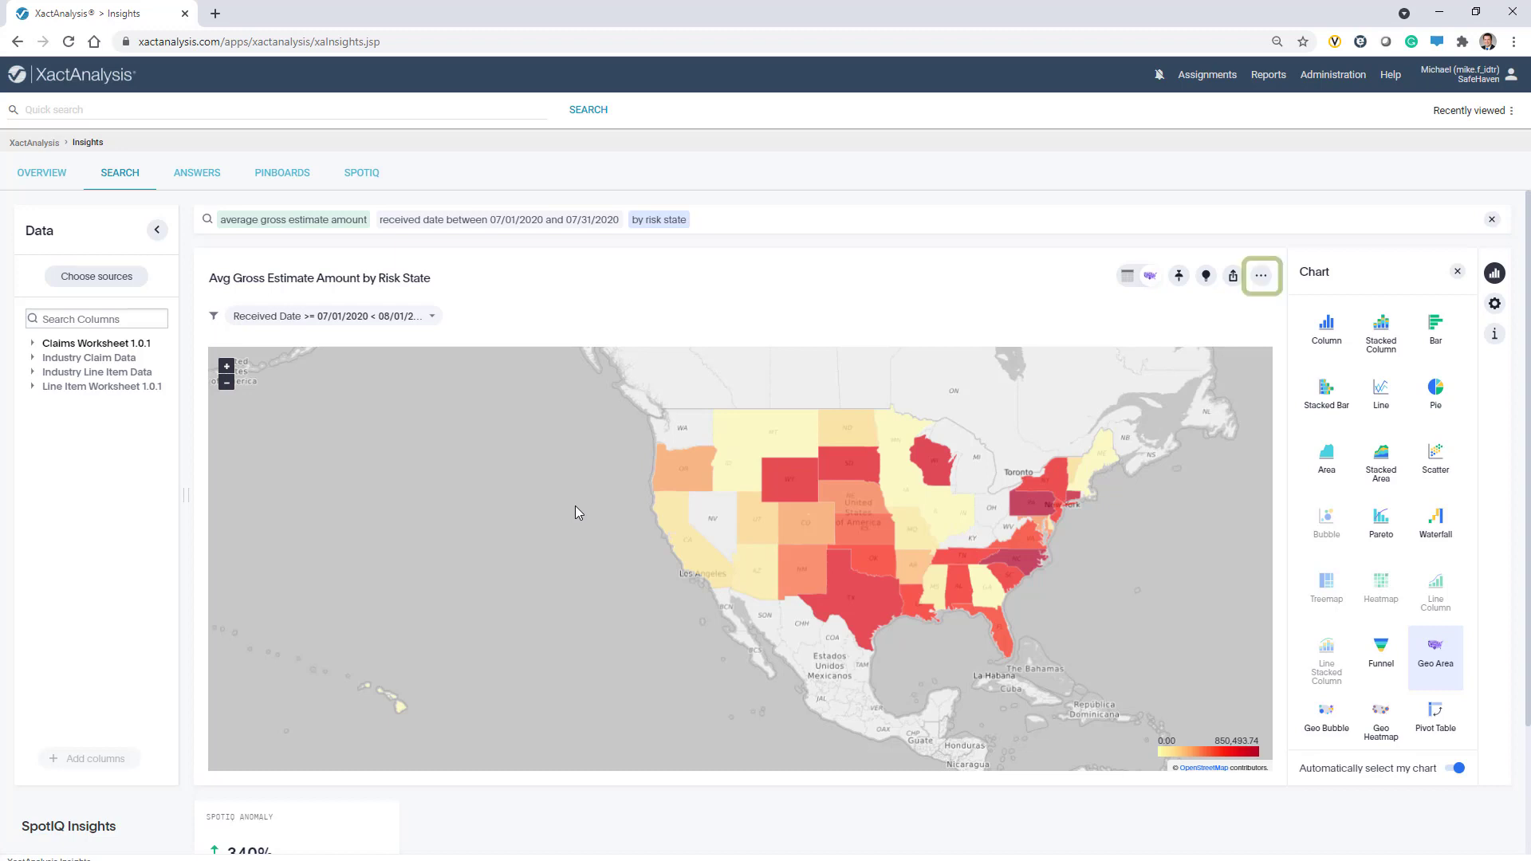
pyautogui.moveTo(1233, 299)
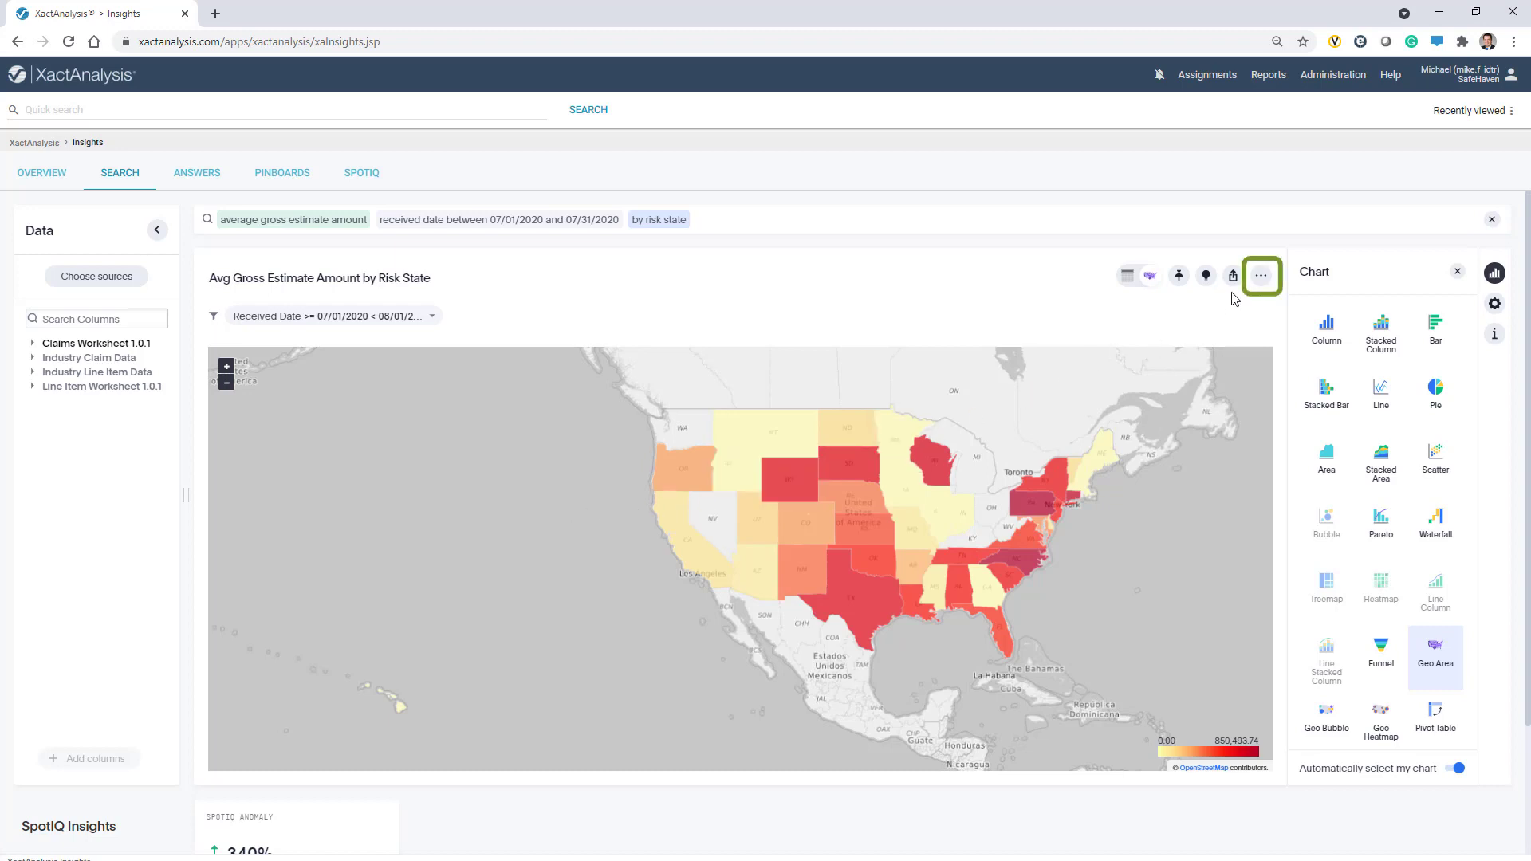
# Save the risk-state map as the answer 'Risk 2020' and go to the Answers list
pyautogui.click(1260, 276)
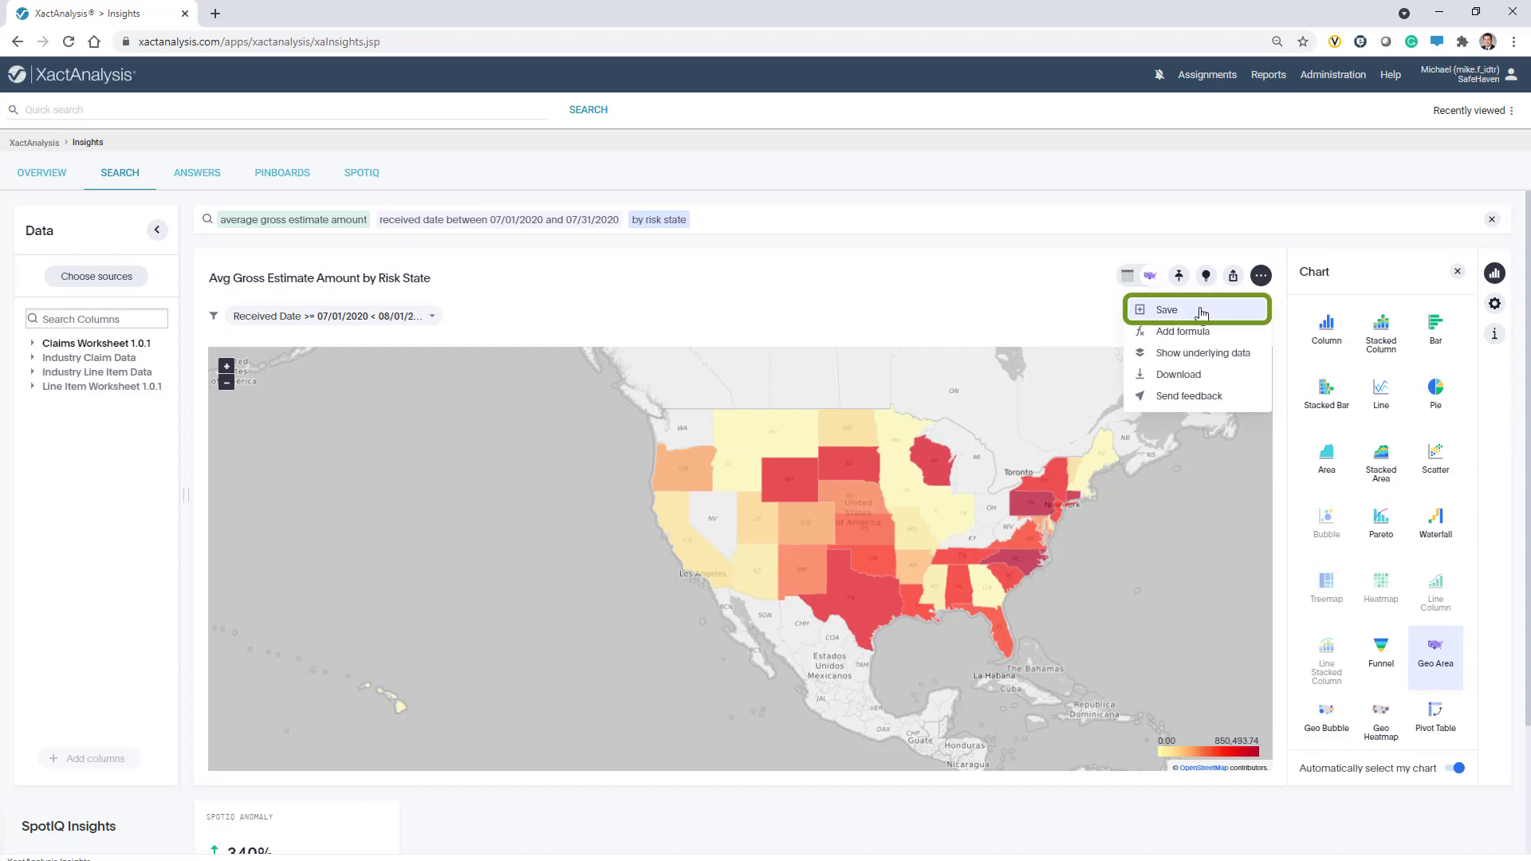
pyautogui.click(1166, 311)
pyautogui.write('Risk 2021')
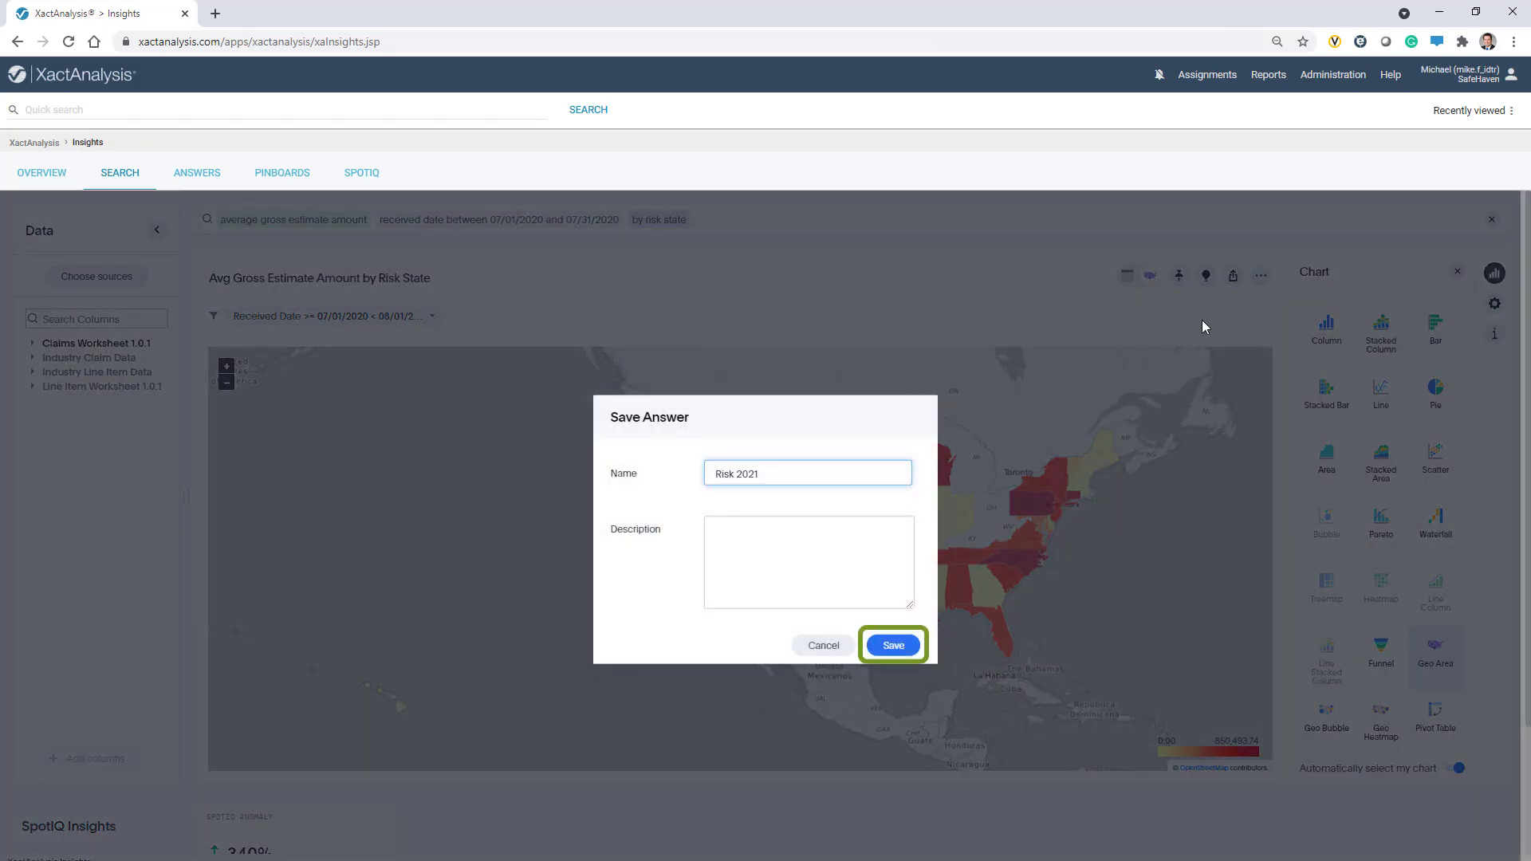
pyautogui.click(890, 644)
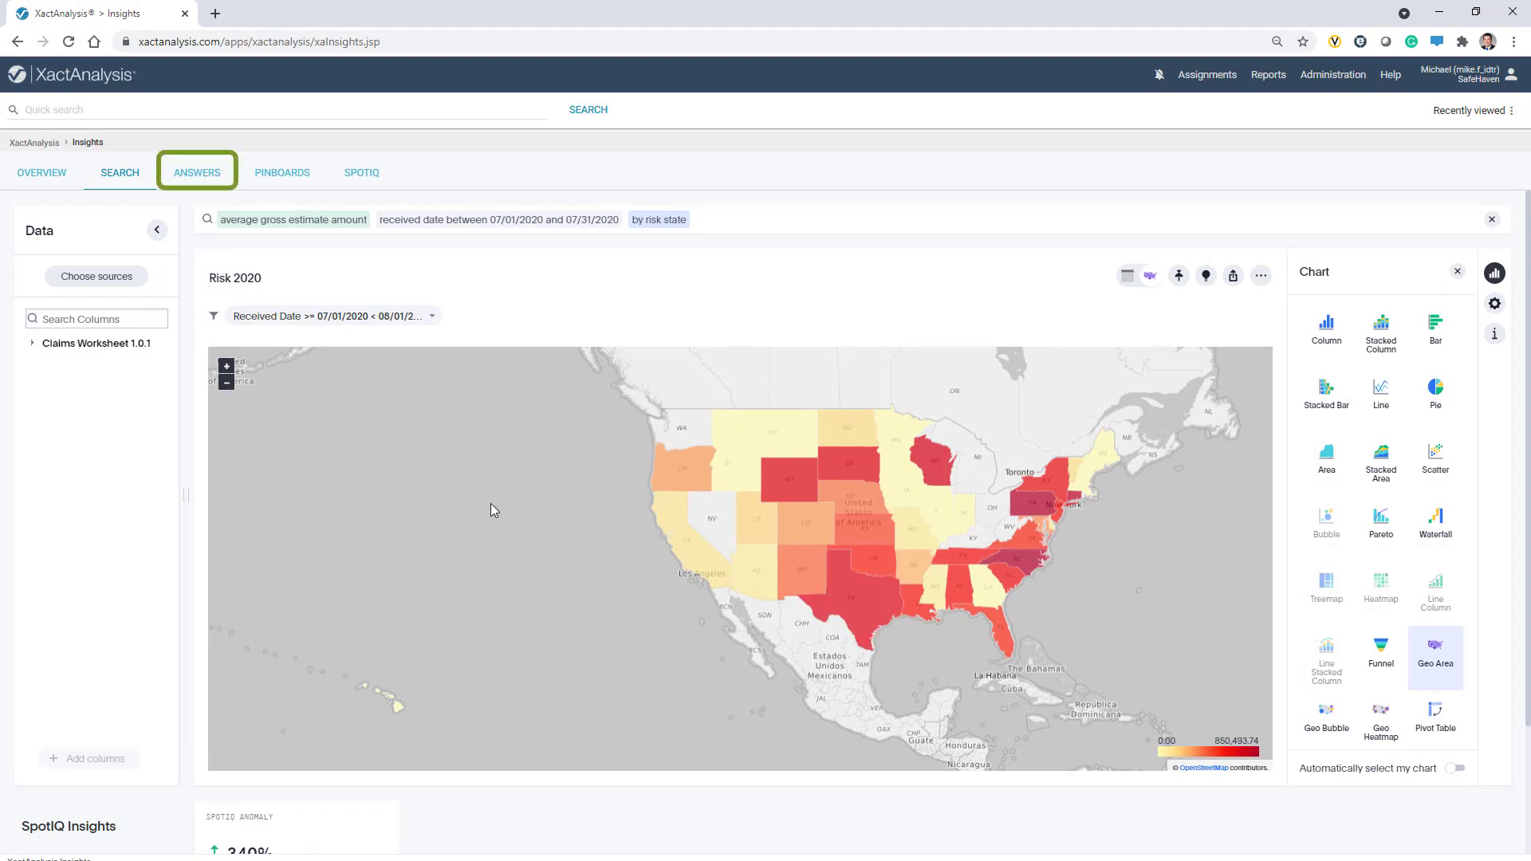
pyautogui.click(198, 172)
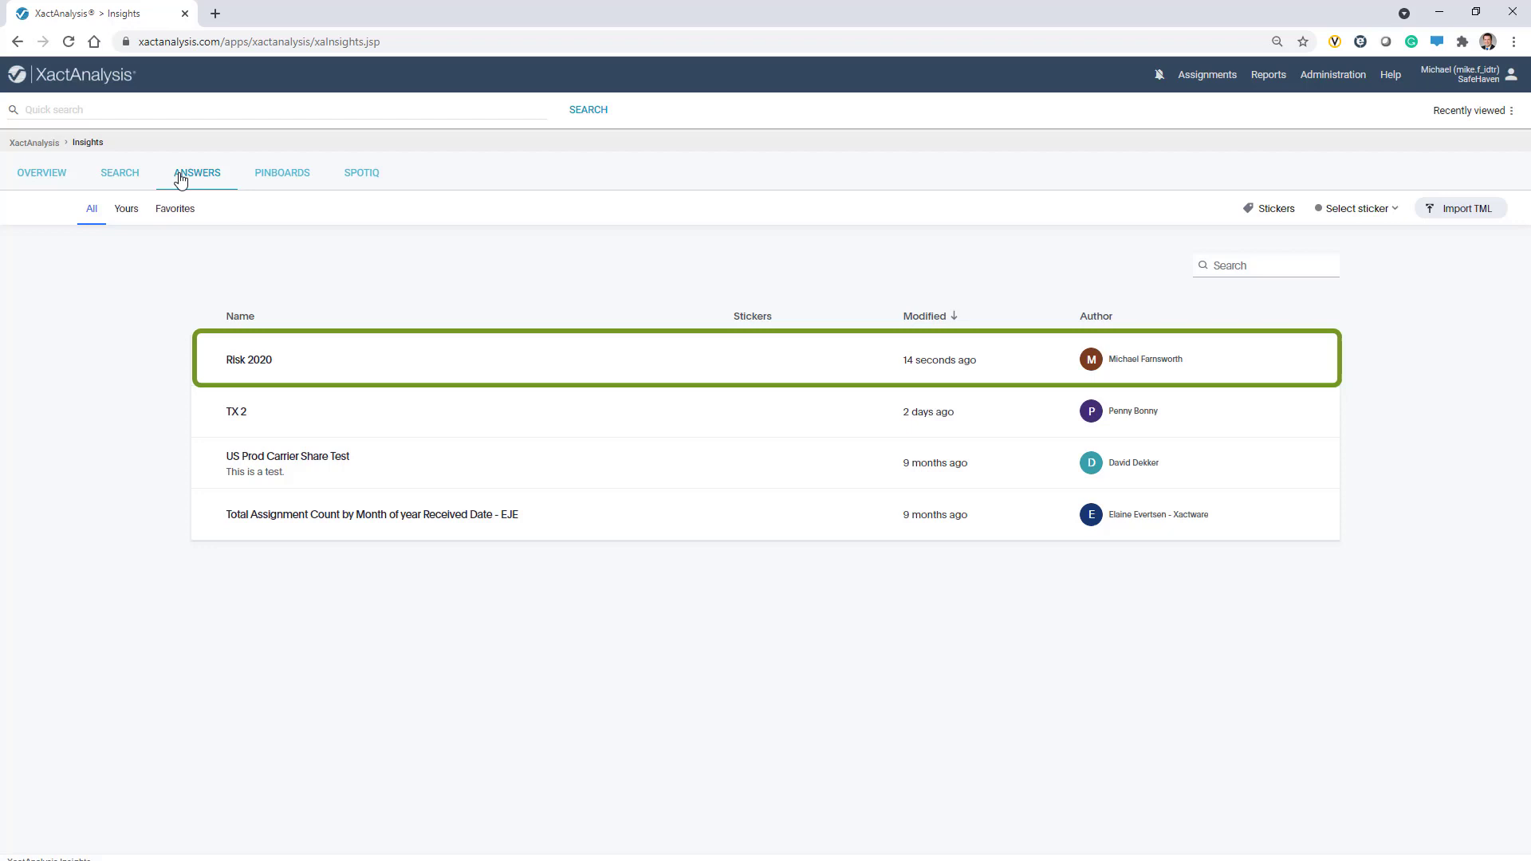
# Leave the Answers list showing Risk 2020 and head to the Pinboards page
pyautogui.click(282, 172)
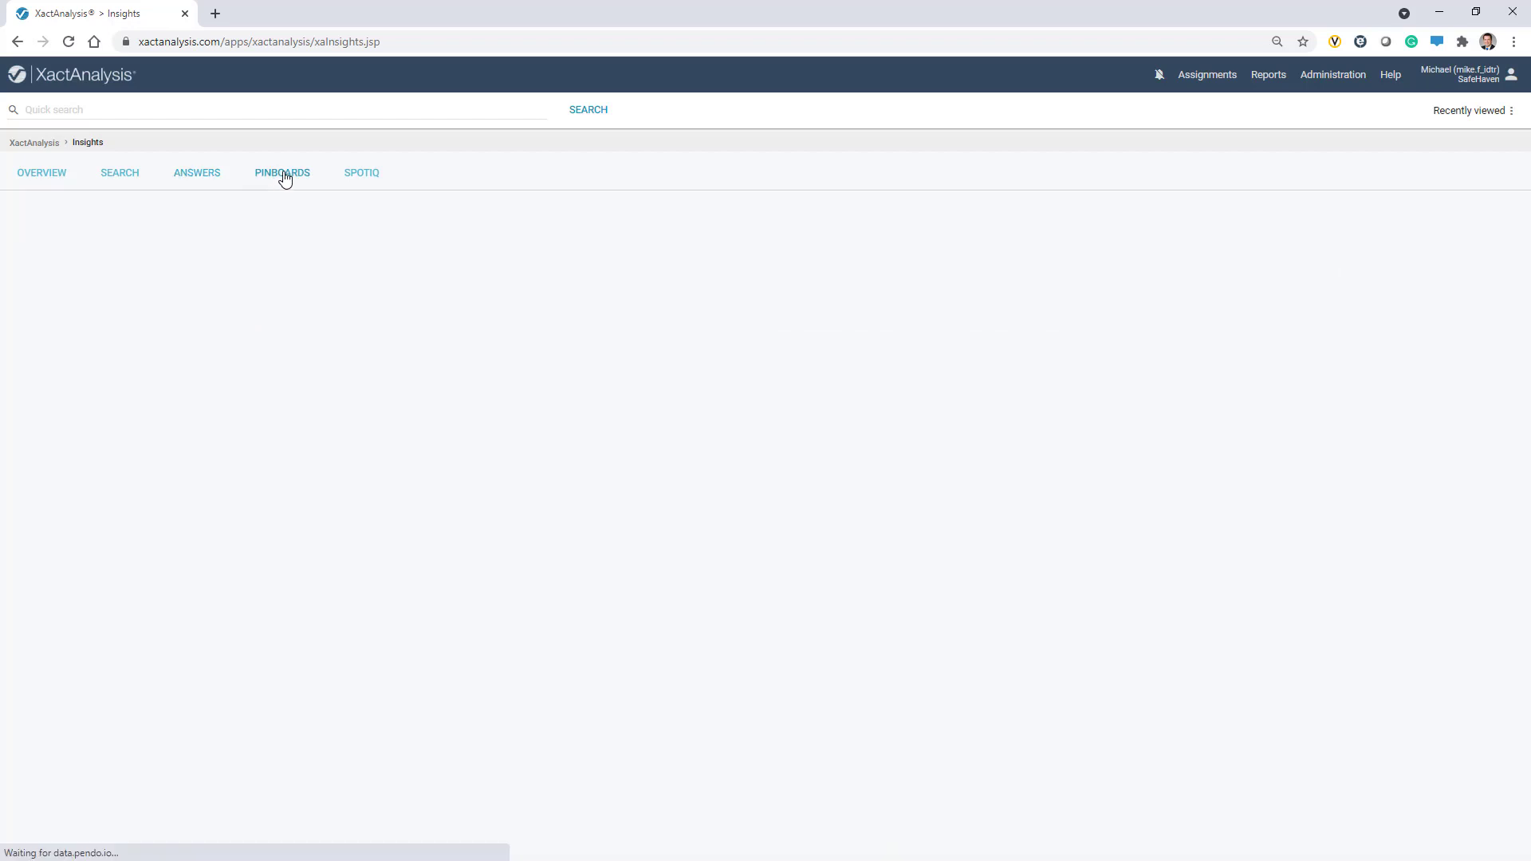
pyautogui.click(282, 172)
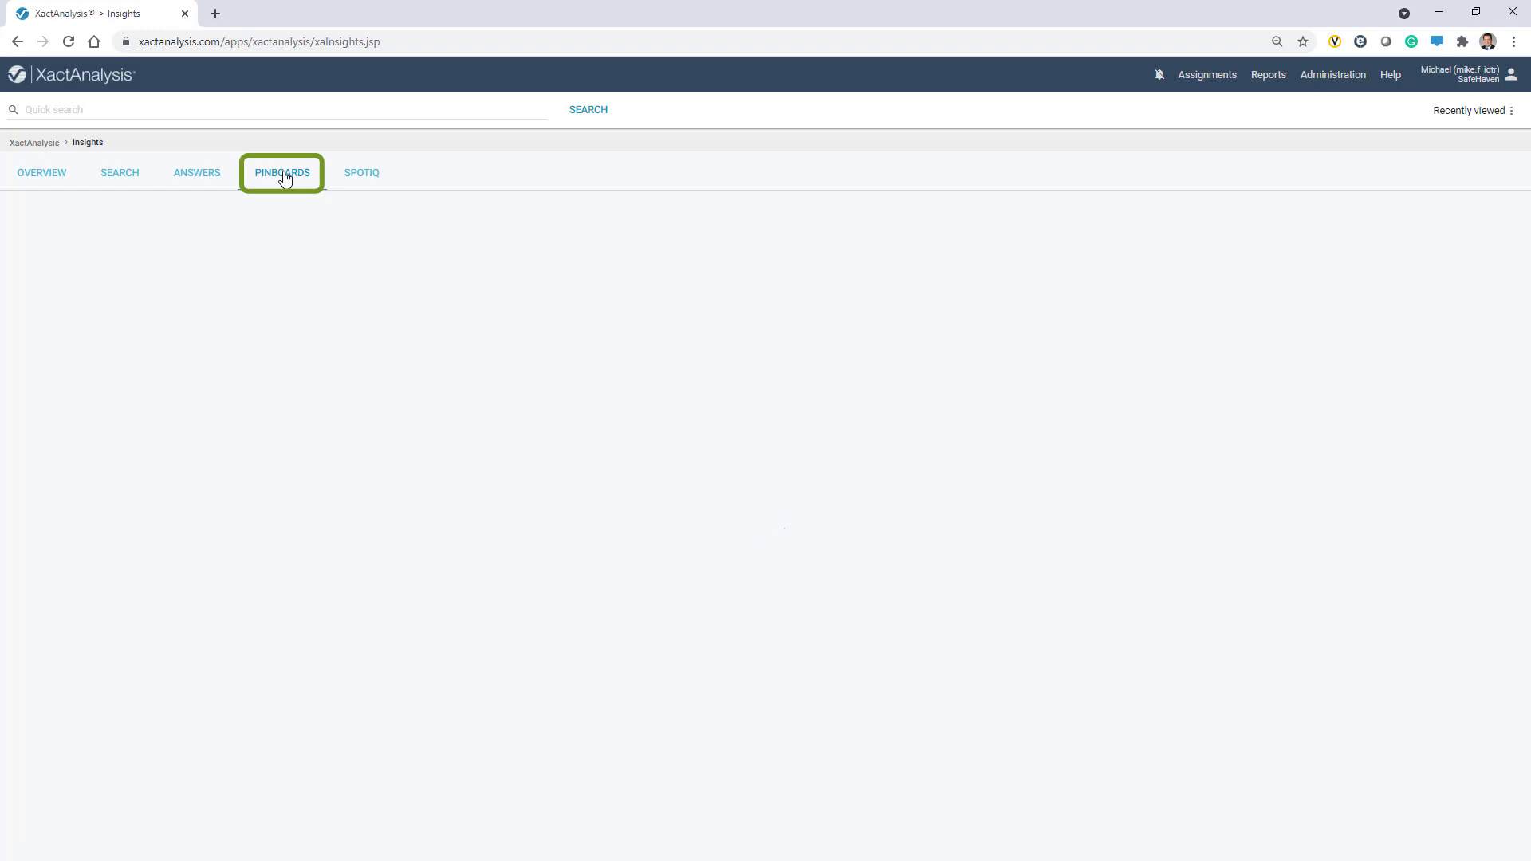
# Load the pinboards list and choose the Industry Type of Loss pinboard
pyautogui.click(281, 172)
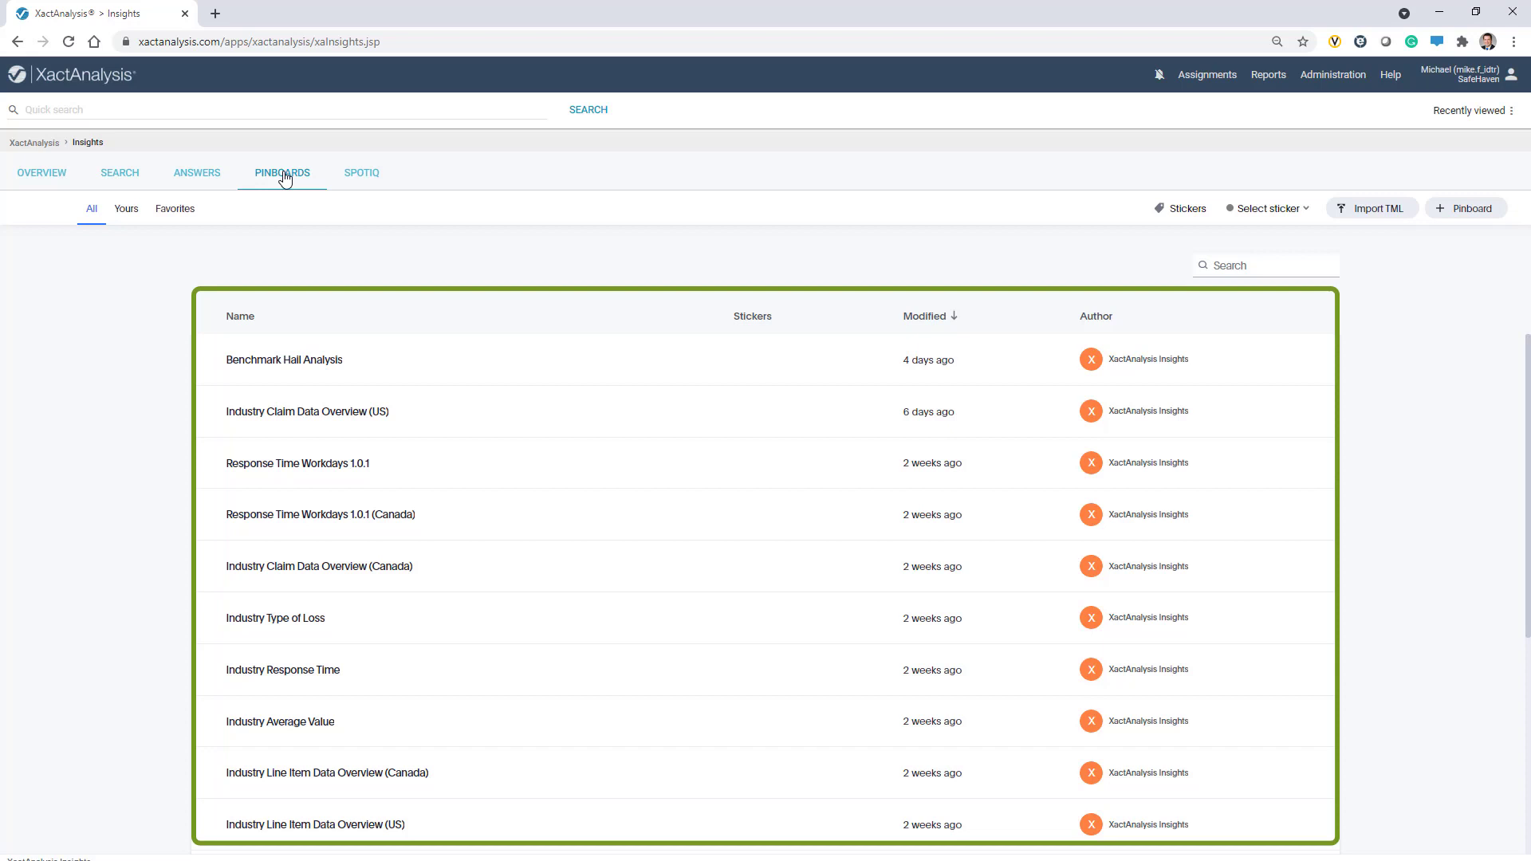
pyautogui.moveTo(285, 566)
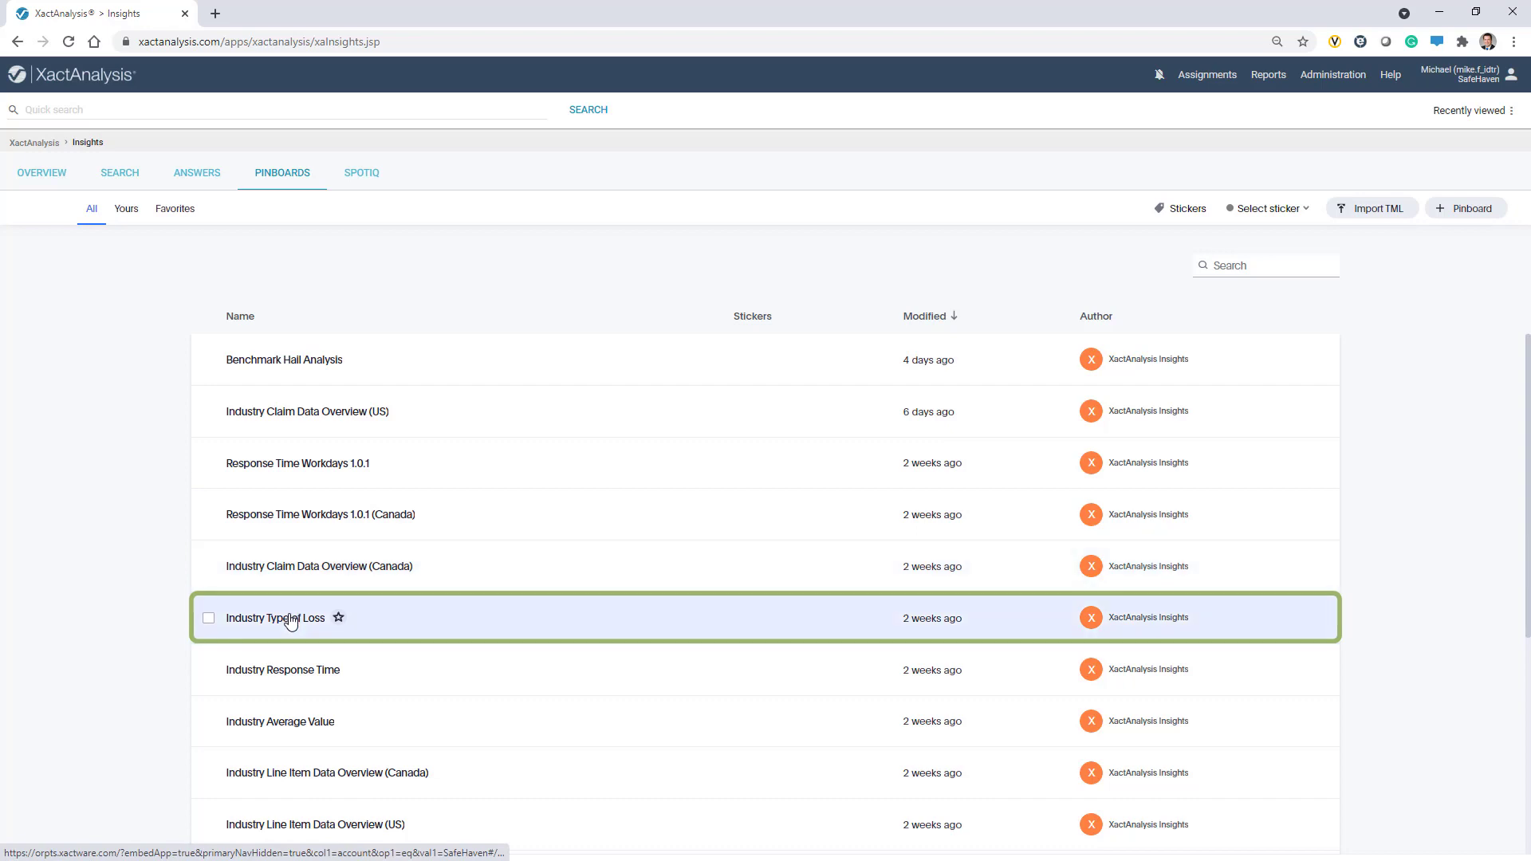
pyautogui.click(274, 617)
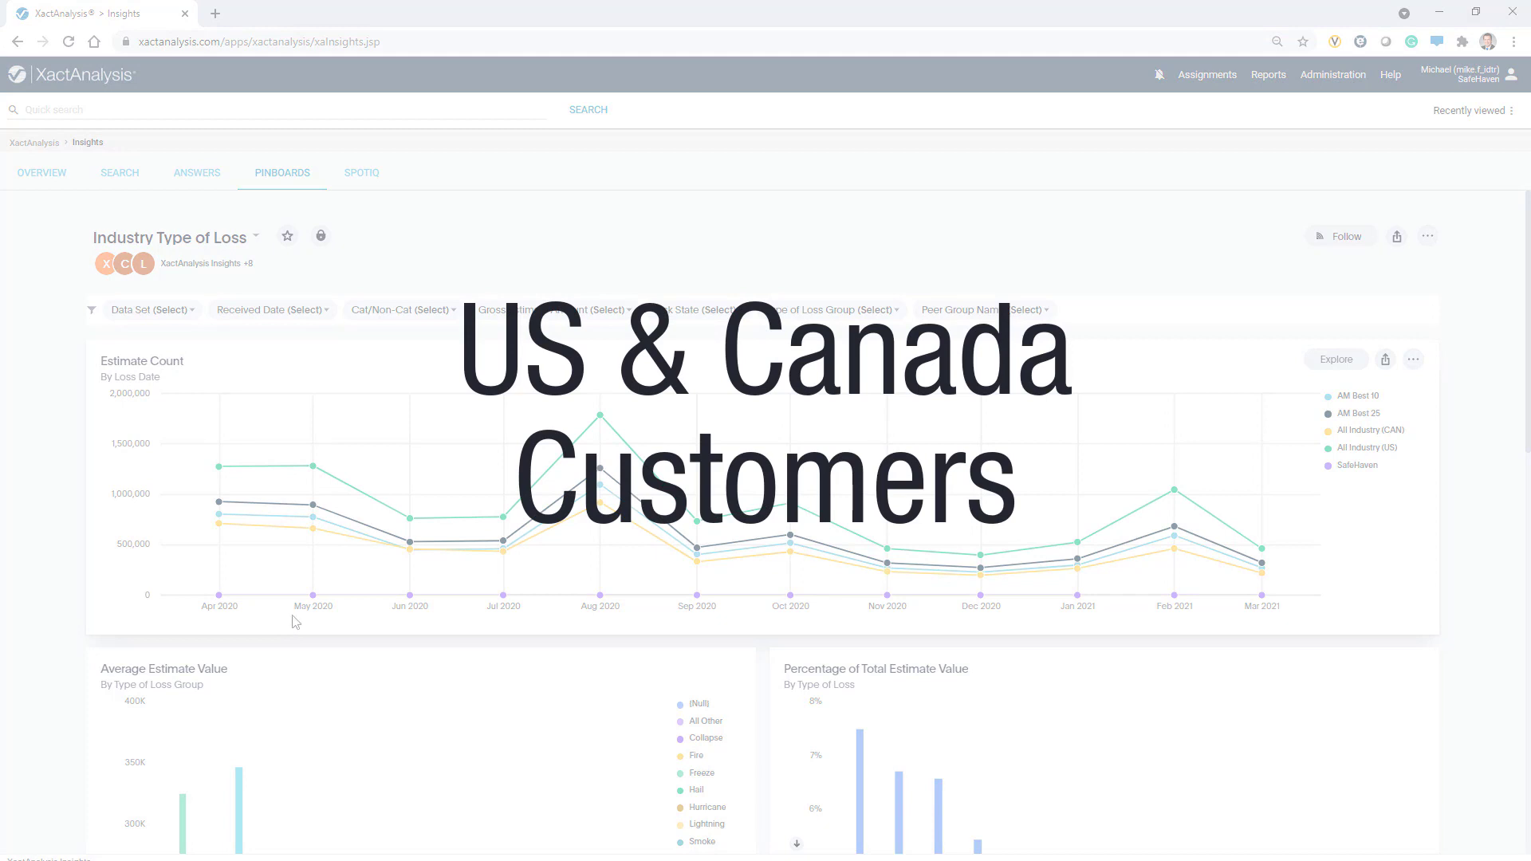
# Scroll through the Industry Type of Loss pinboard's heatmaps and back to the top
pyautogui.scroll(-3)
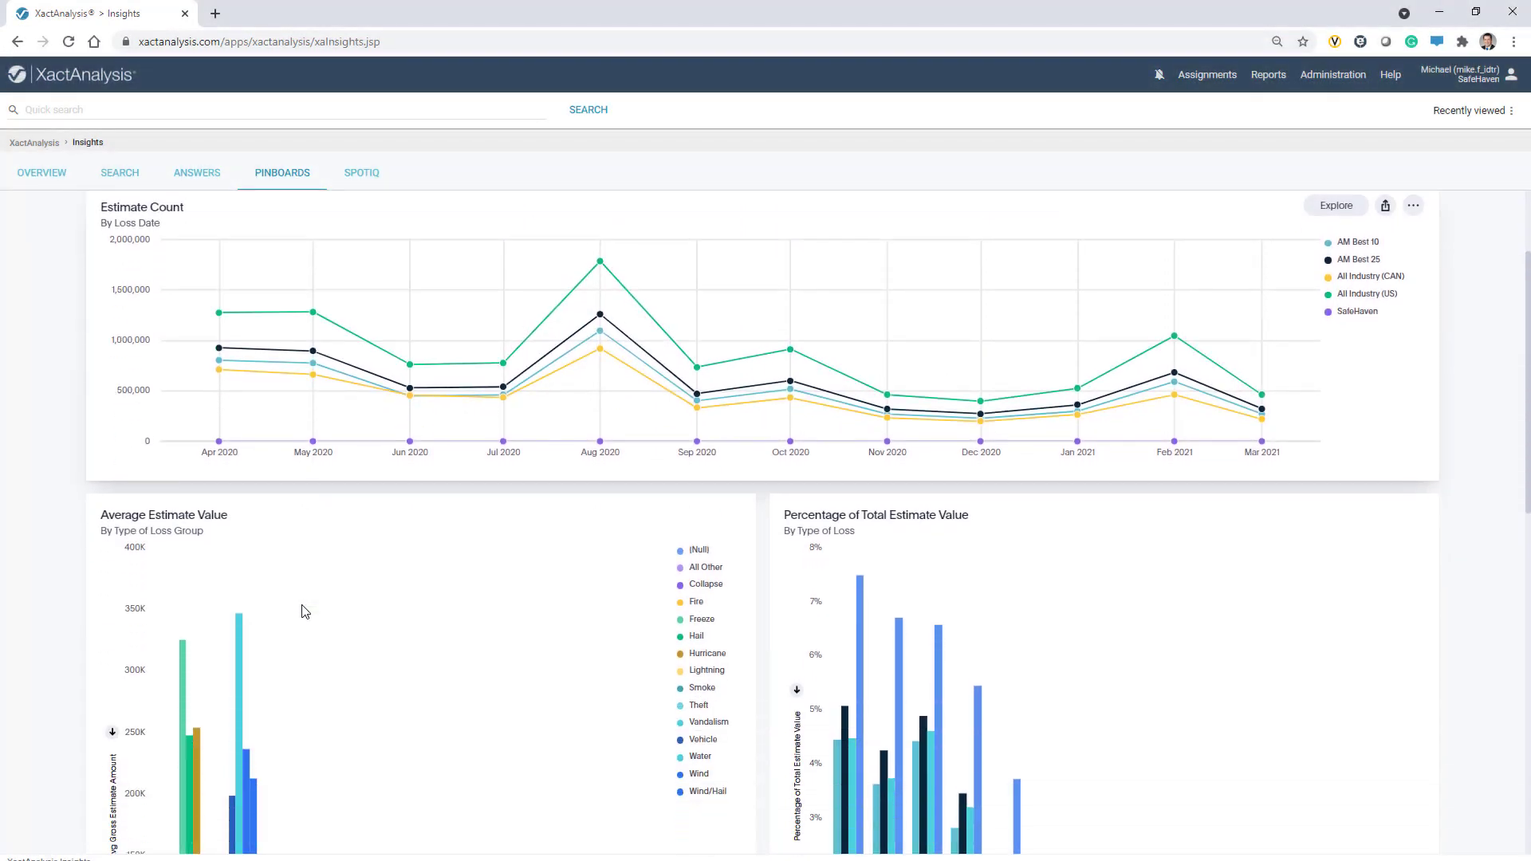
pyautogui.scroll(-3)
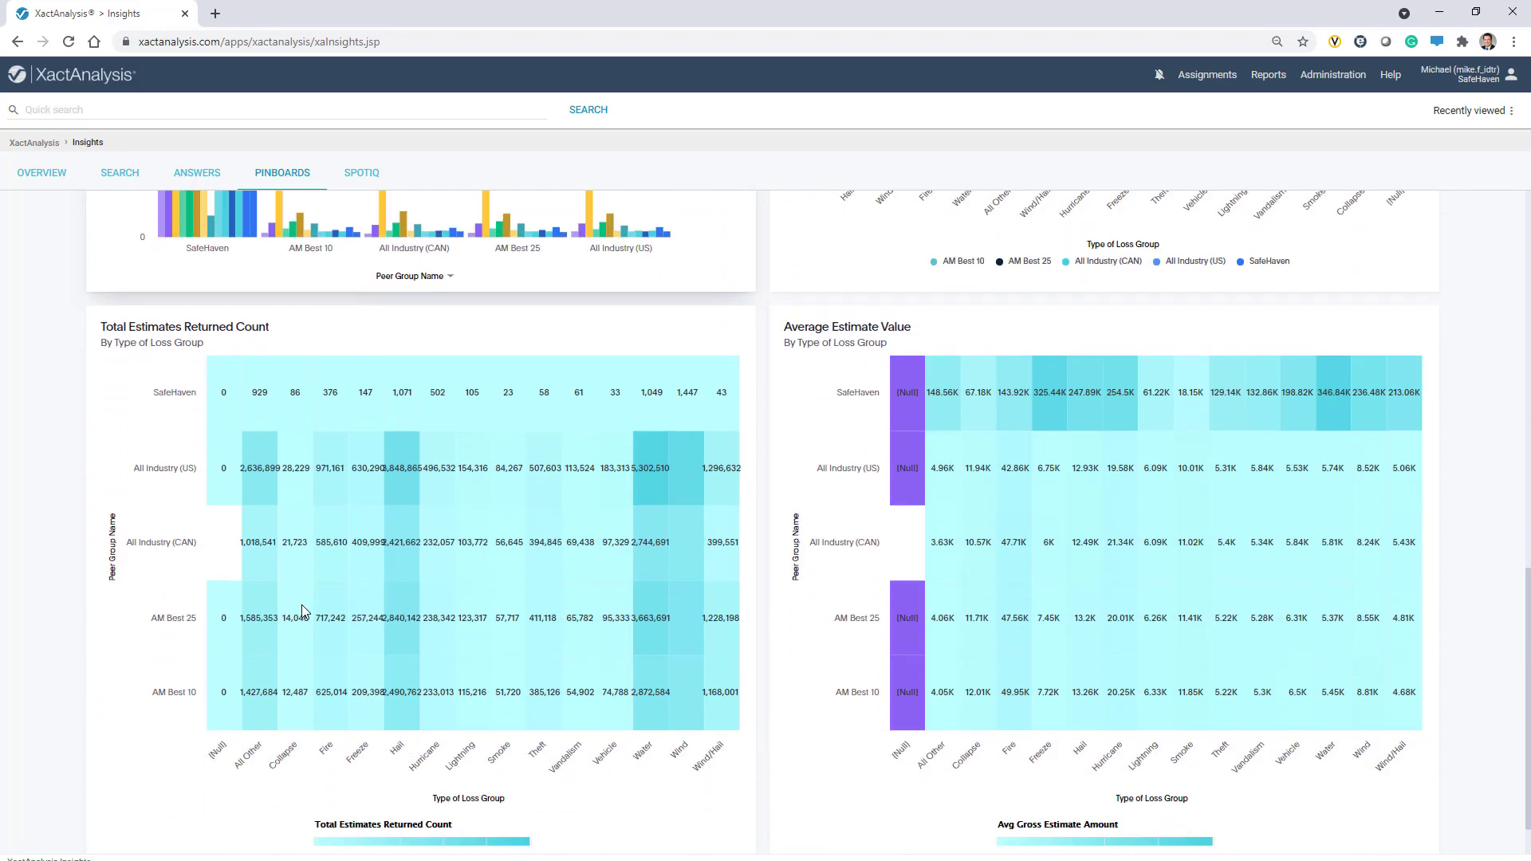
pyautogui.scroll(-3)
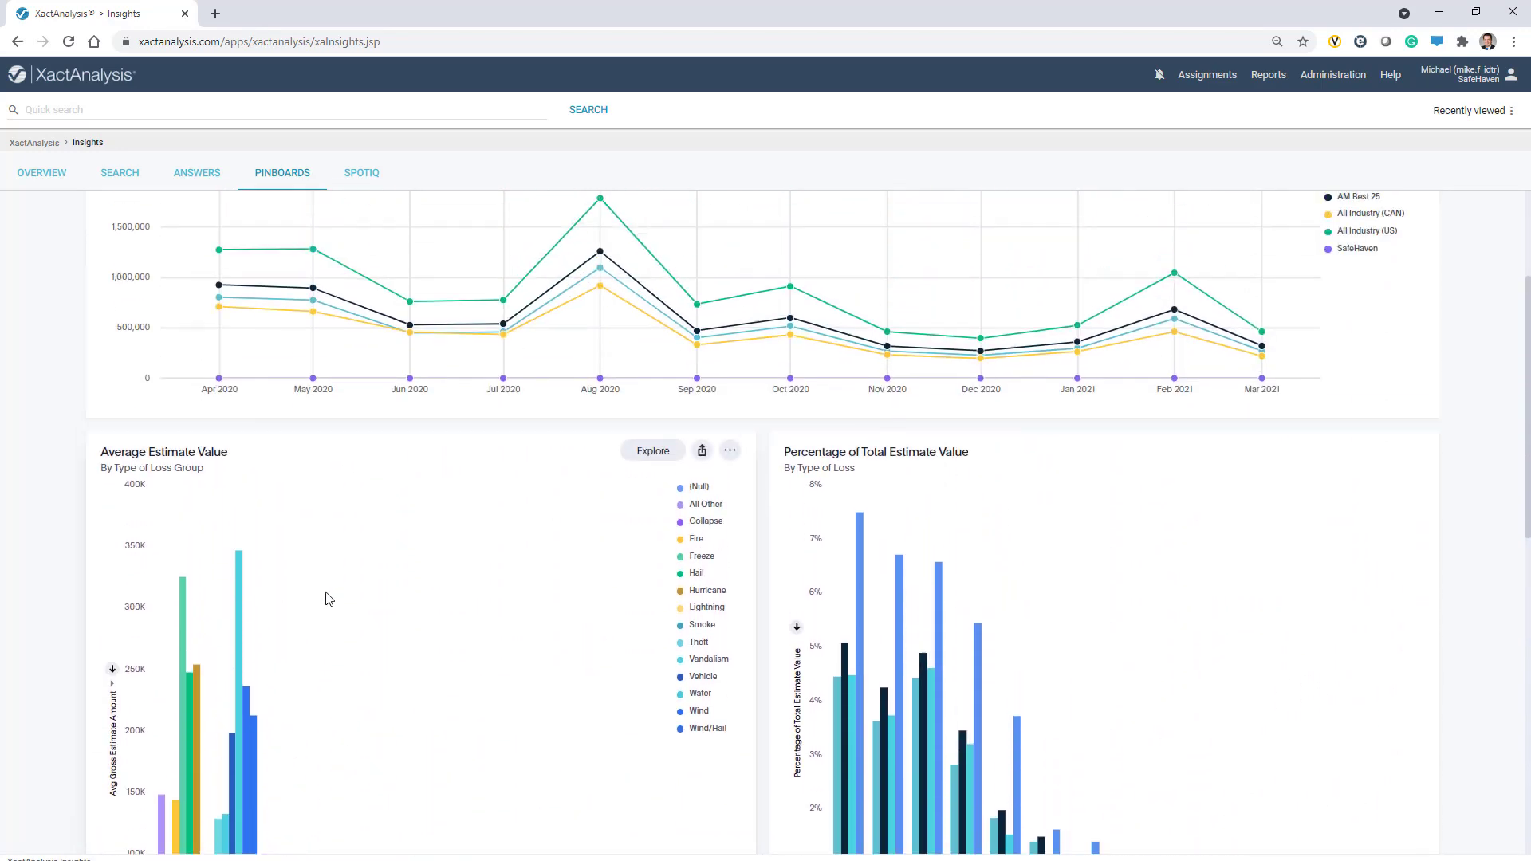
pyautogui.scroll(3)
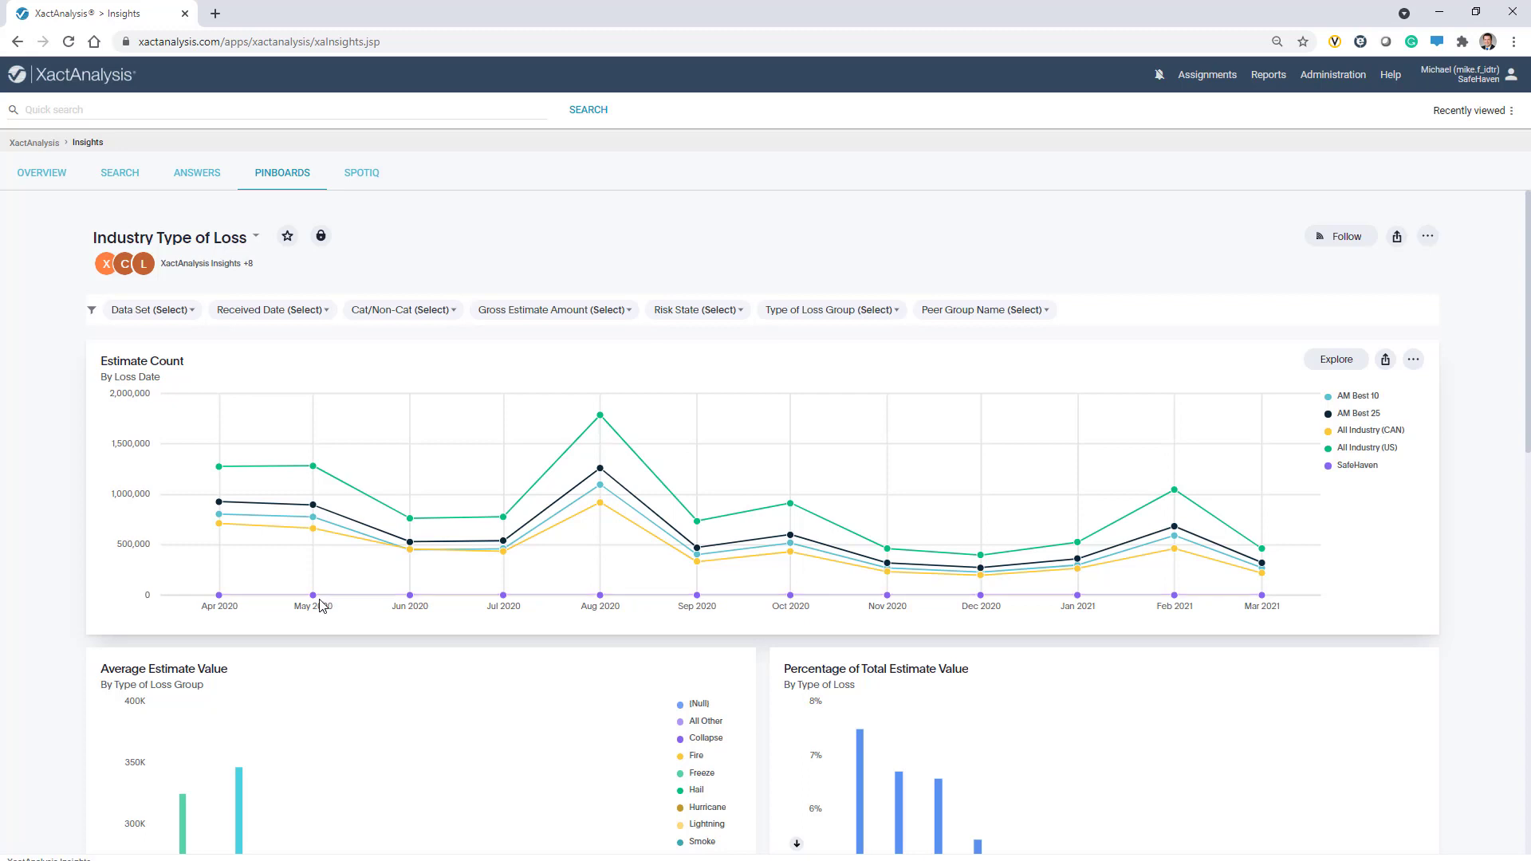
# Reopen the Risk 2020 answer from Answers and bring up its Add to pinboard dialog
pyautogui.click(196, 172)
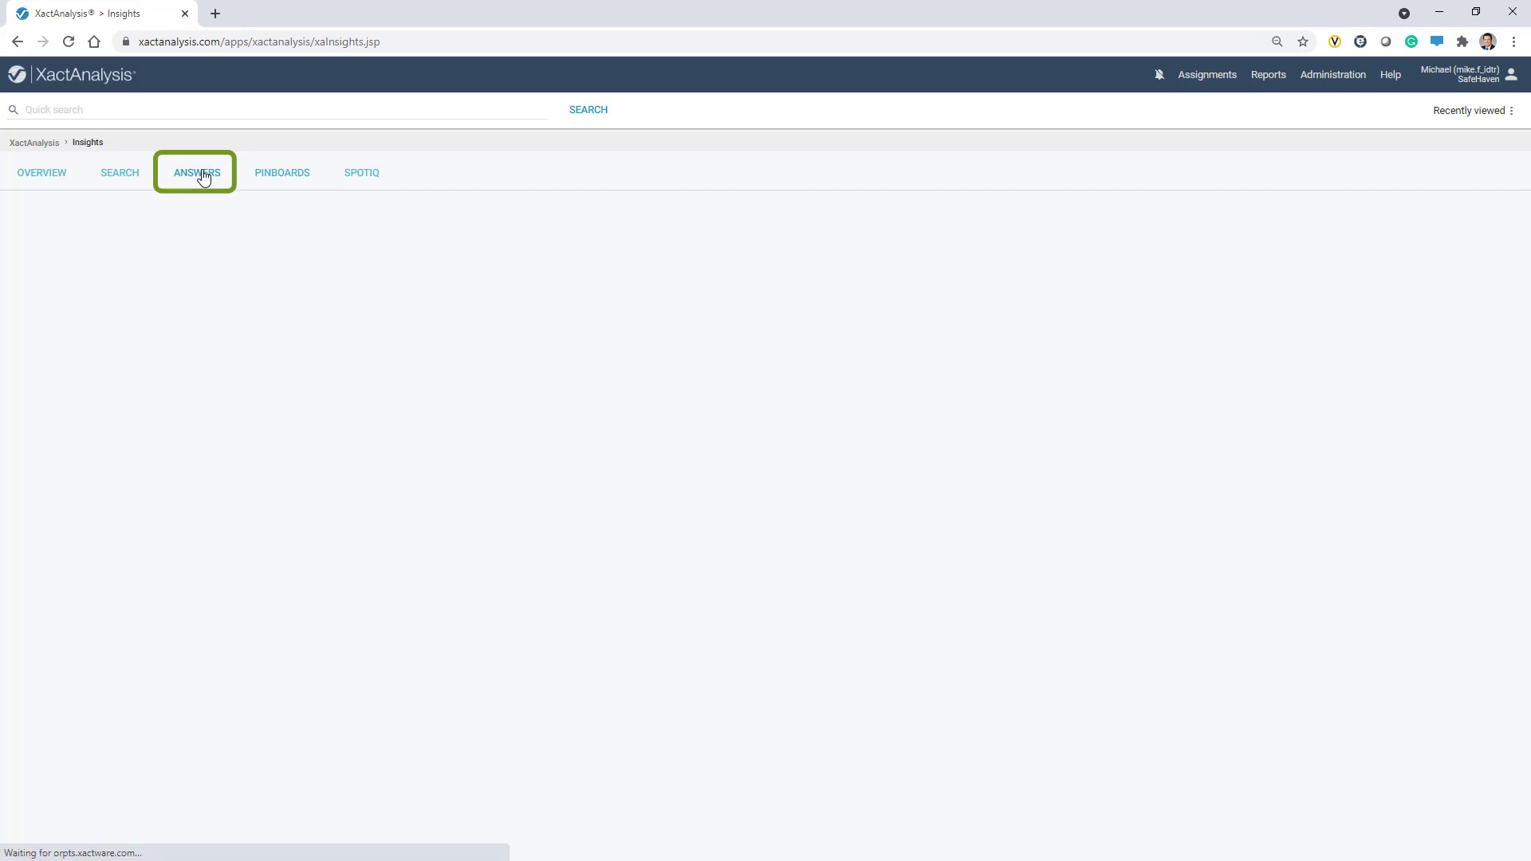
pyautogui.click(196, 172)
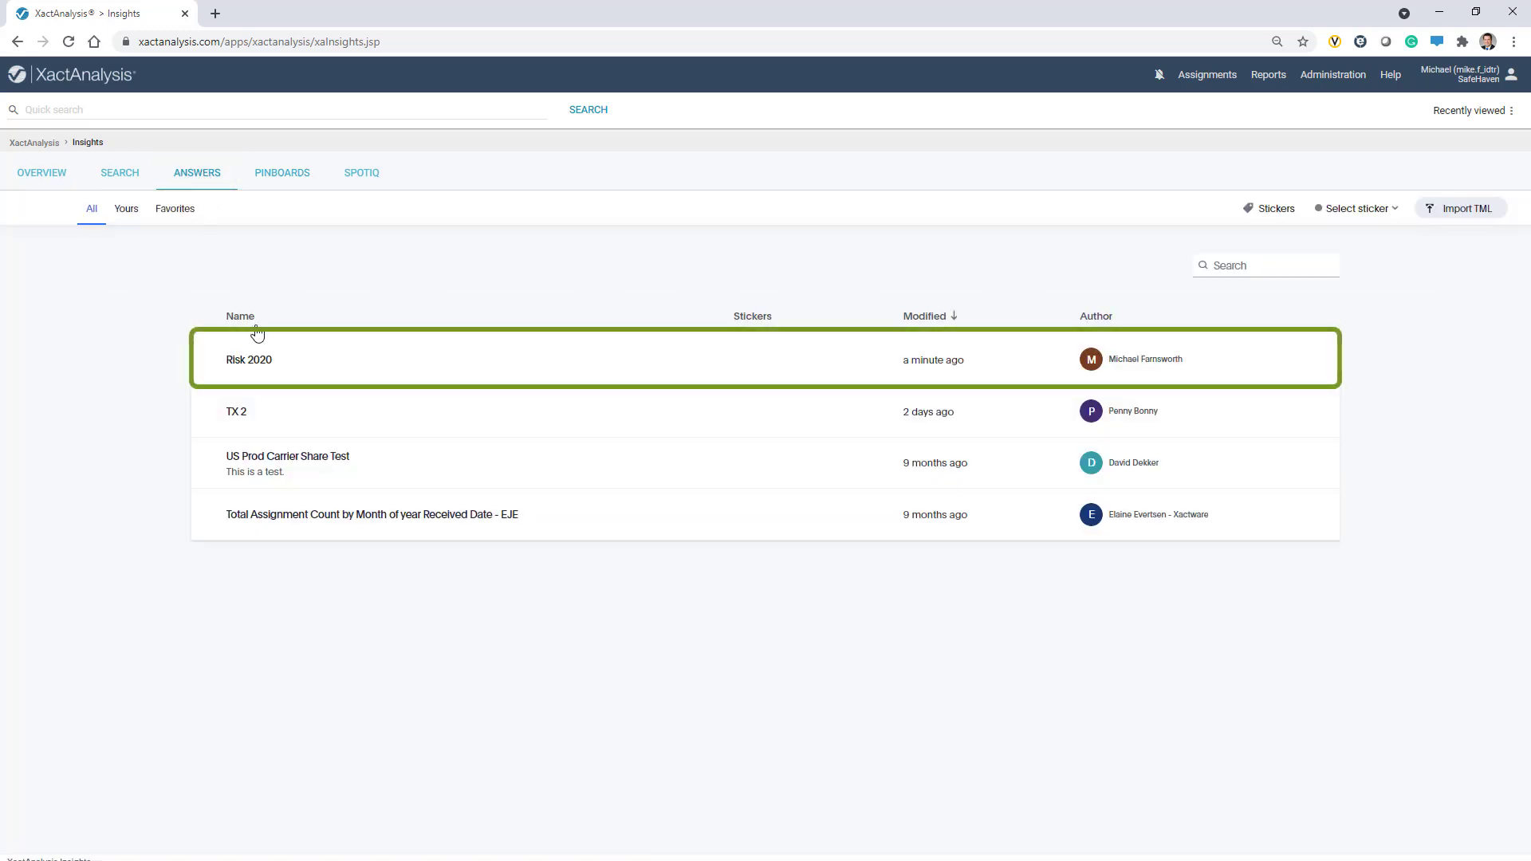
pyautogui.click(249, 359)
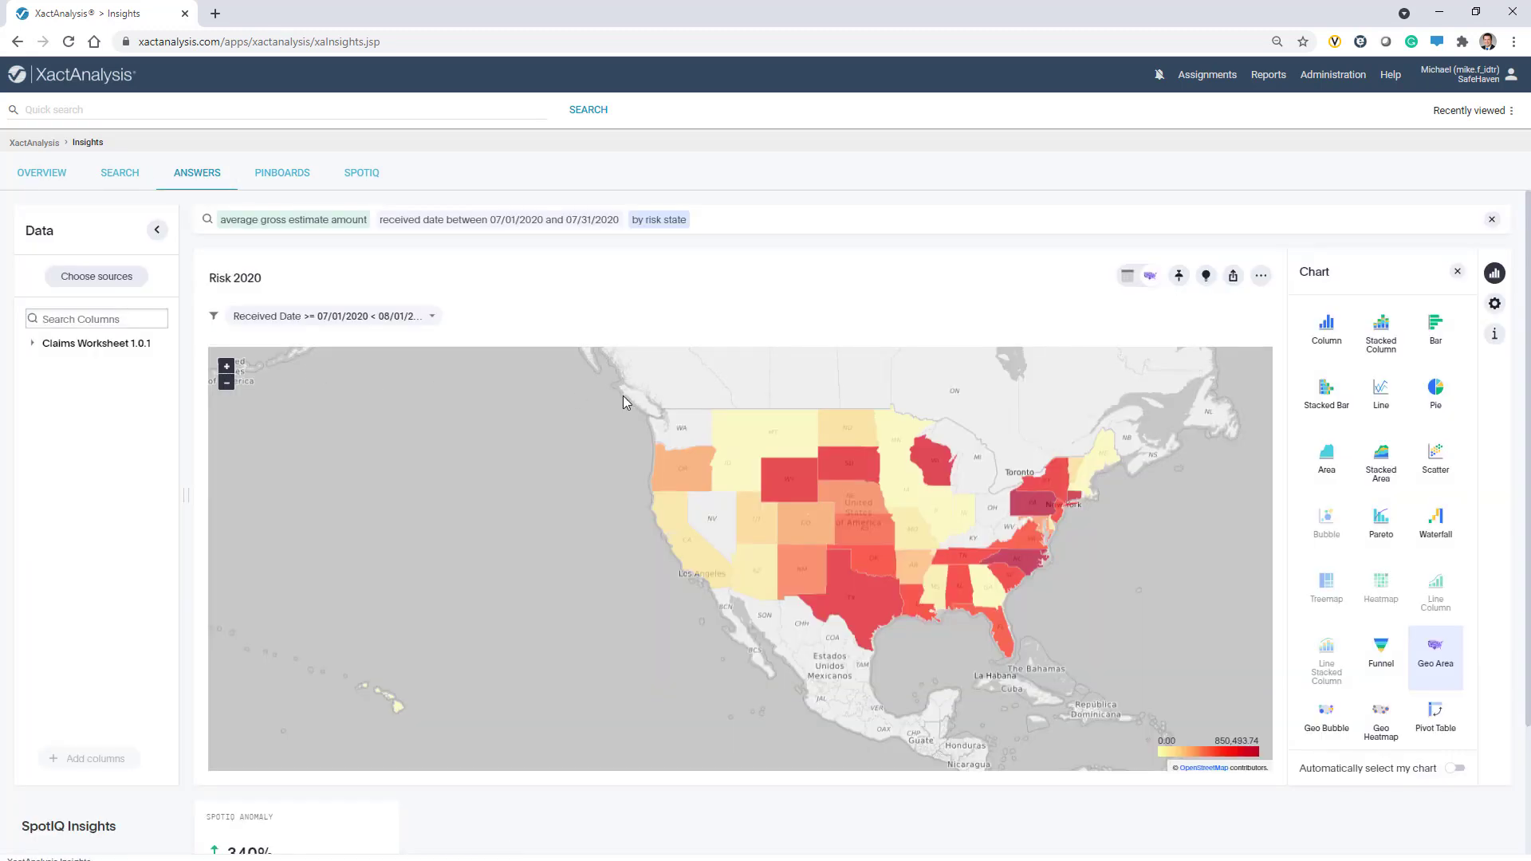
pyautogui.click(1178, 276)
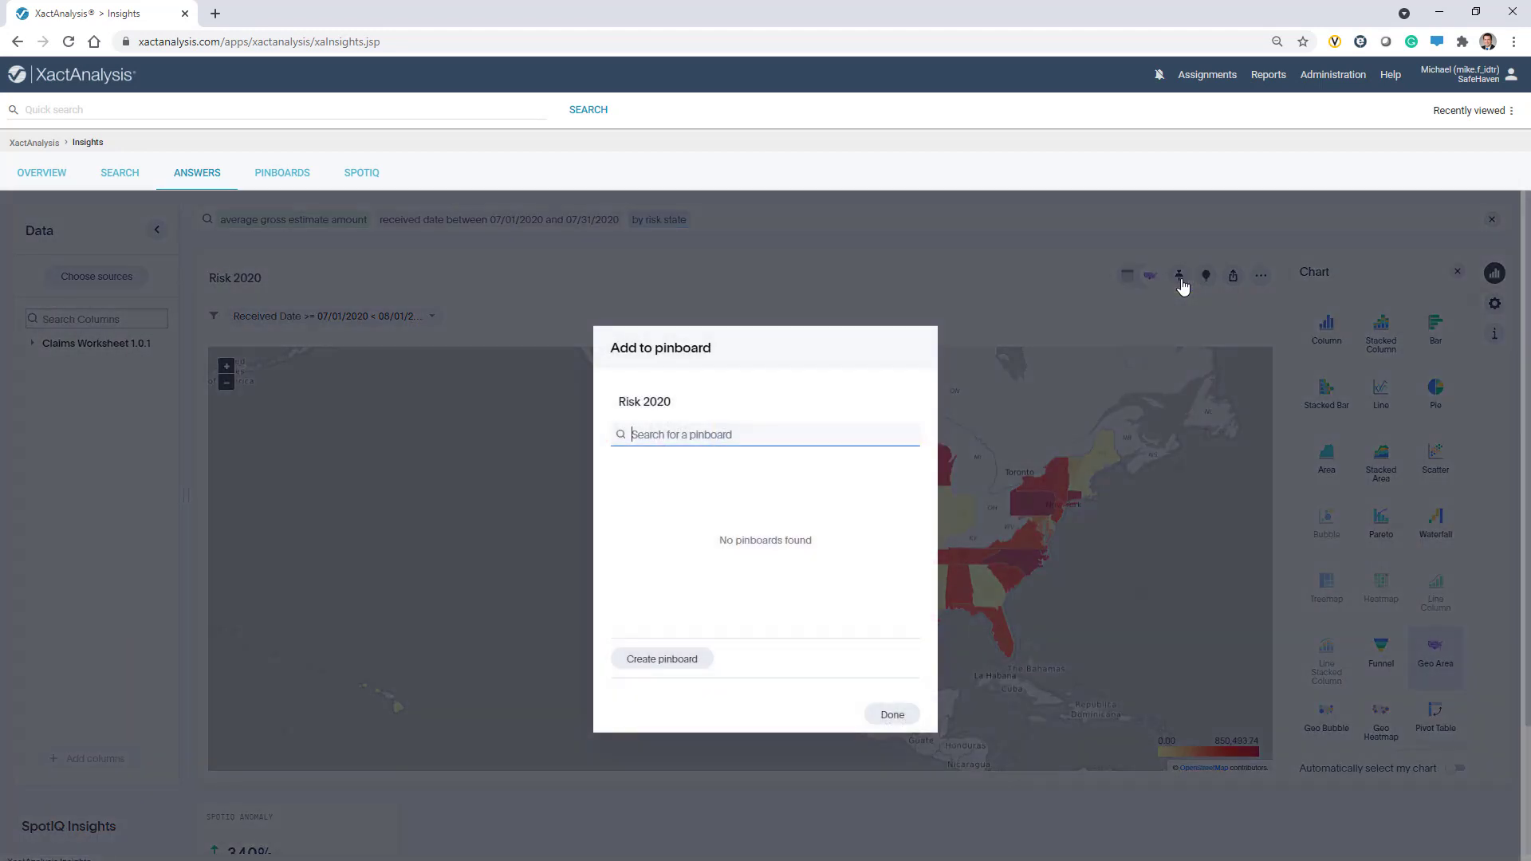
# Create a new pinboard named 'Risk' from Add to pinboard for the Risk 2020 map
pyautogui.click(763, 434)
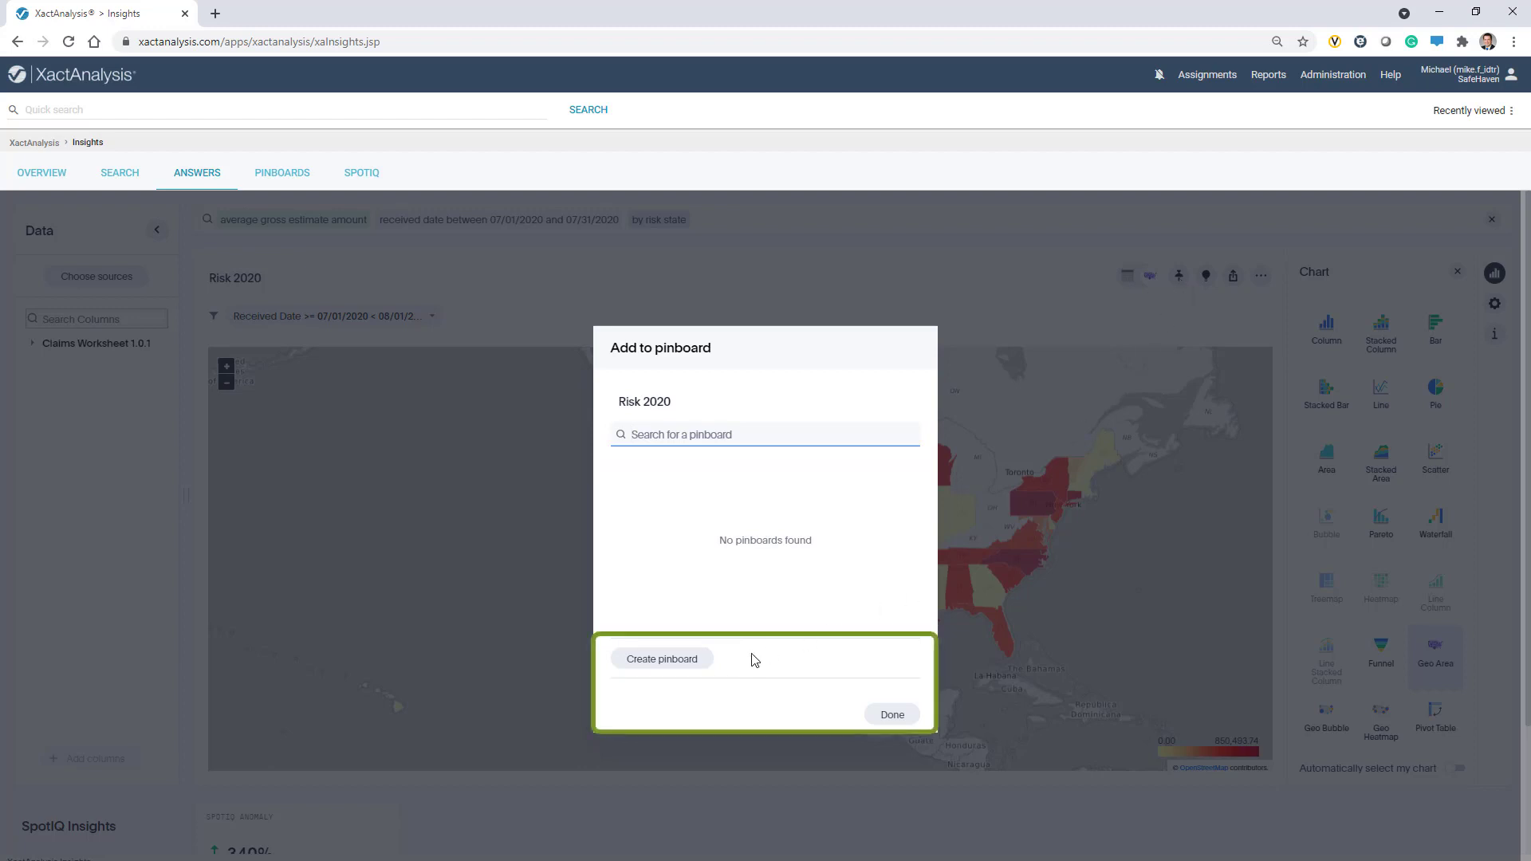
pyautogui.click(660, 659)
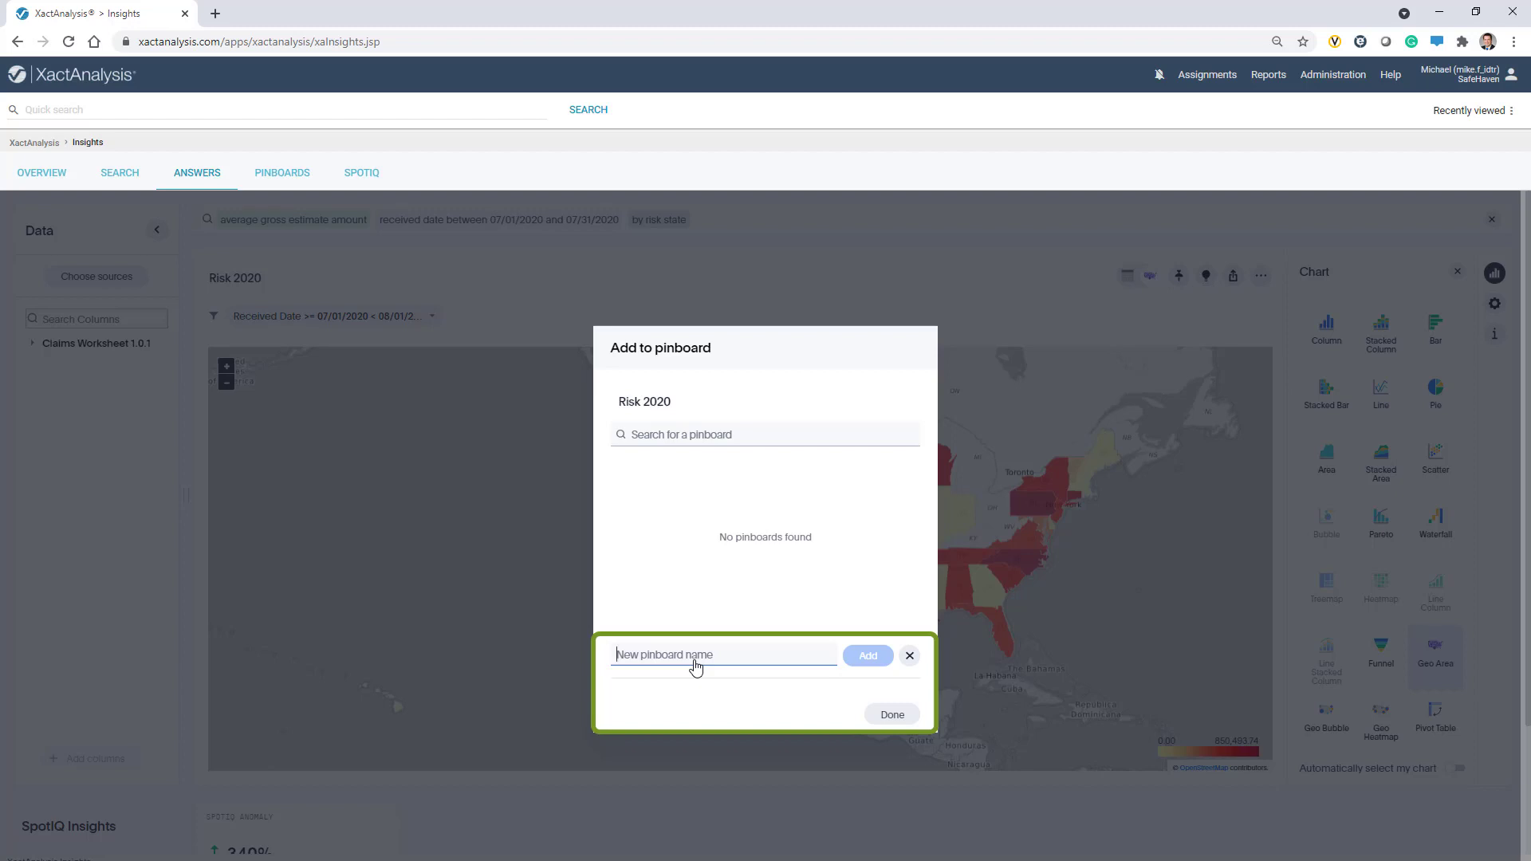
pyautogui.write('Risk')
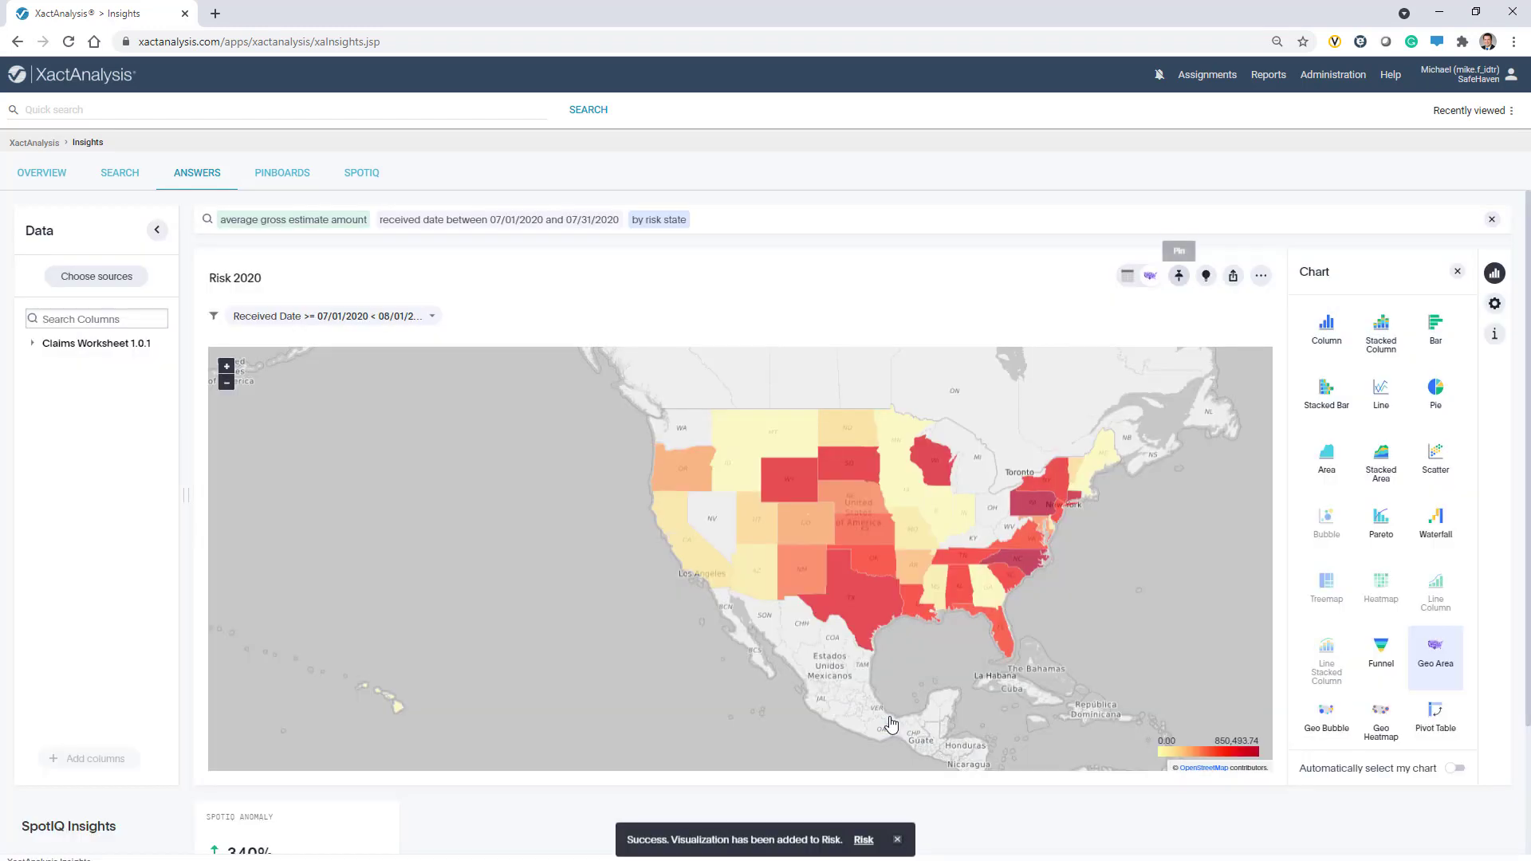
pyautogui.scroll(-3)
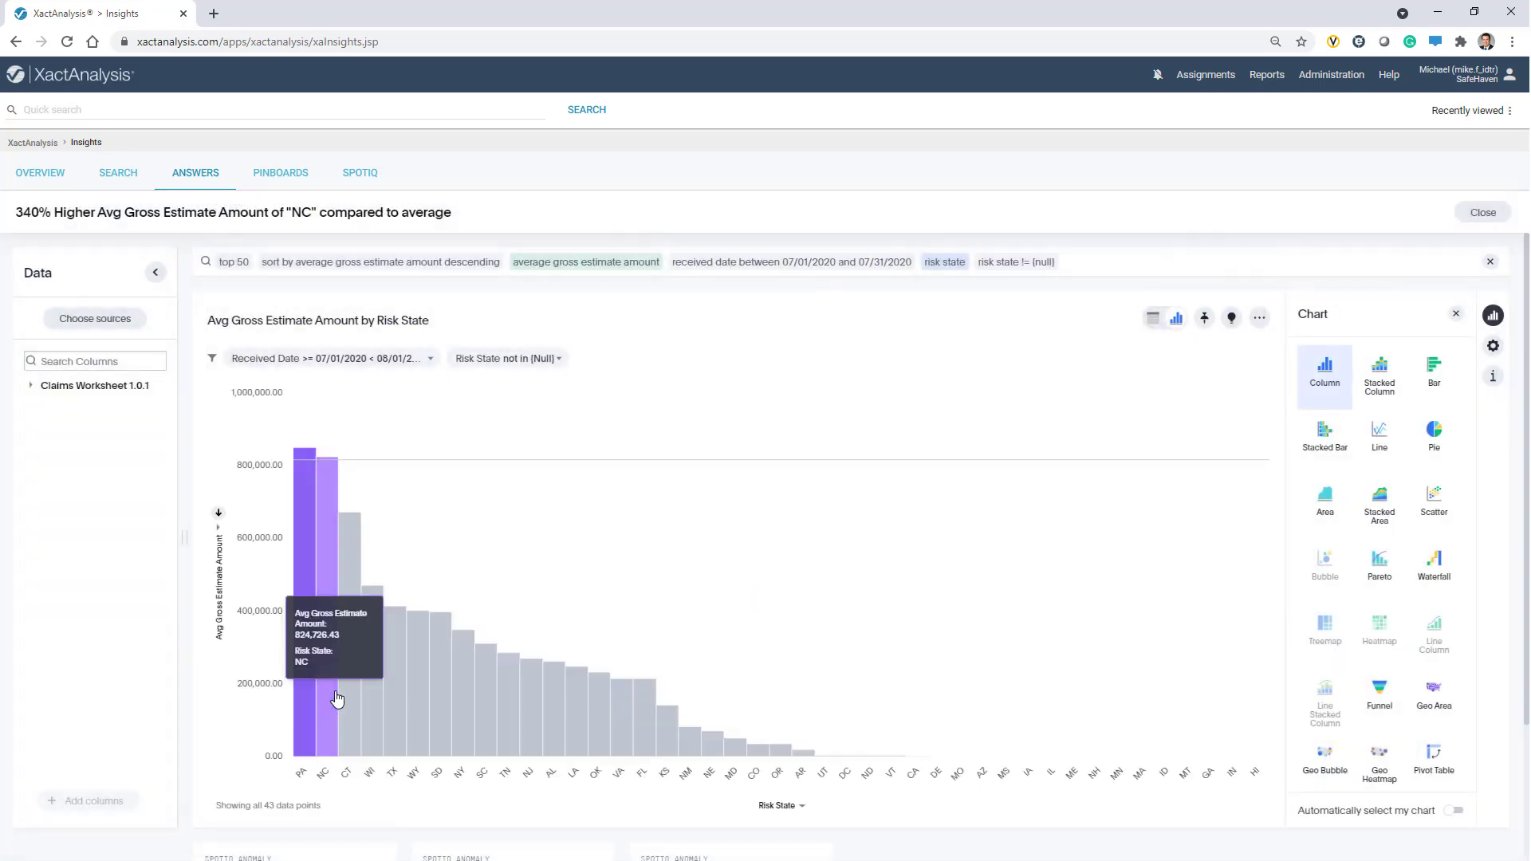
pyautogui.moveTo(607, 719)
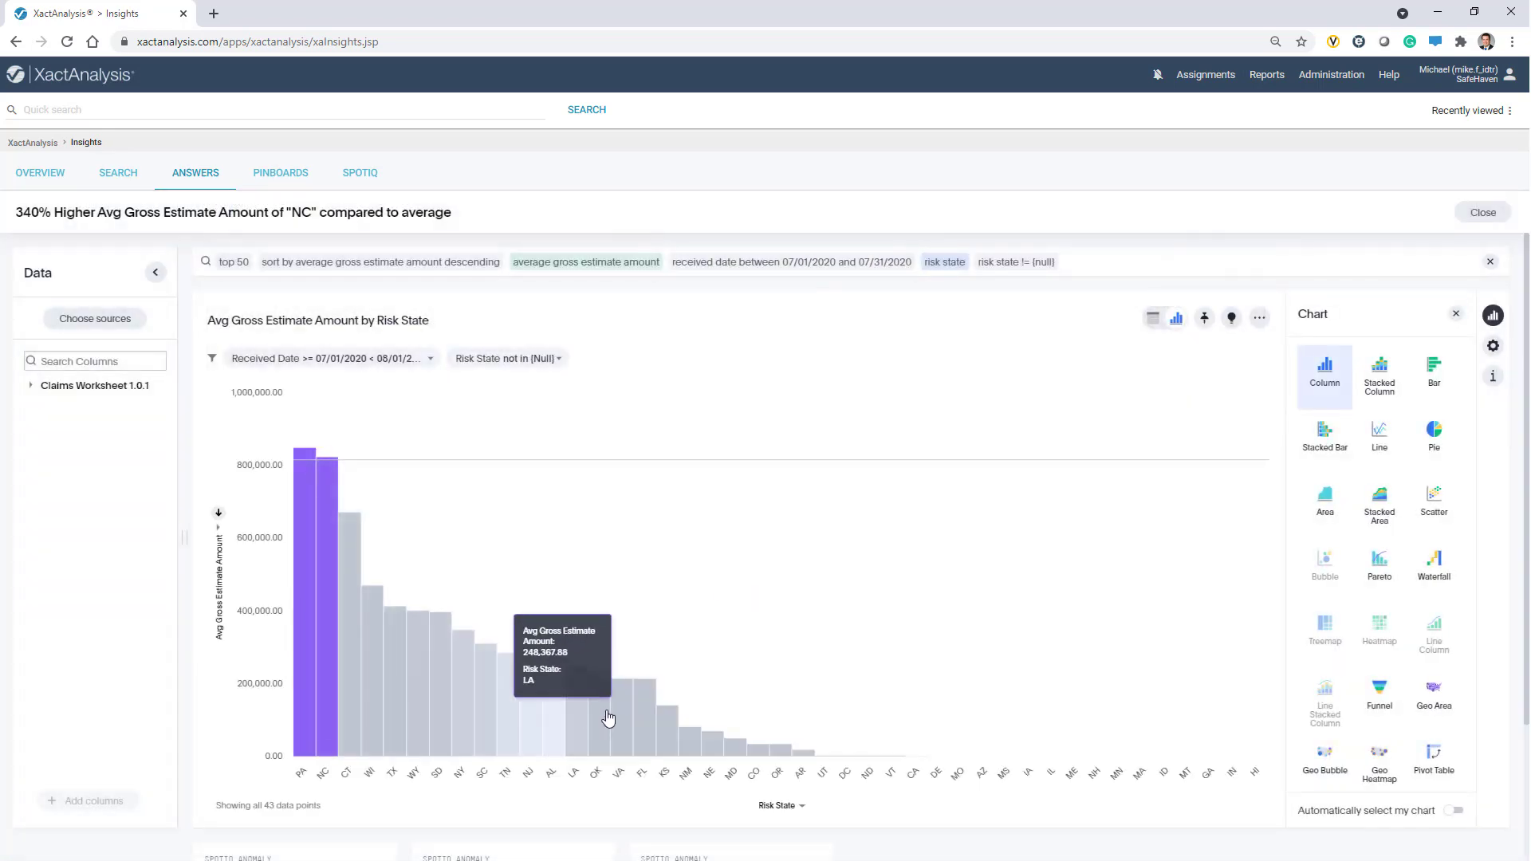
pyautogui.moveTo(899, 603)
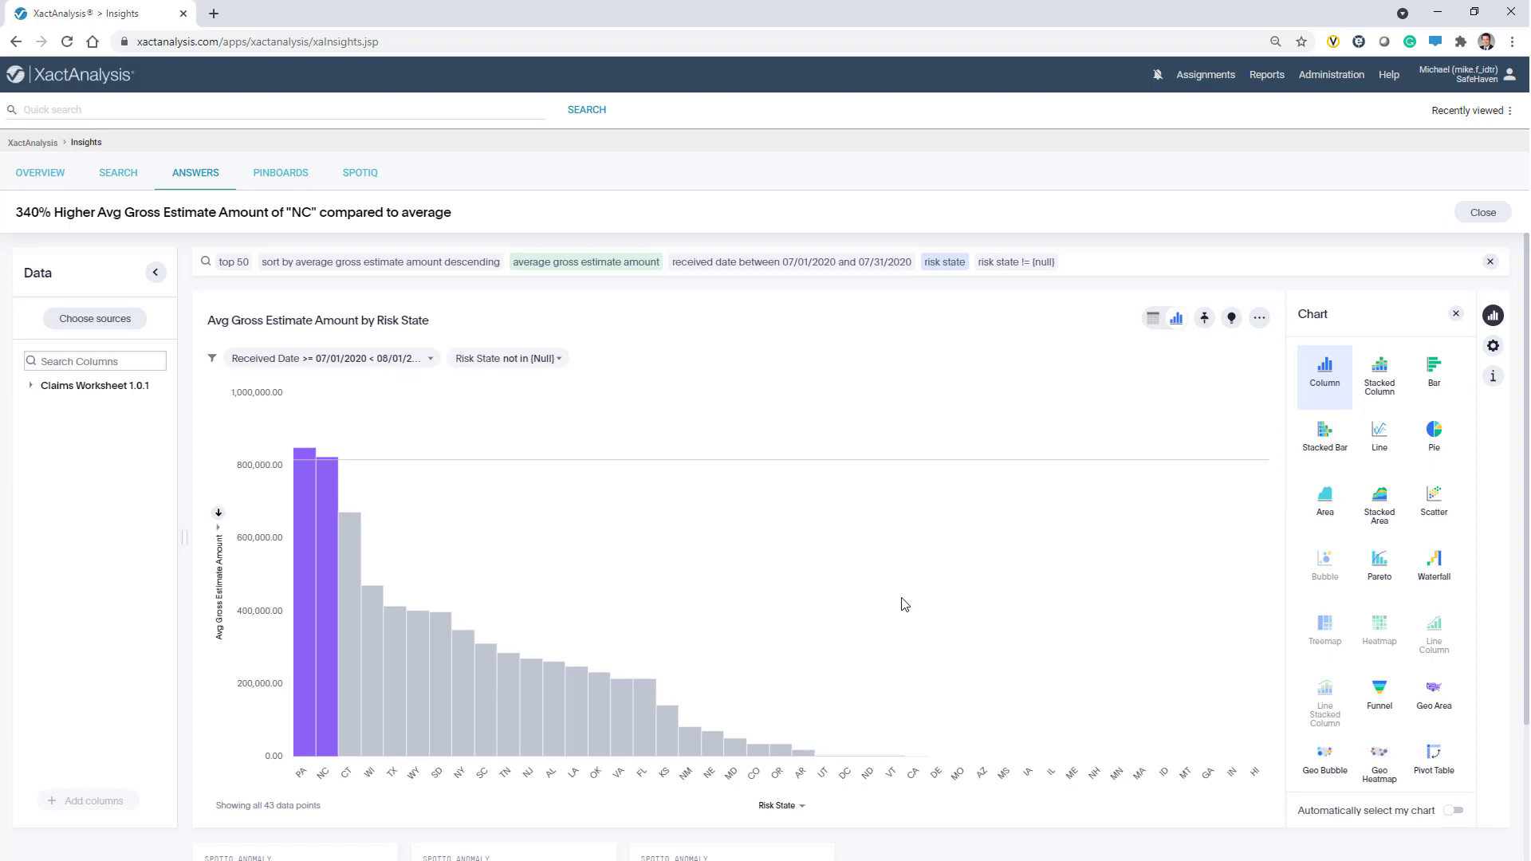